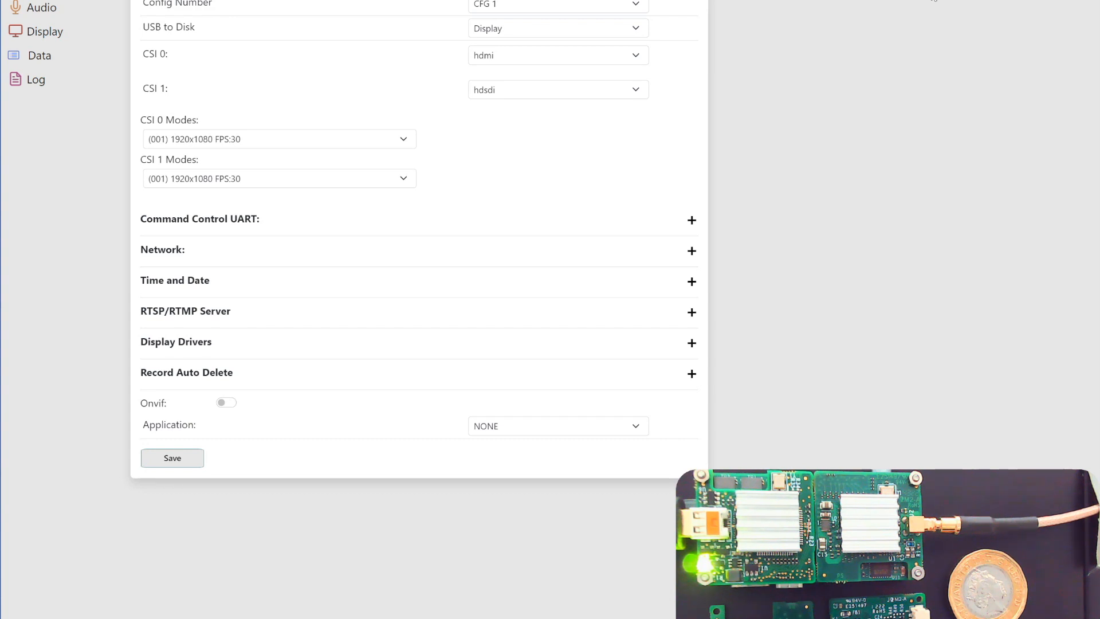
mouse_move(670, 481)
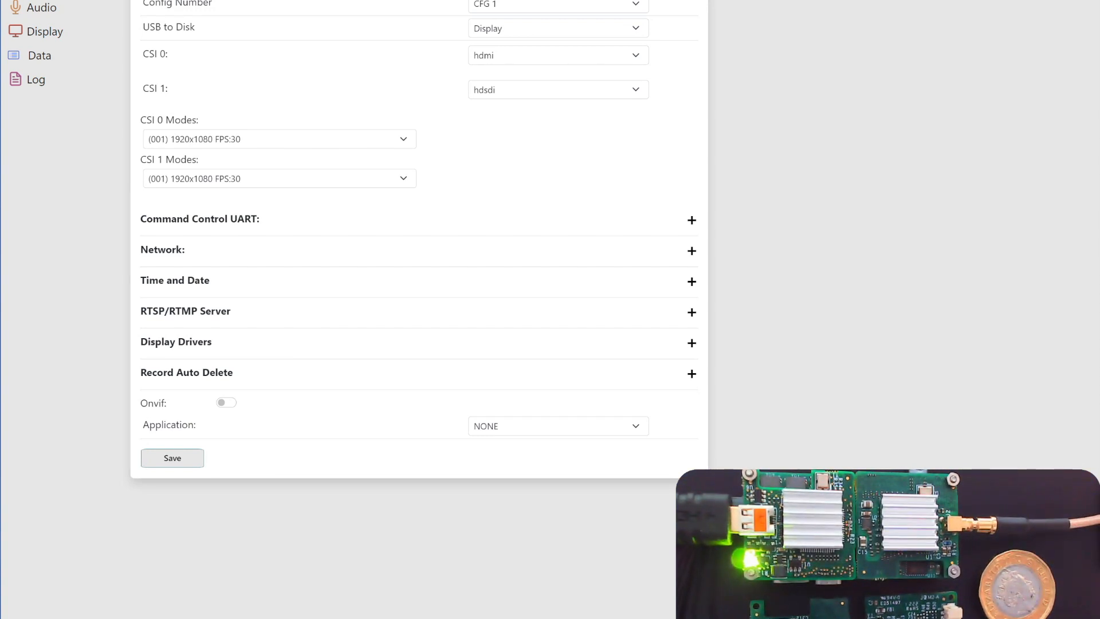
mouse_move(541, 288)
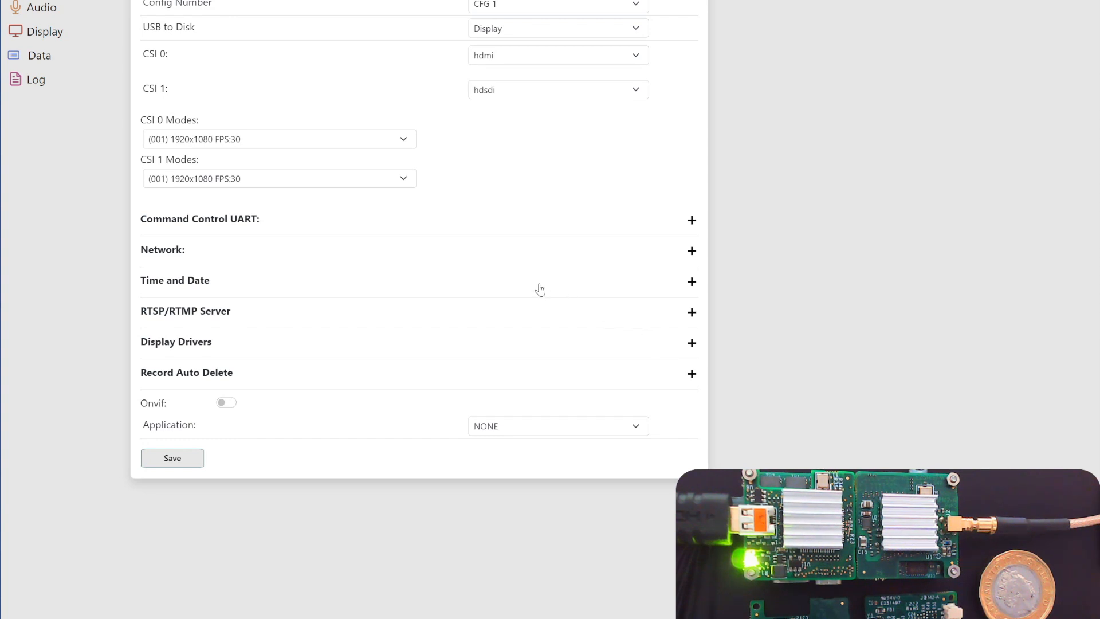
mouse_move(188, 25)
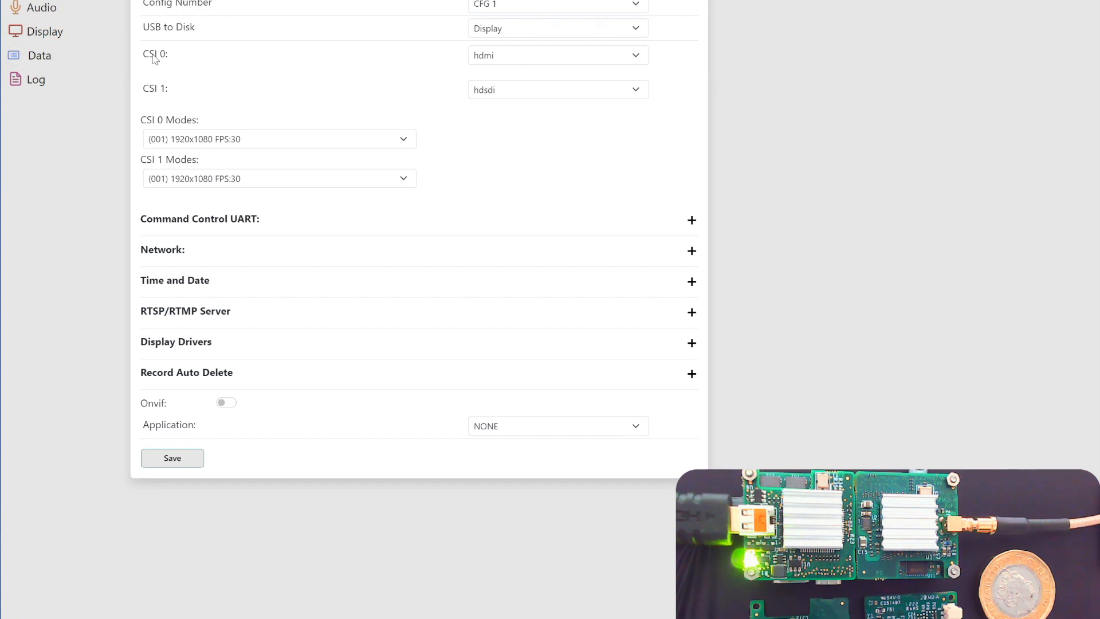
mouse_move(162, 103)
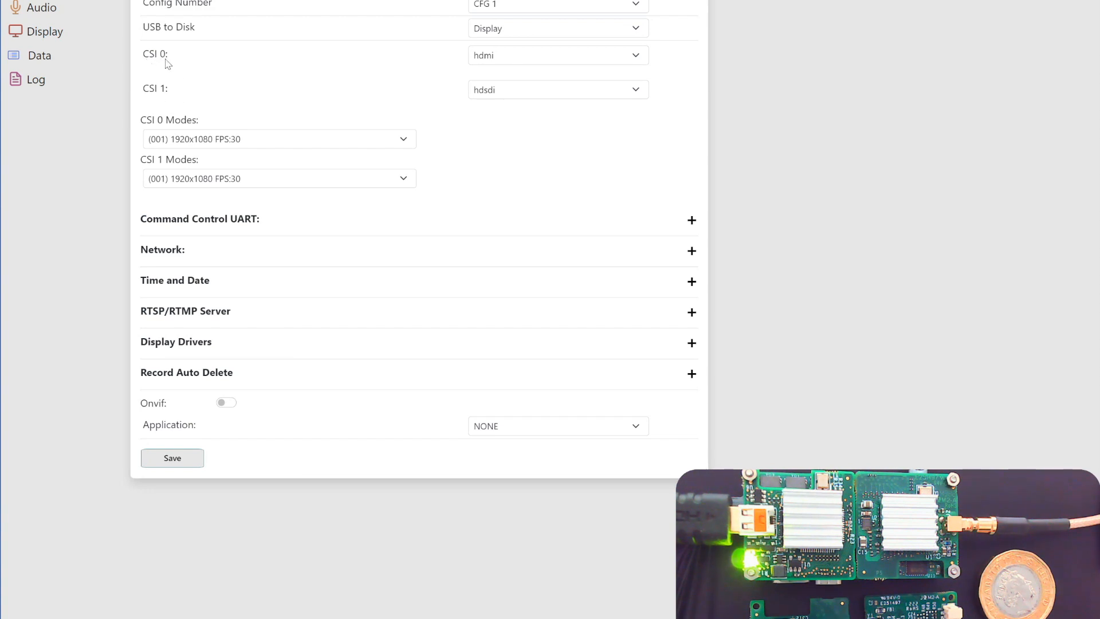
mouse_move(169, 100)
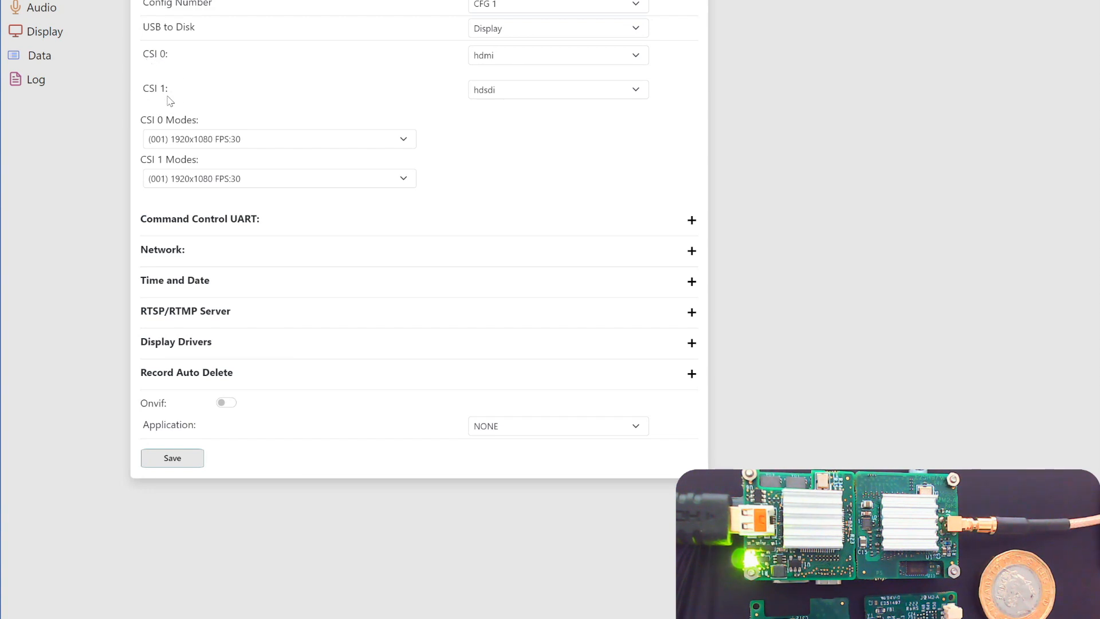
mouse_move(193, 97)
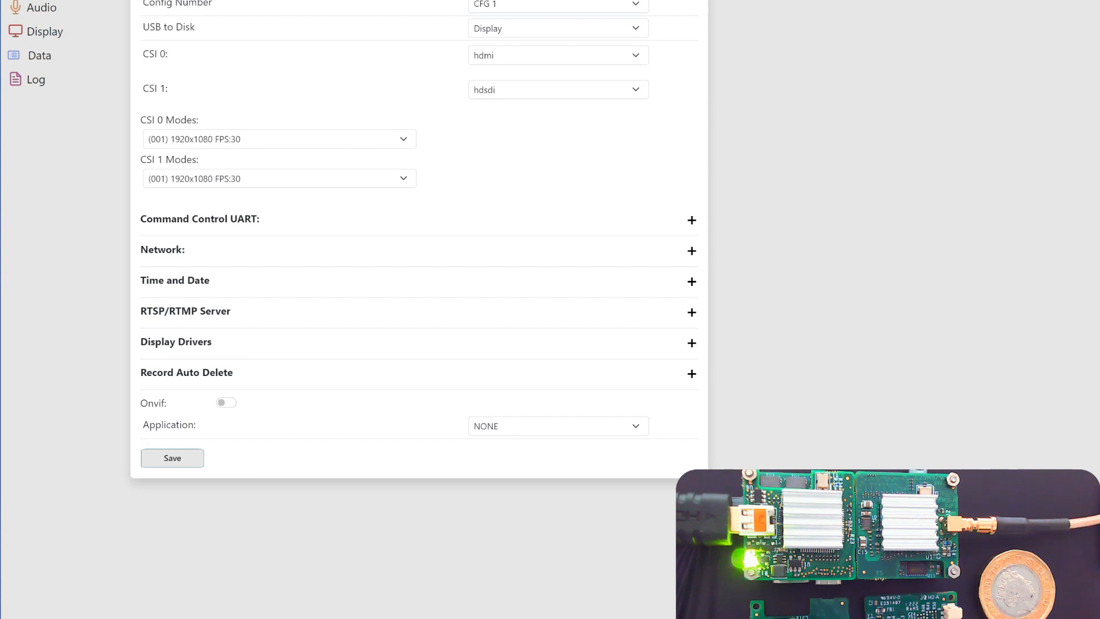
mouse_move(486, 229)
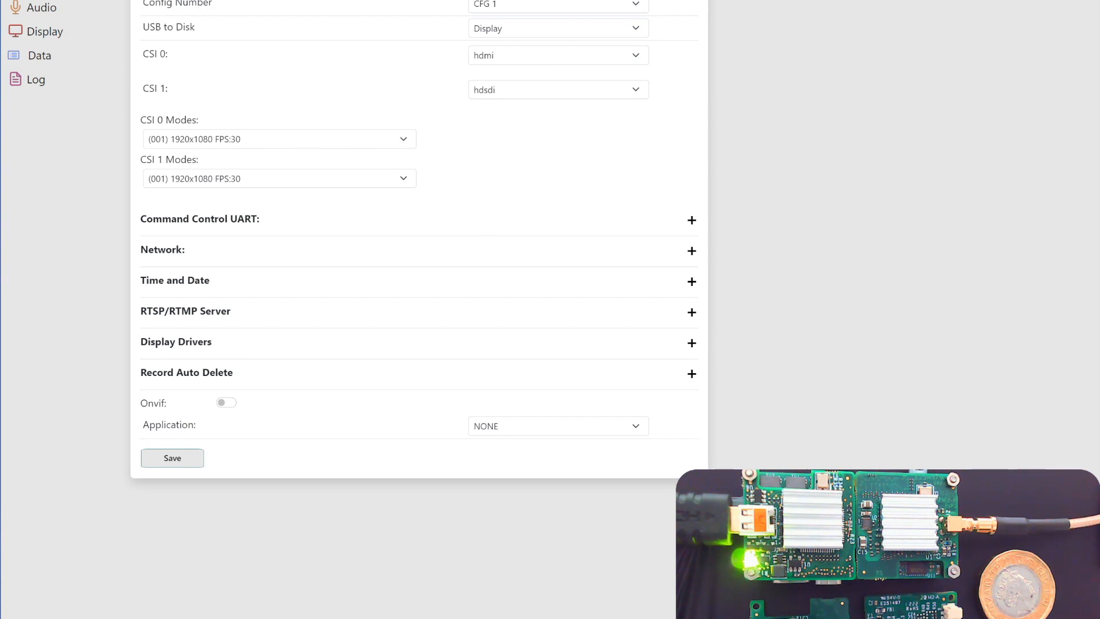
Review CSI 0 and CSI 1 input types and CSI 0 resolution modes, keeping CSI 1 on hdsdi.
click(557, 55)
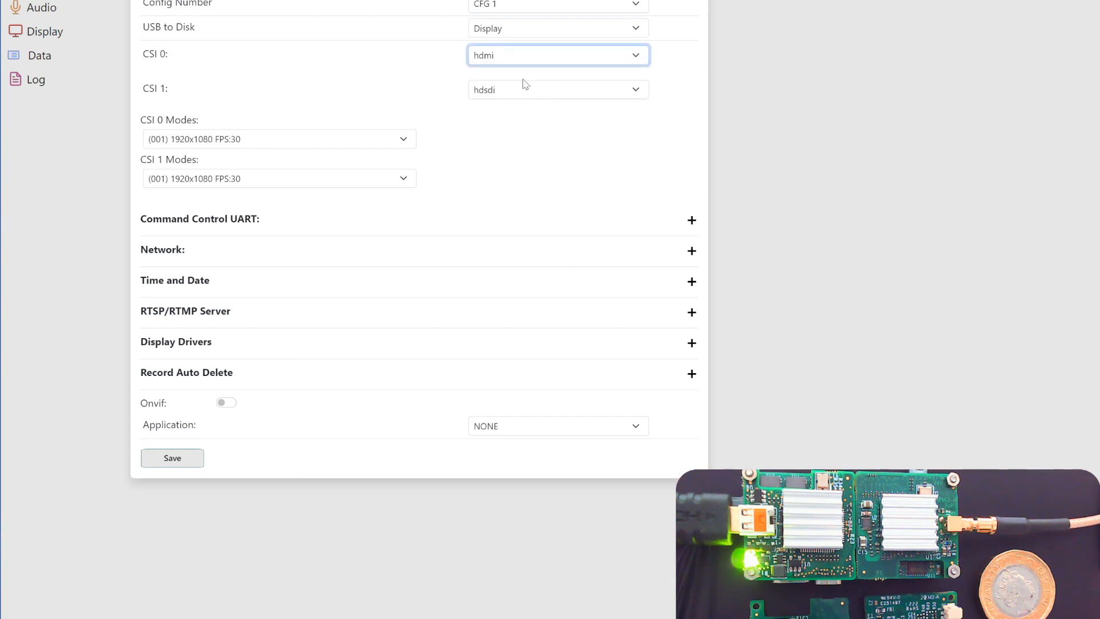
click(557, 89)
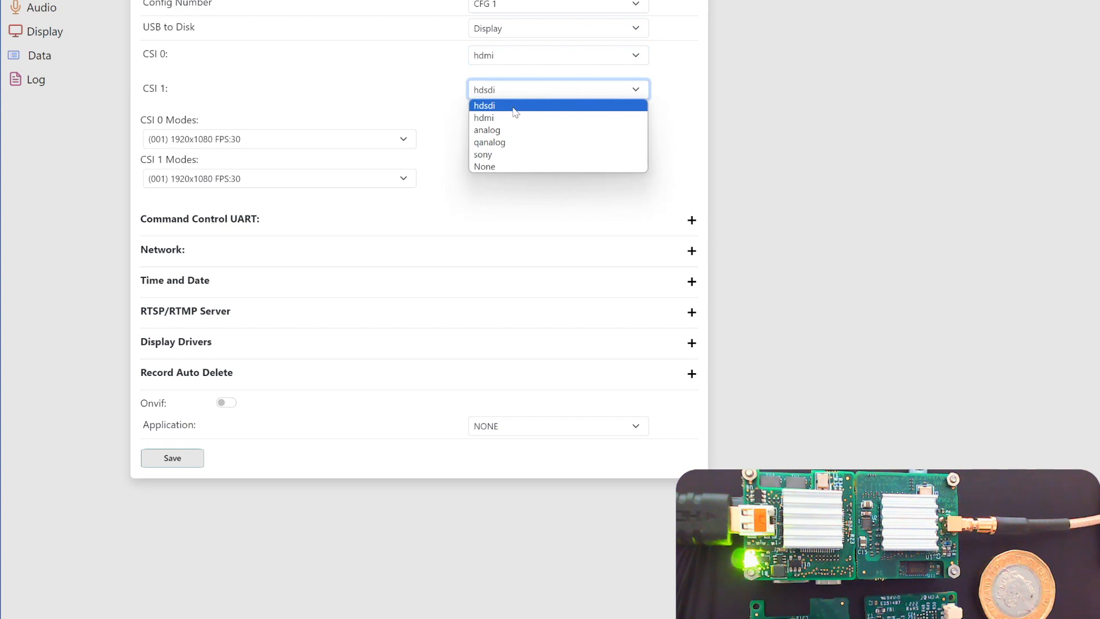
click(484, 105)
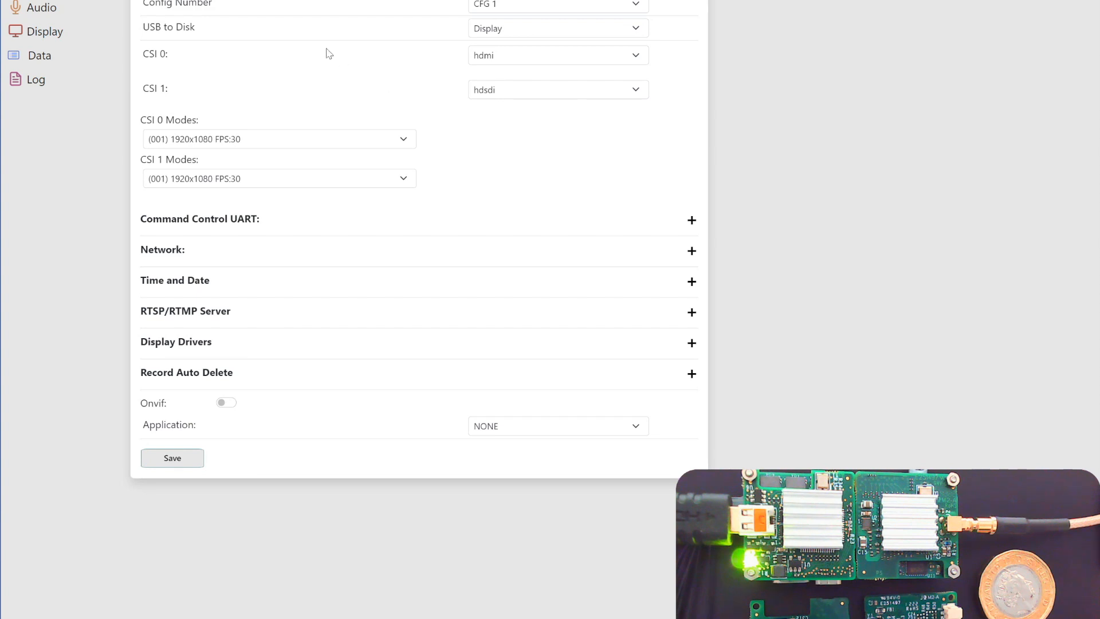
click(403, 138)
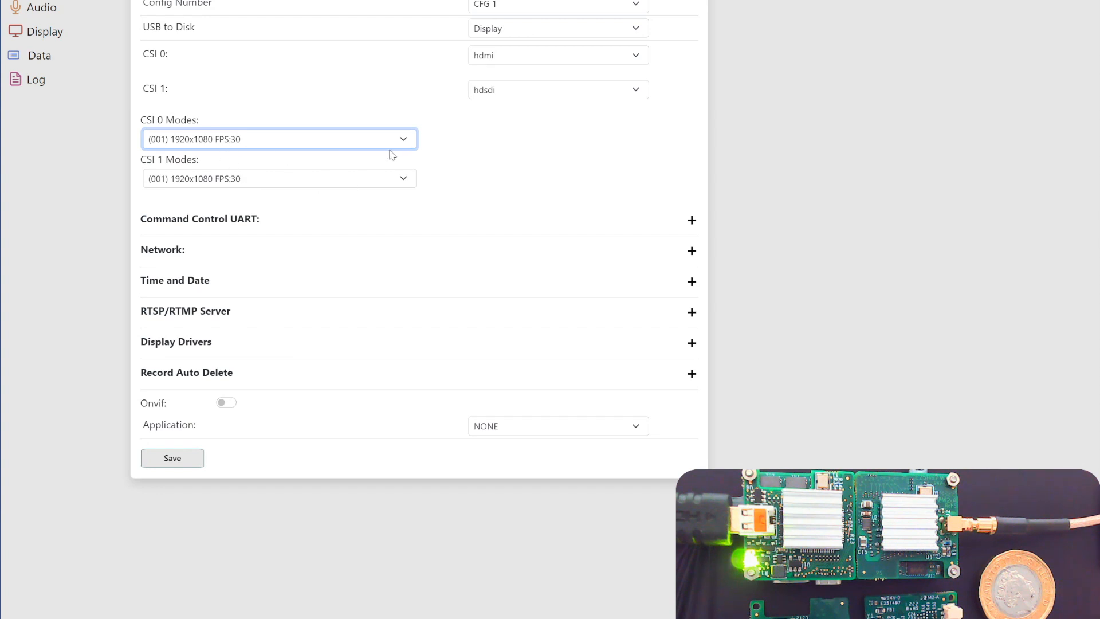
mouse_move(403, 141)
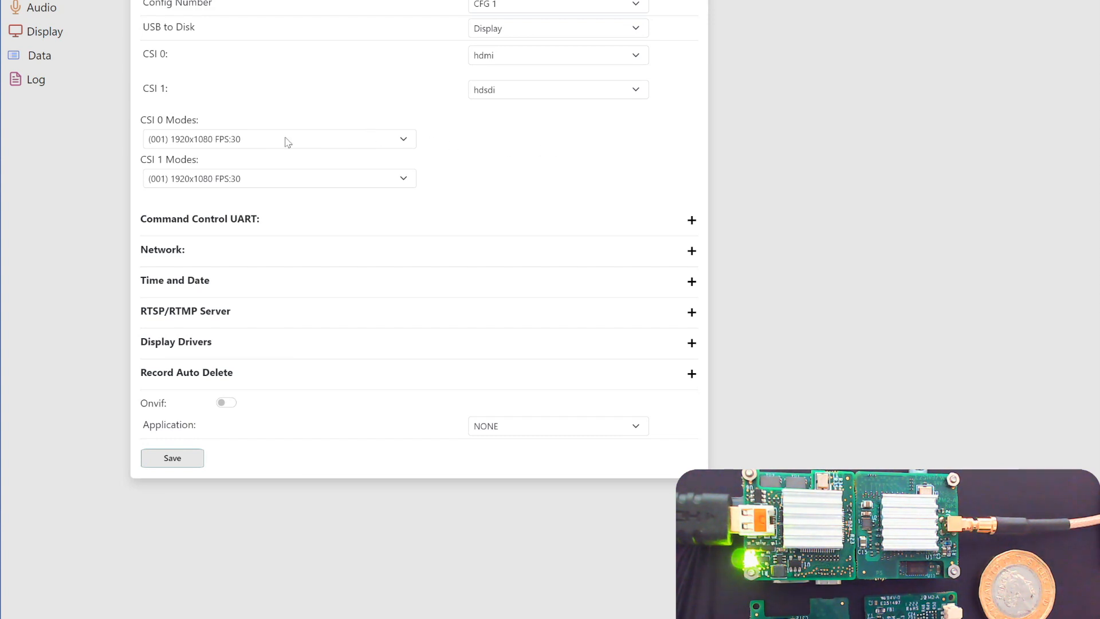
mouse_move(385, 135)
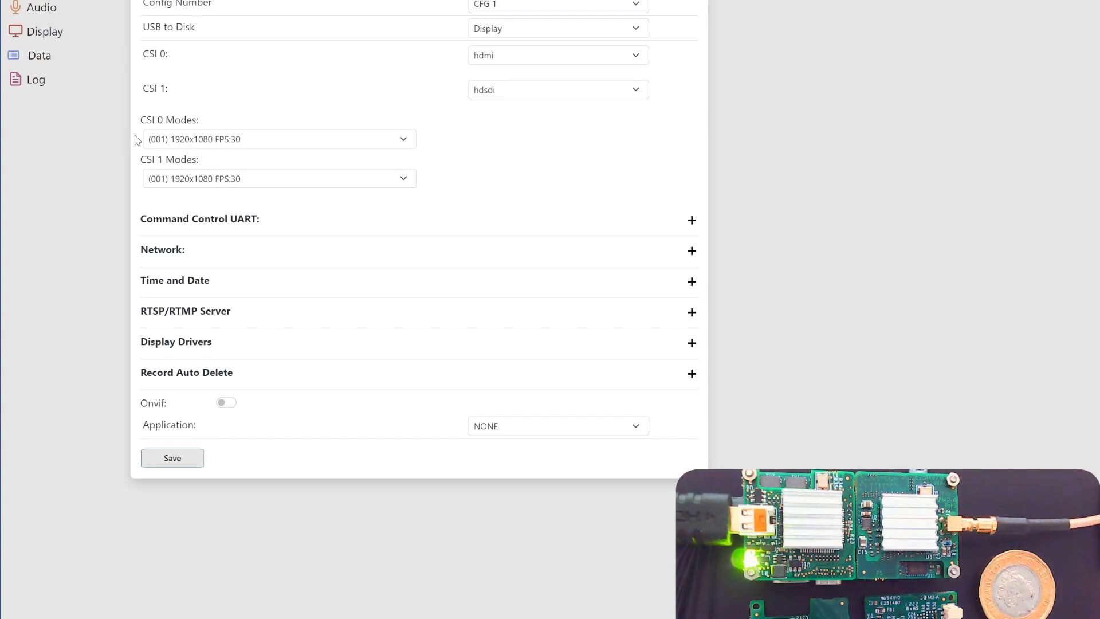
mouse_move(160, 55)
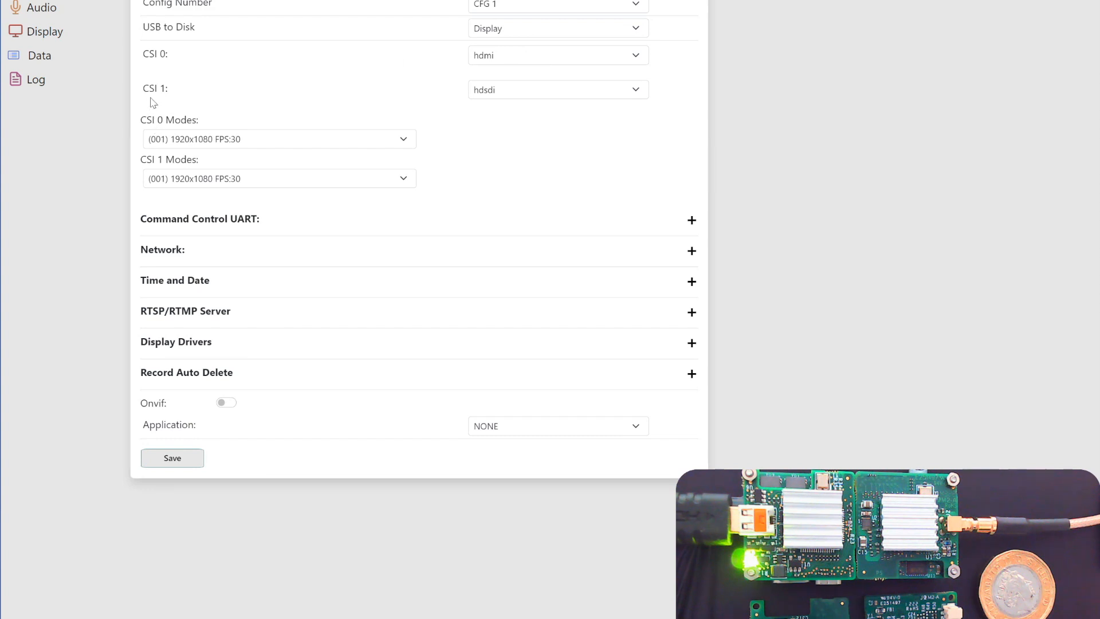
mouse_move(500, 97)
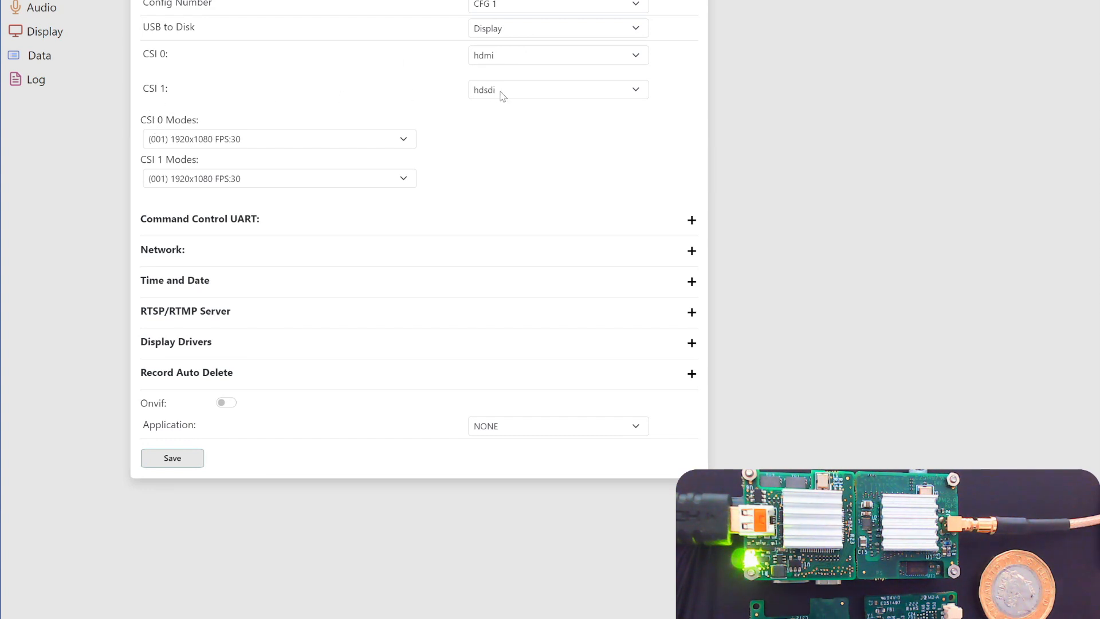
Switch CSI 1 to qanalog and back to hdsdi, collapse Time and Date, and save.
click(556, 90)
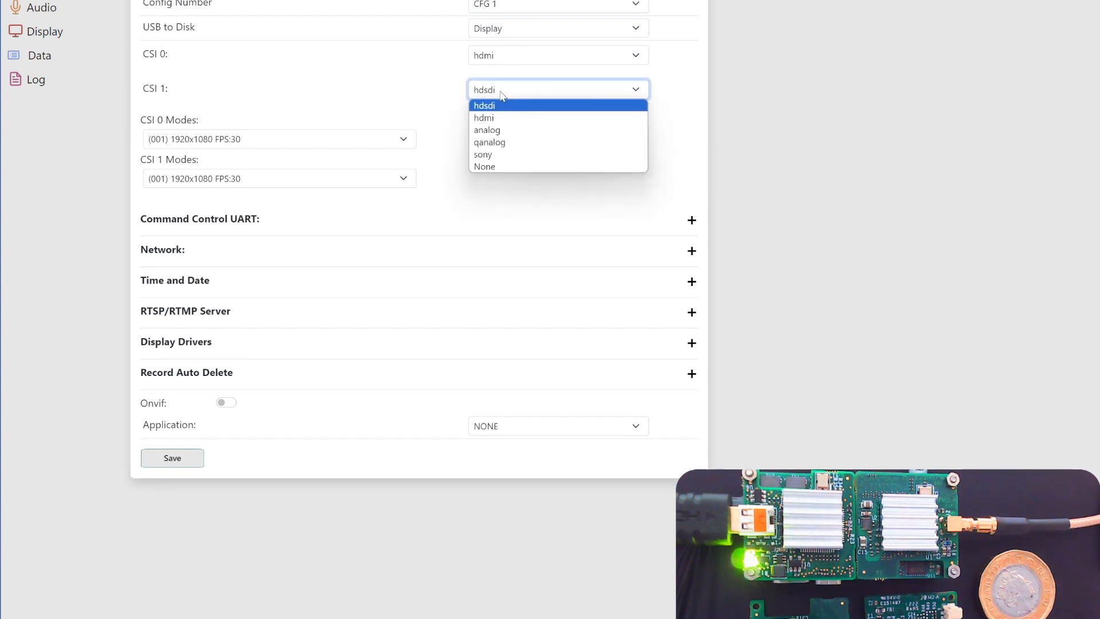
mouse_move(487, 130)
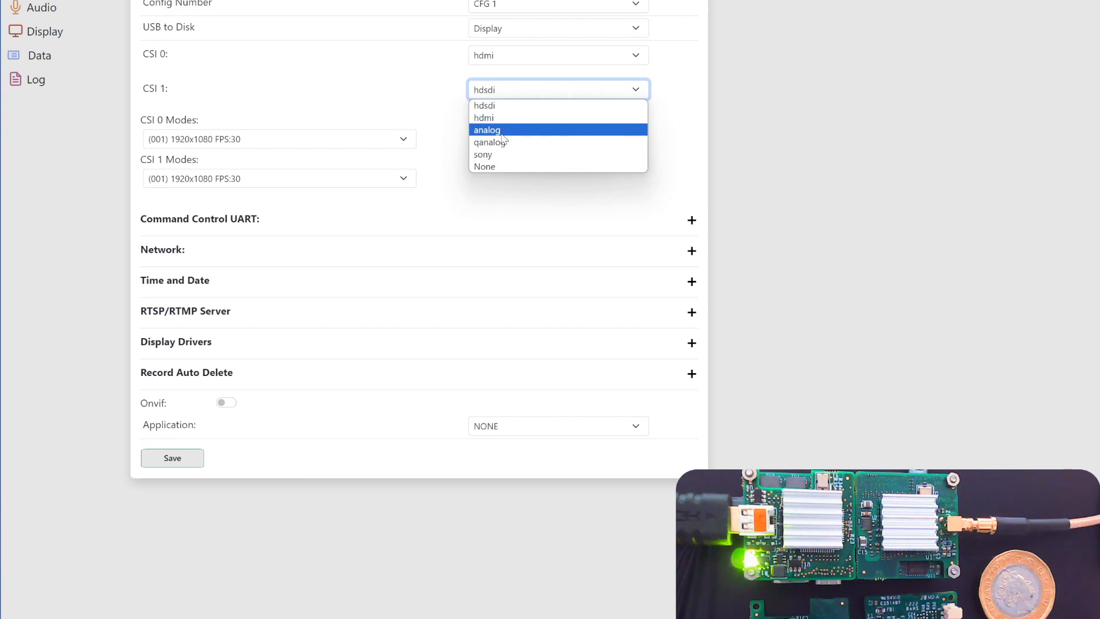
click(488, 142)
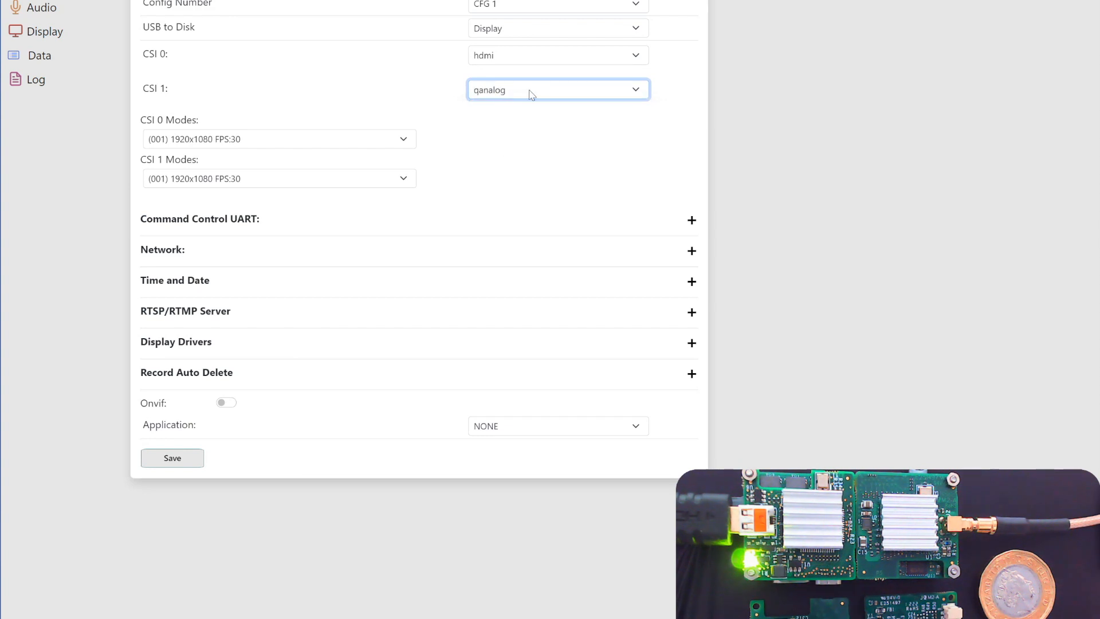
click(558, 89)
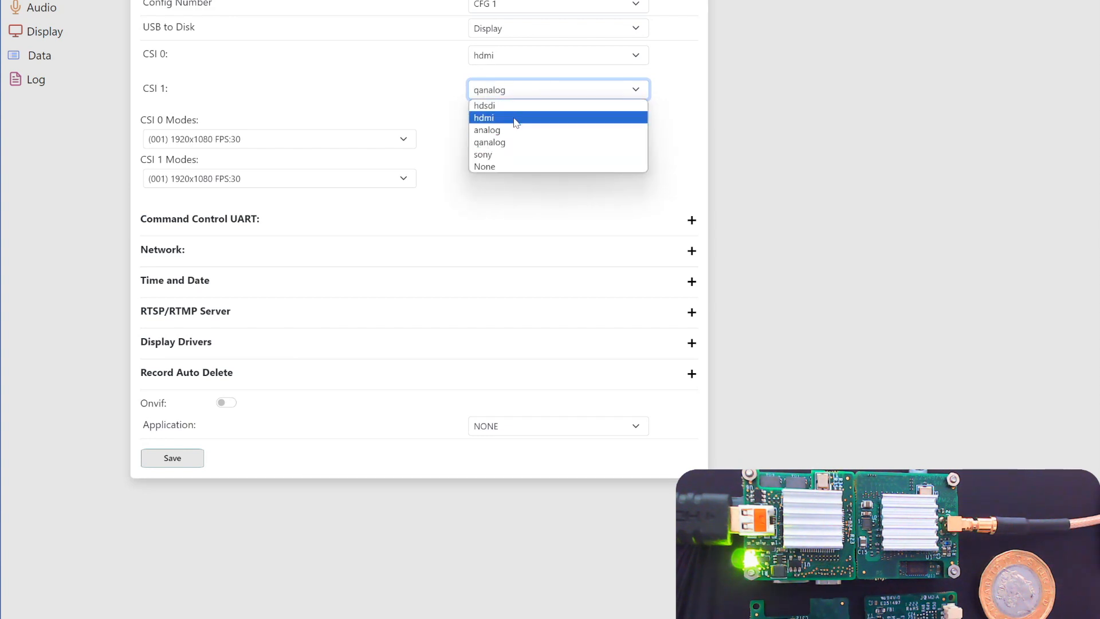
click(484, 106)
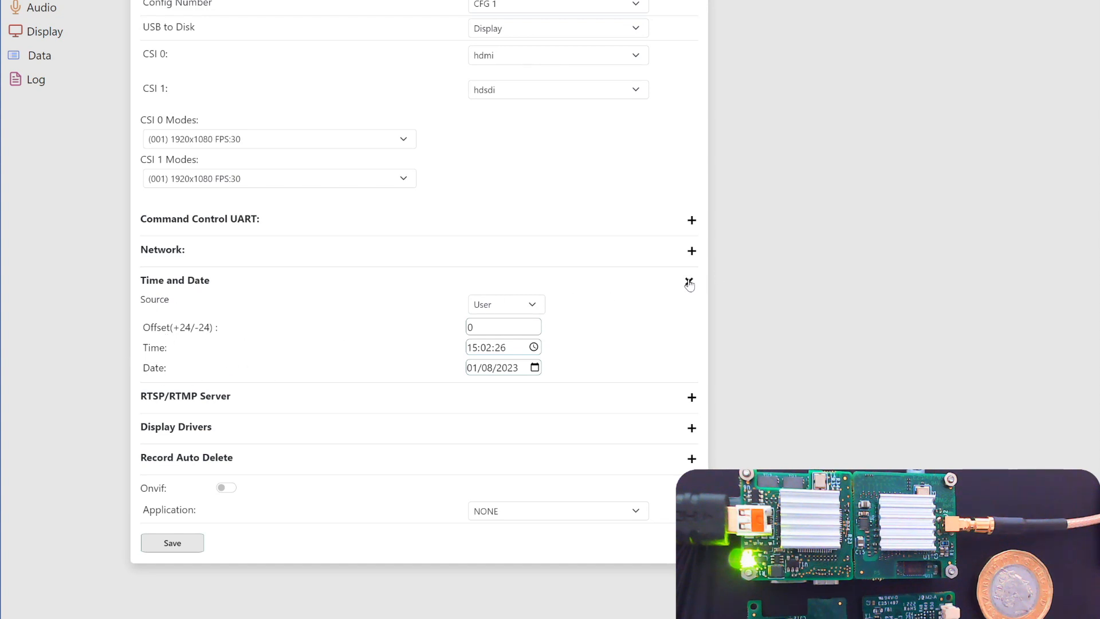
click(690, 282)
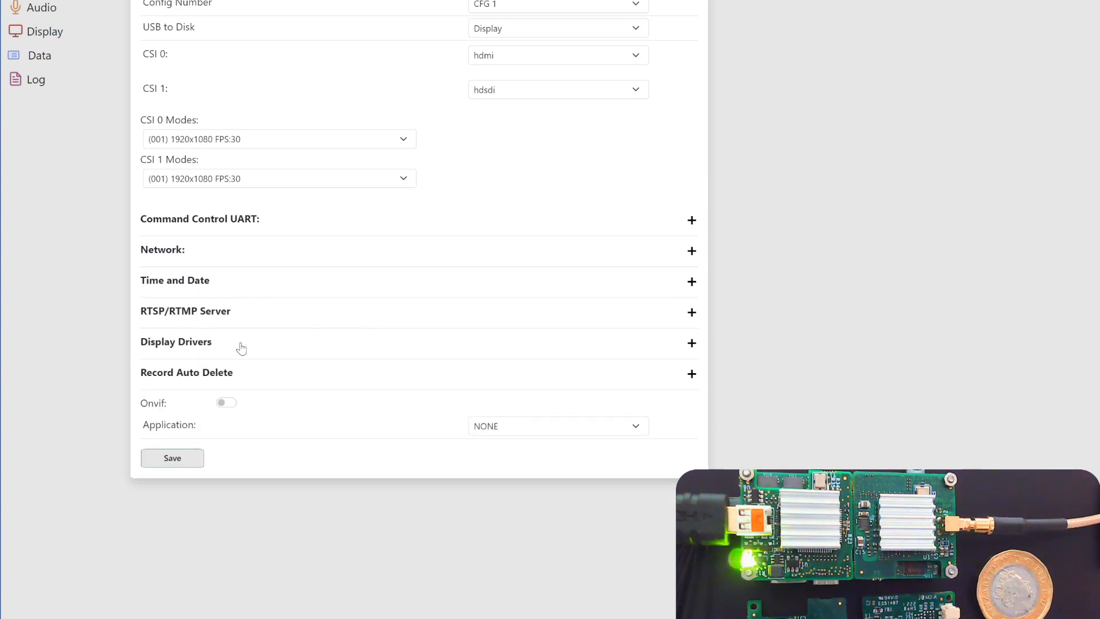
click(172, 457)
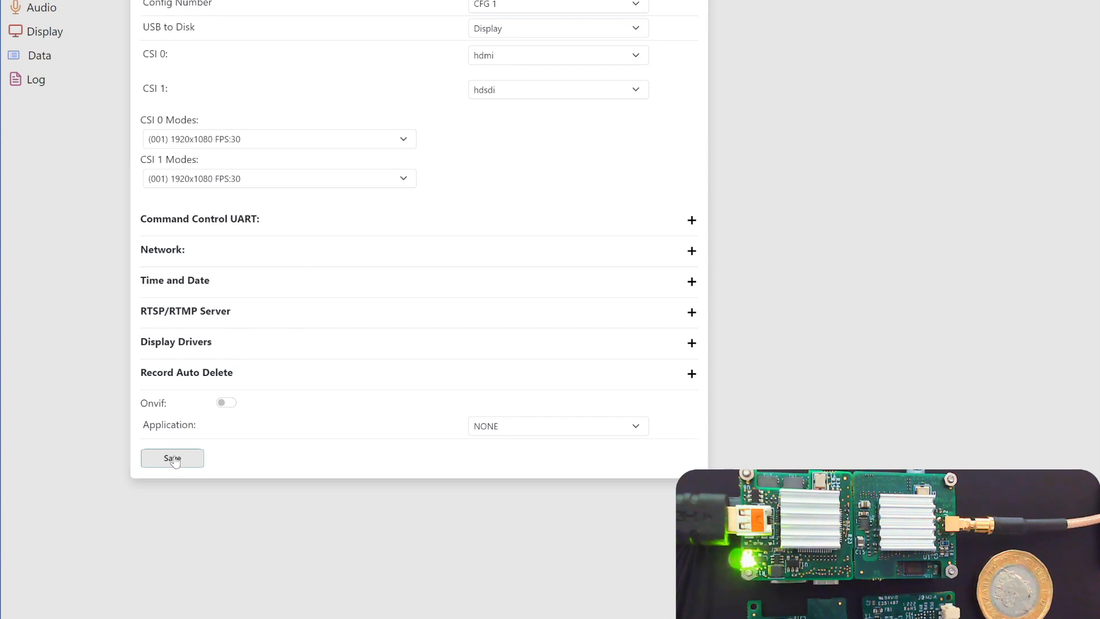
mouse_move(375, 119)
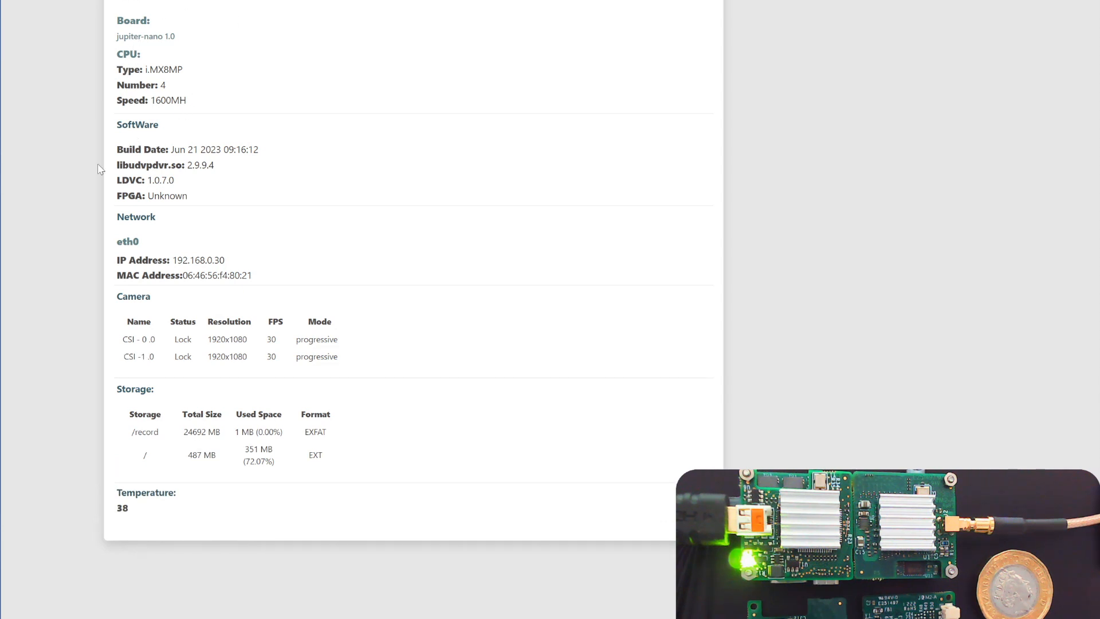
mouse_move(182, 190)
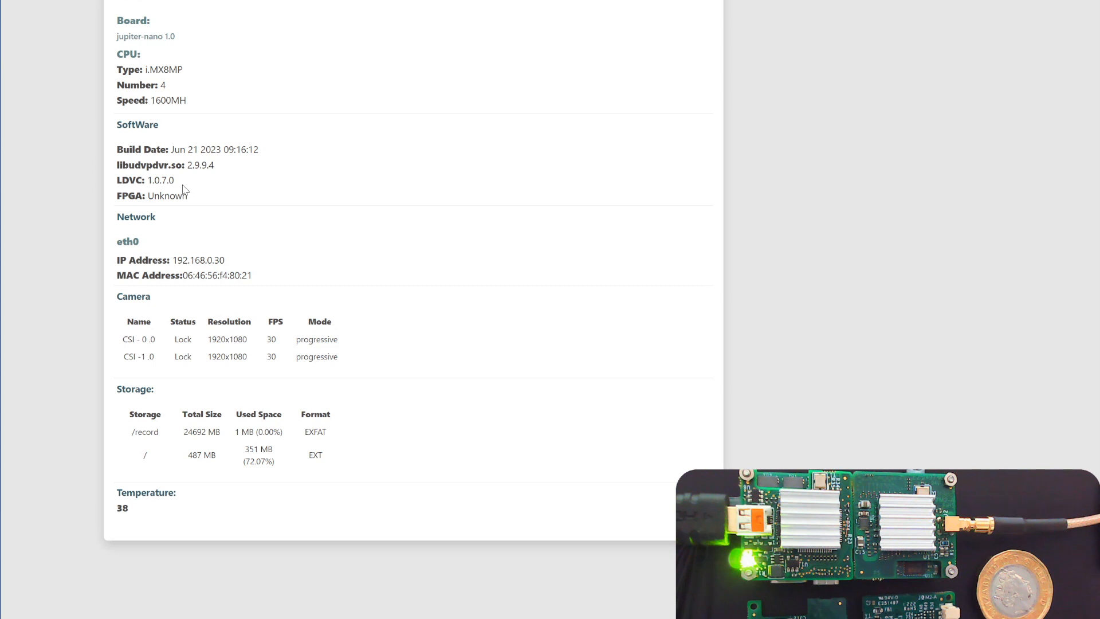
mouse_move(171, 196)
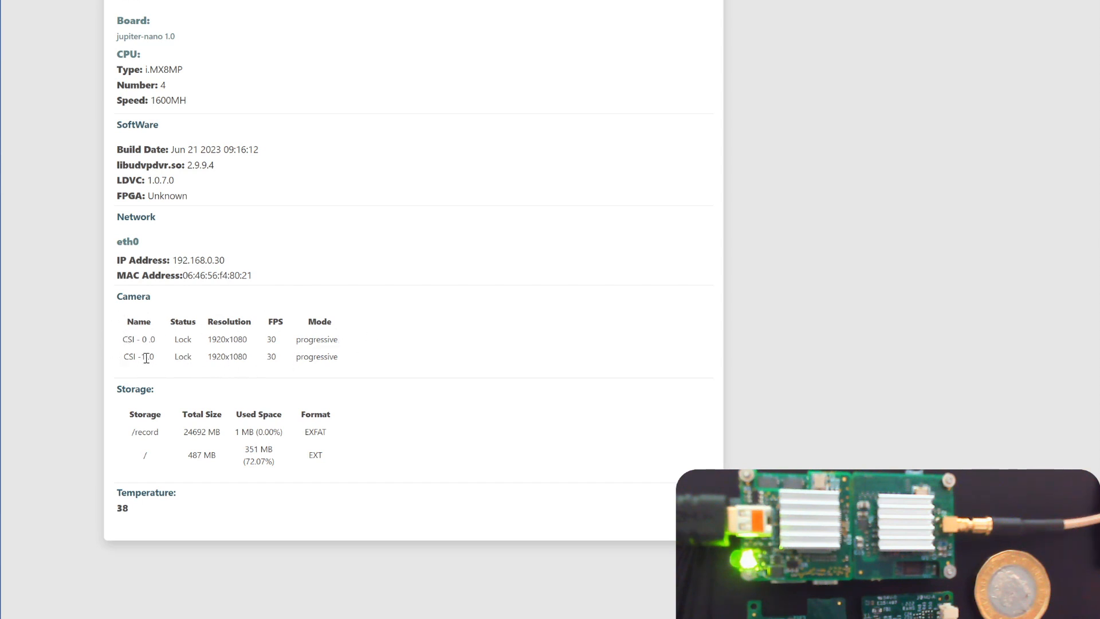
mouse_move(321, 338)
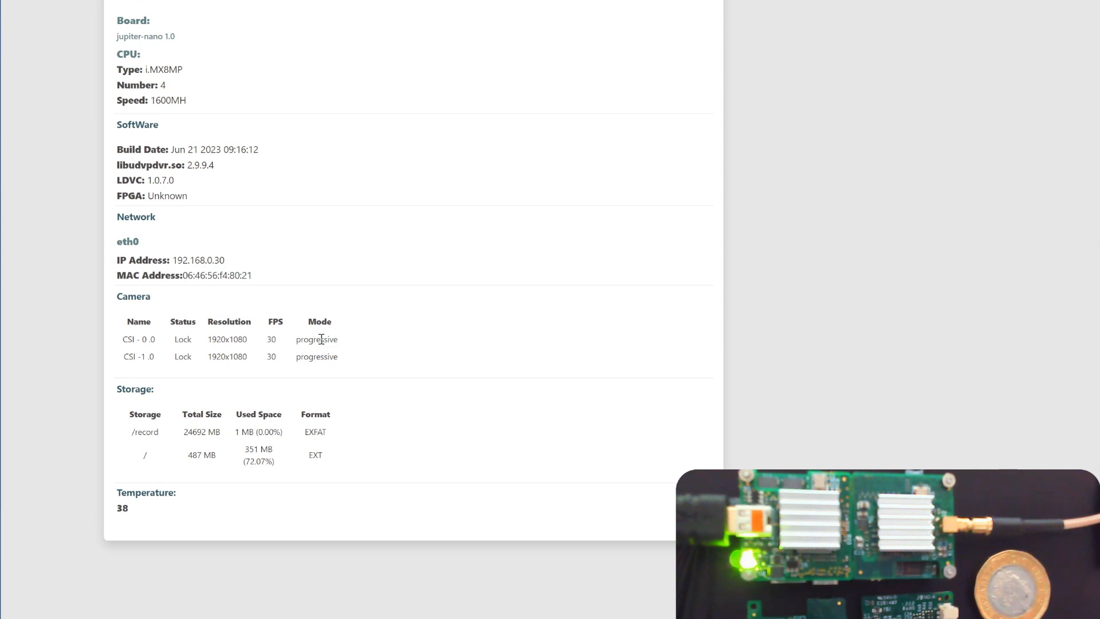
mouse_move(156, 343)
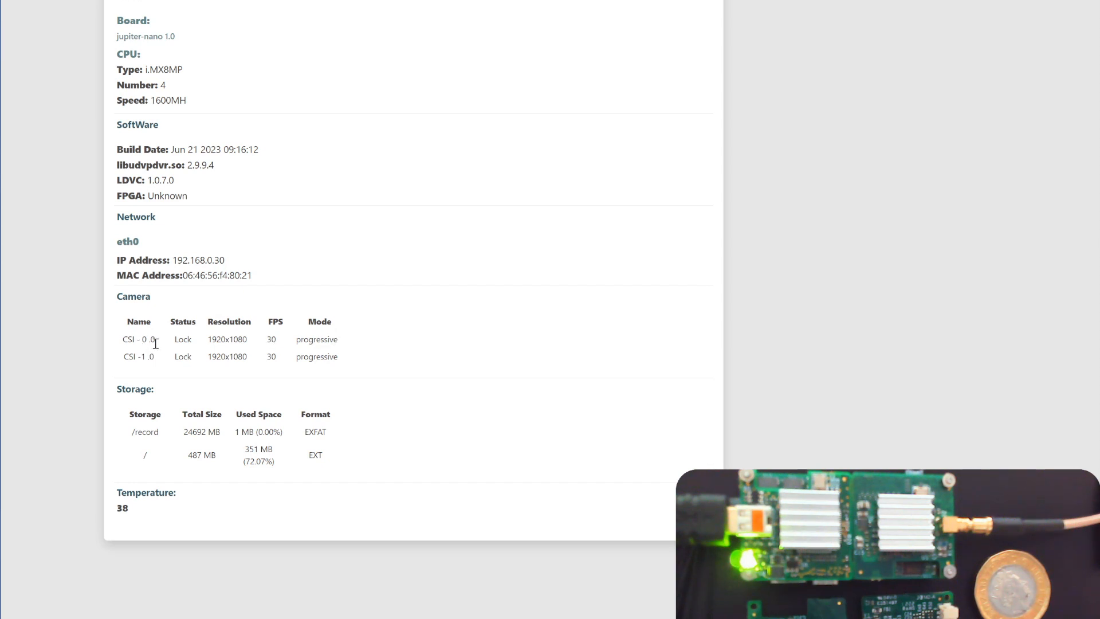
mouse_move(181, 359)
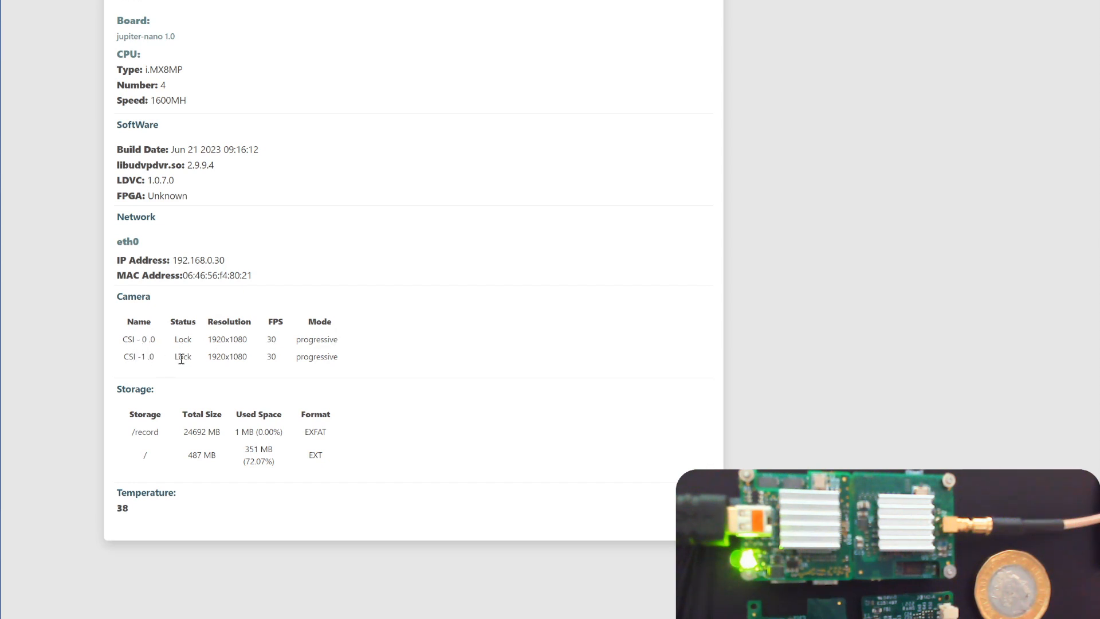
mouse_move(203, 366)
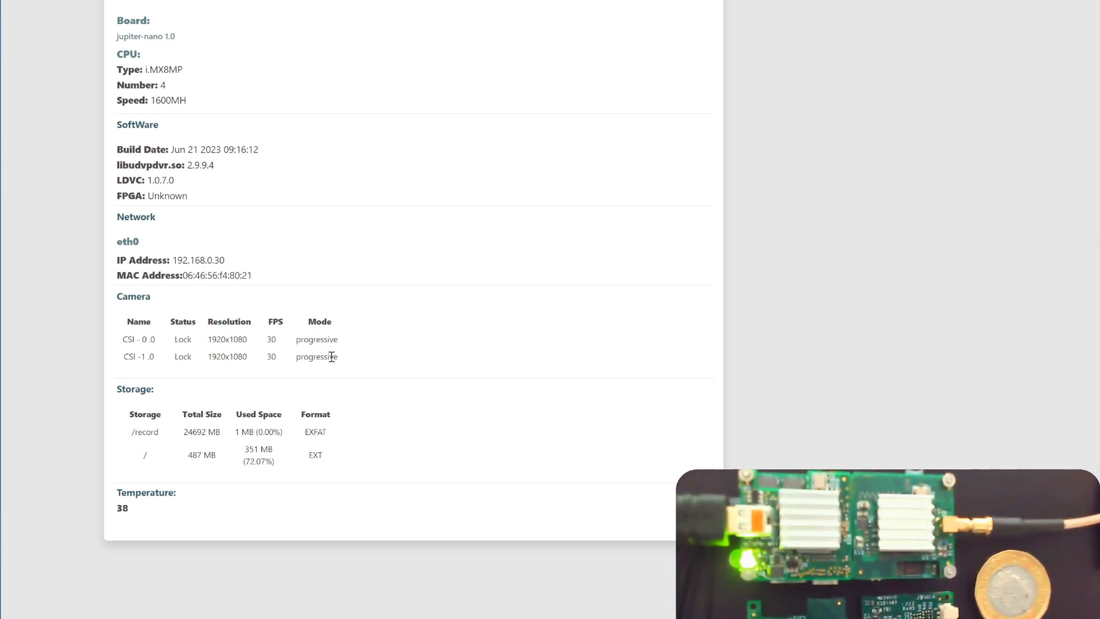
mouse_move(120, 451)
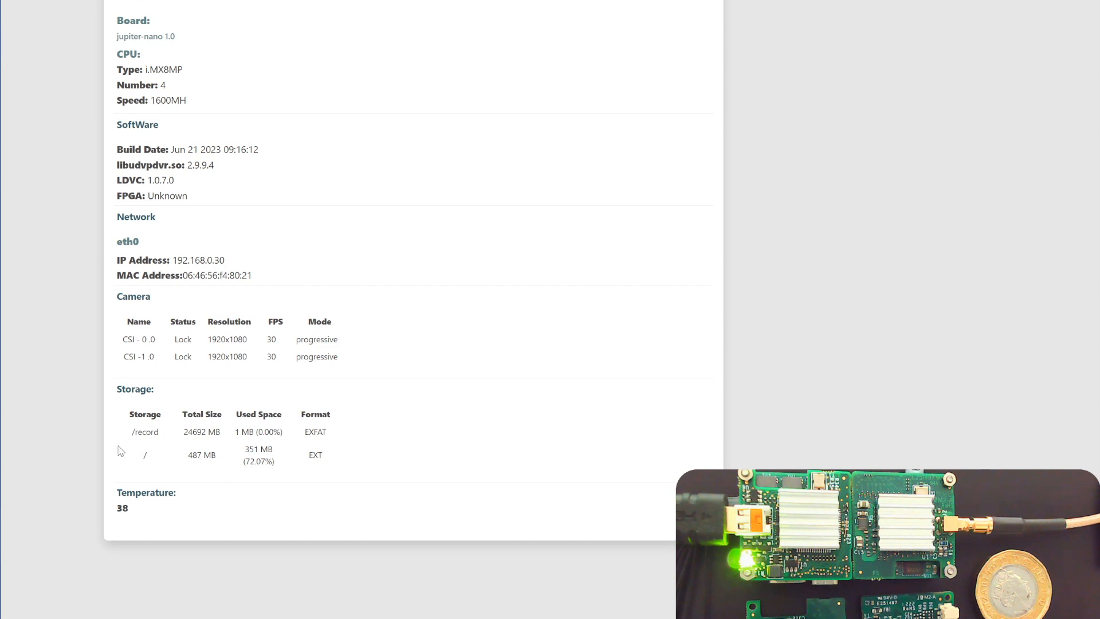
mouse_move(119, 431)
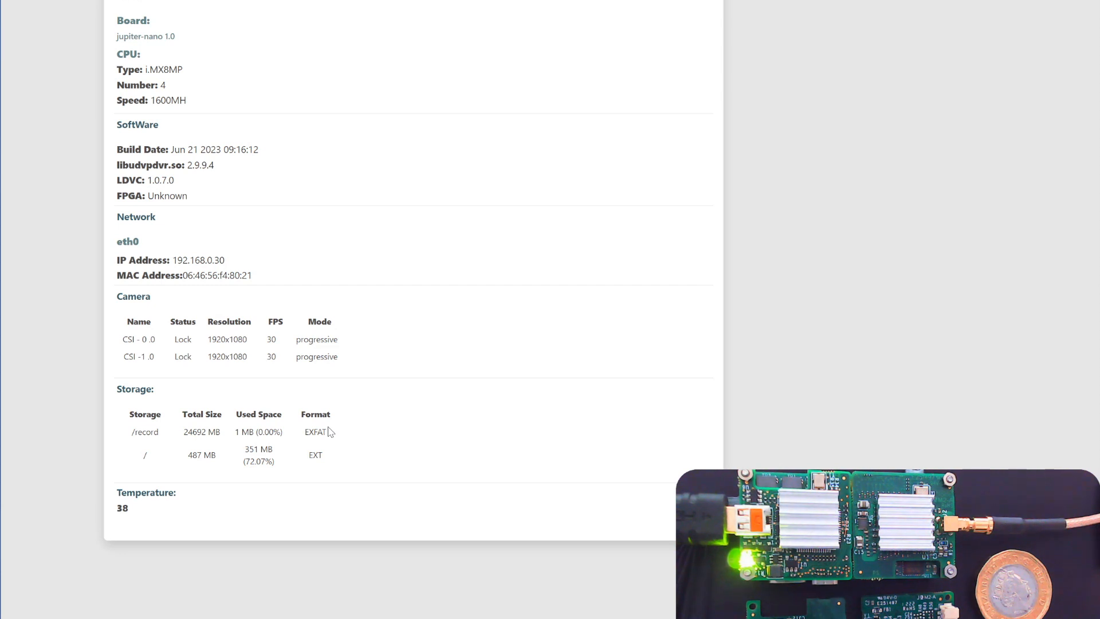
mouse_move(228, 486)
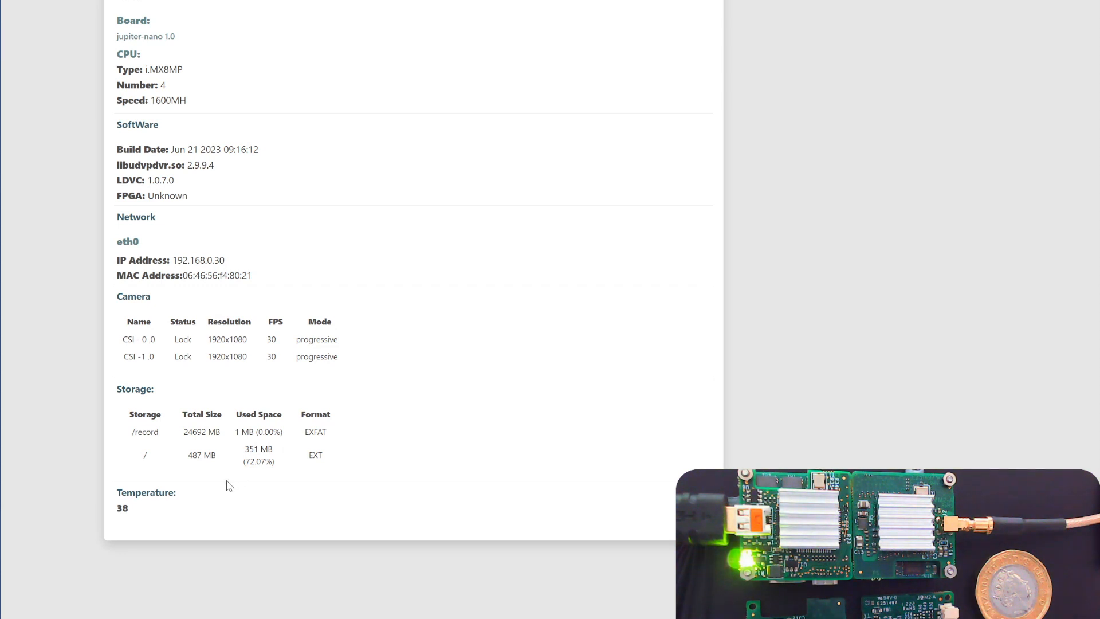
mouse_move(125, 515)
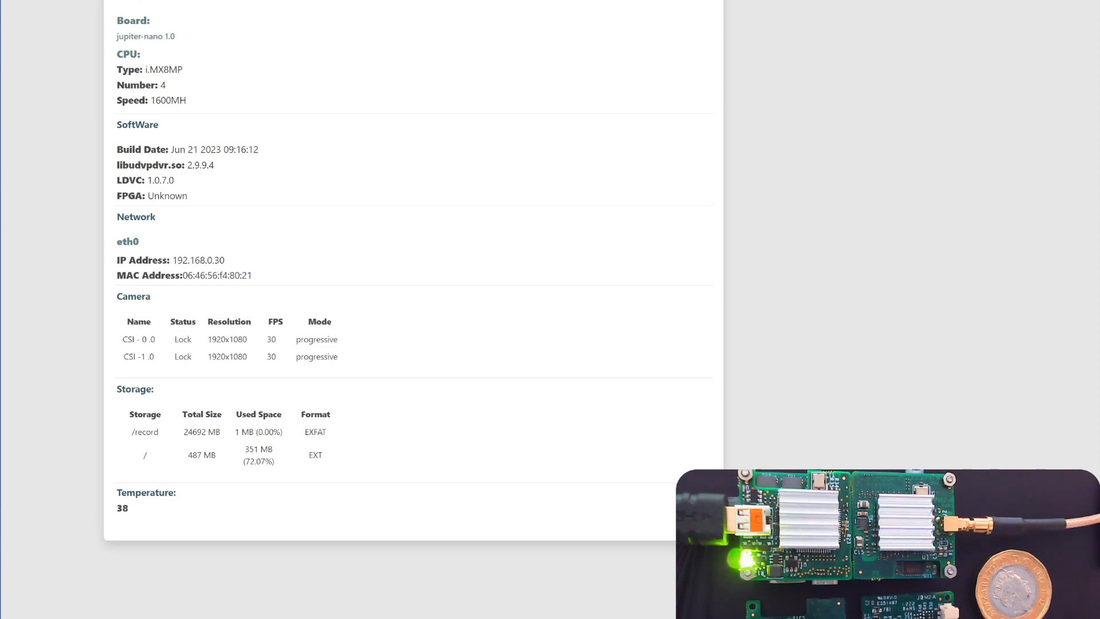
Show the Output Streaming page listing Mux1–Mux4 over RTSP, TS, RTP and TS.
click(66, 8)
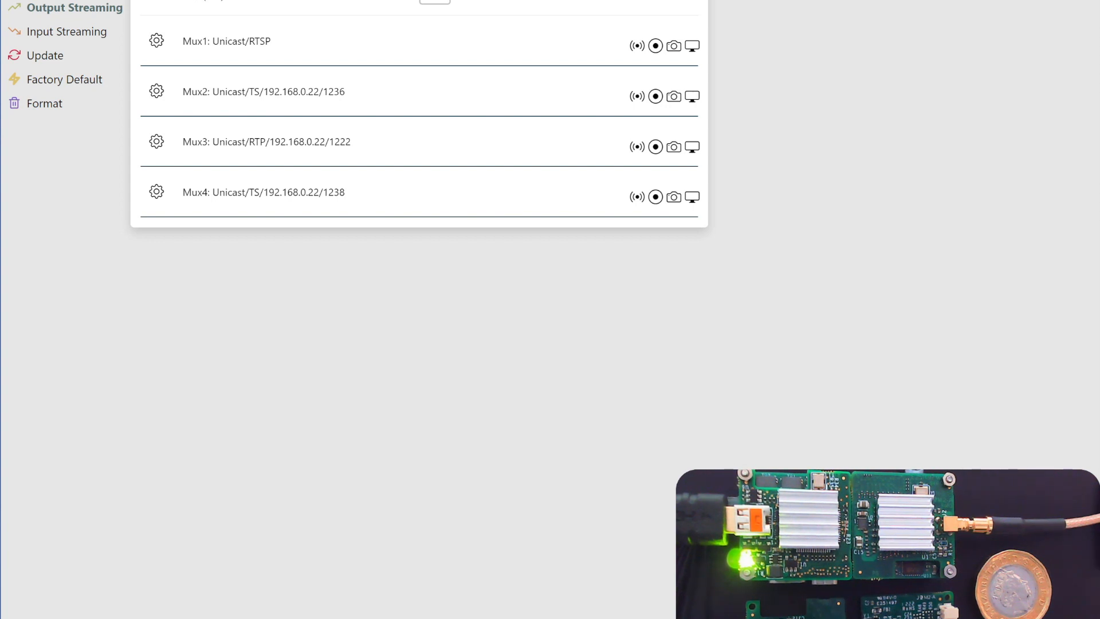
mouse_move(156, 41)
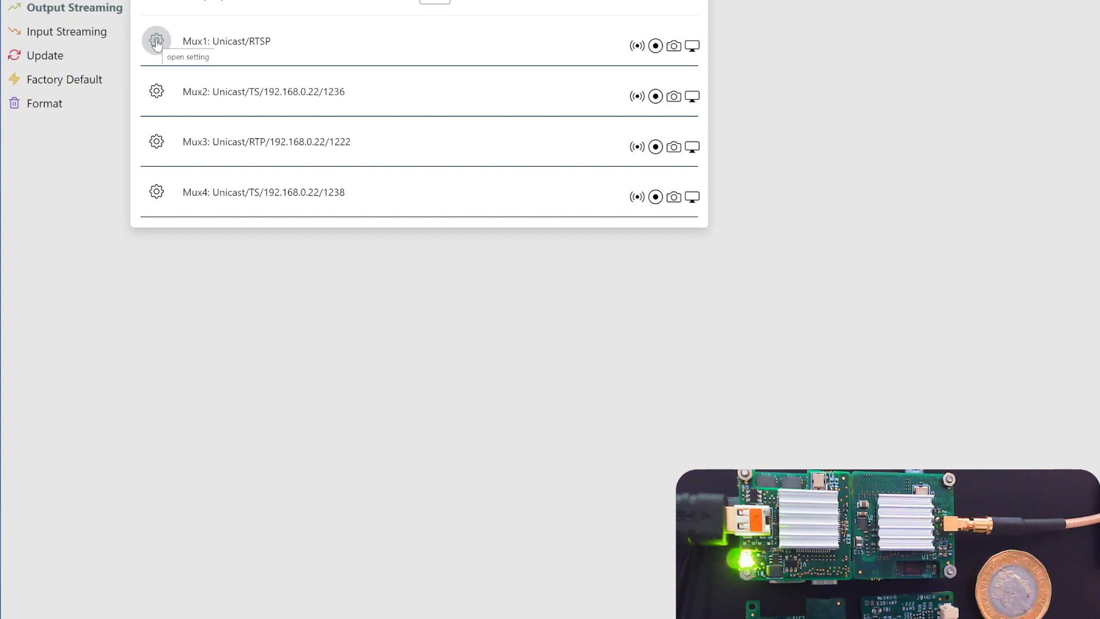
Expand Mux1 and confirm video source camera CSI-0.0 with RTSP/RTMP protocol.
click(156, 41)
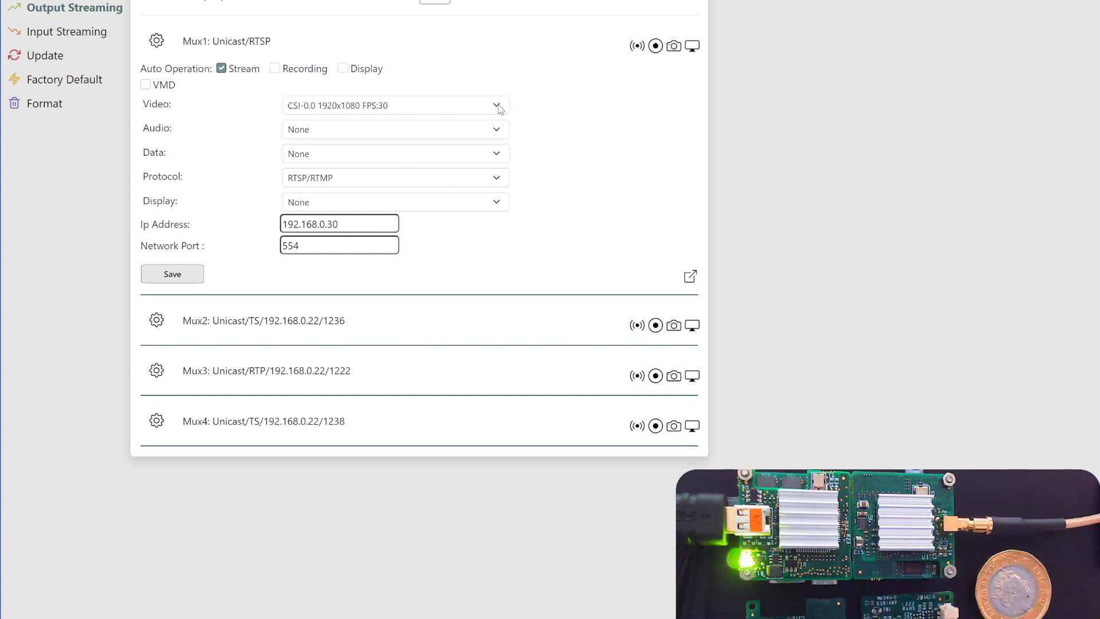
click(497, 106)
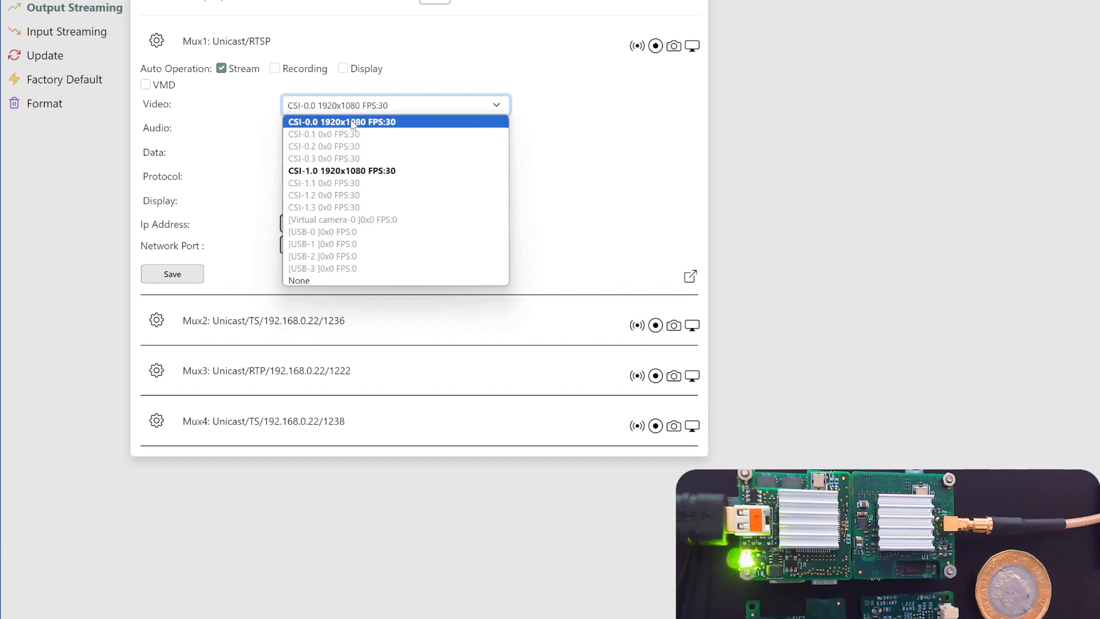
click(341, 121)
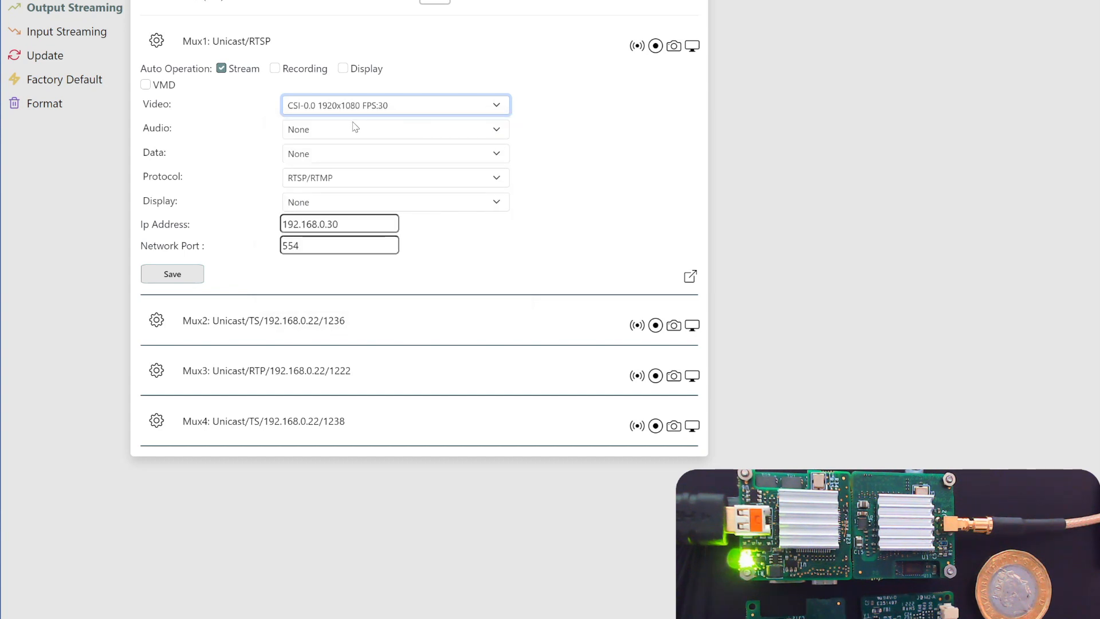
click(394, 177)
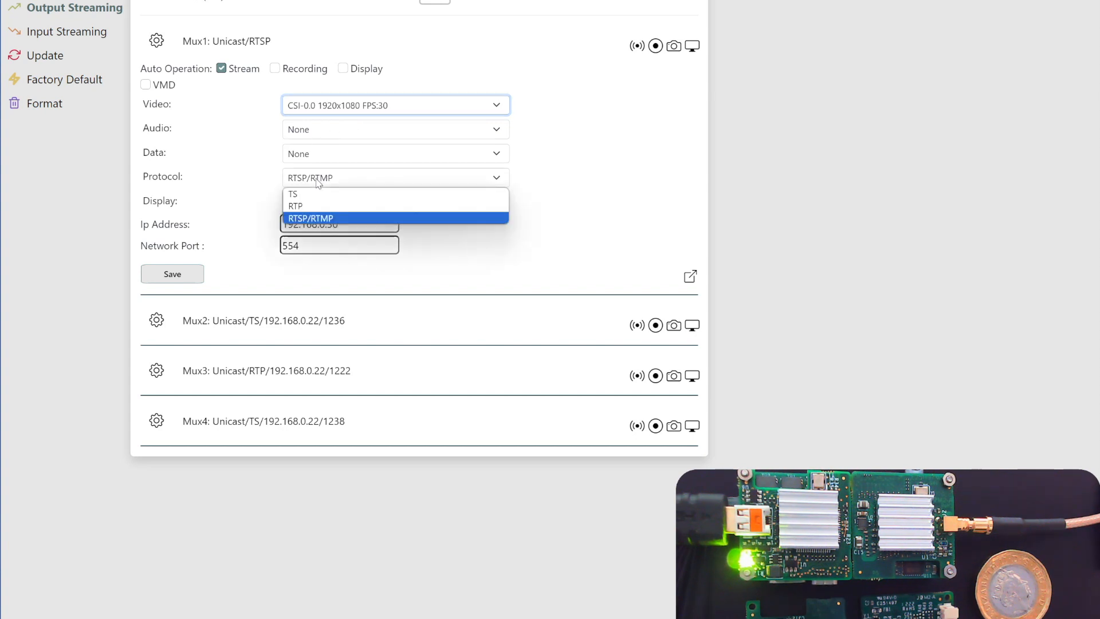
click(310, 218)
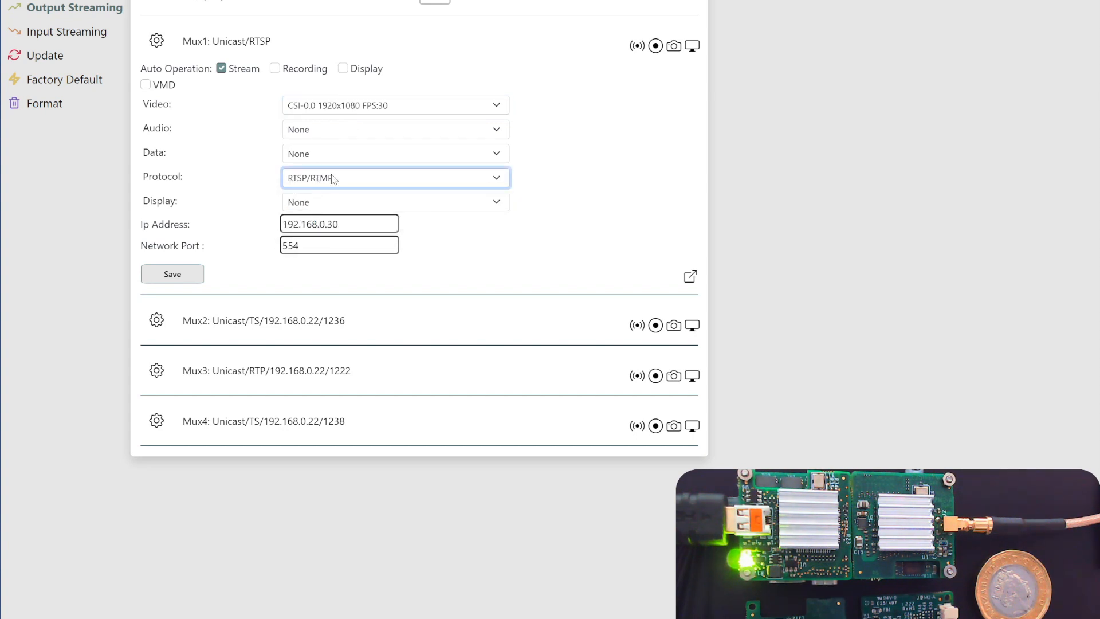
click(338, 224)
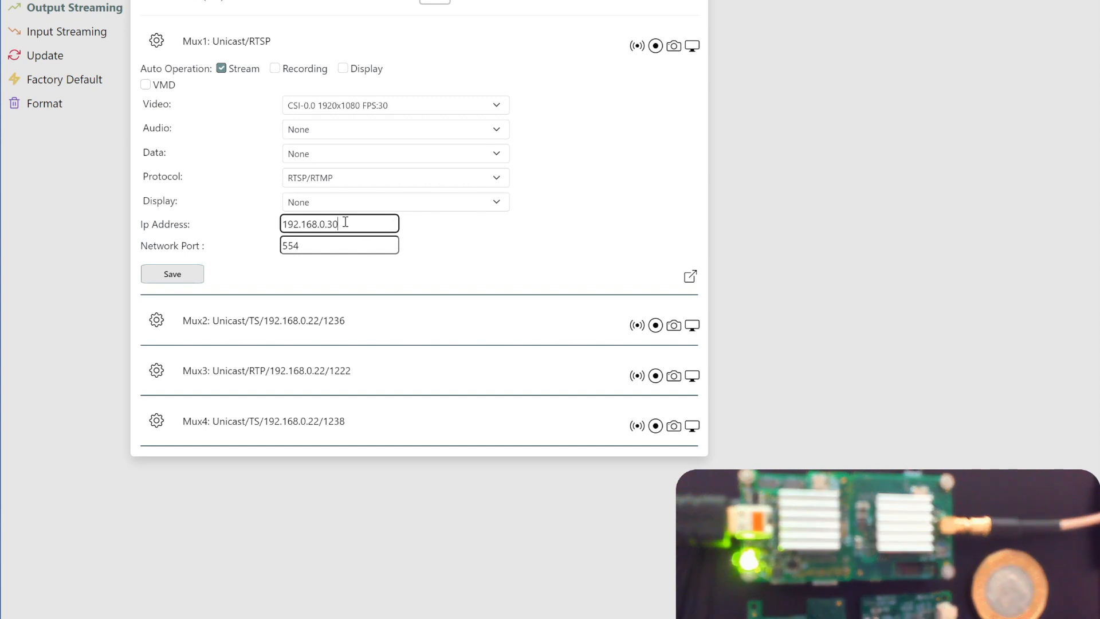
mouse_move(310, 246)
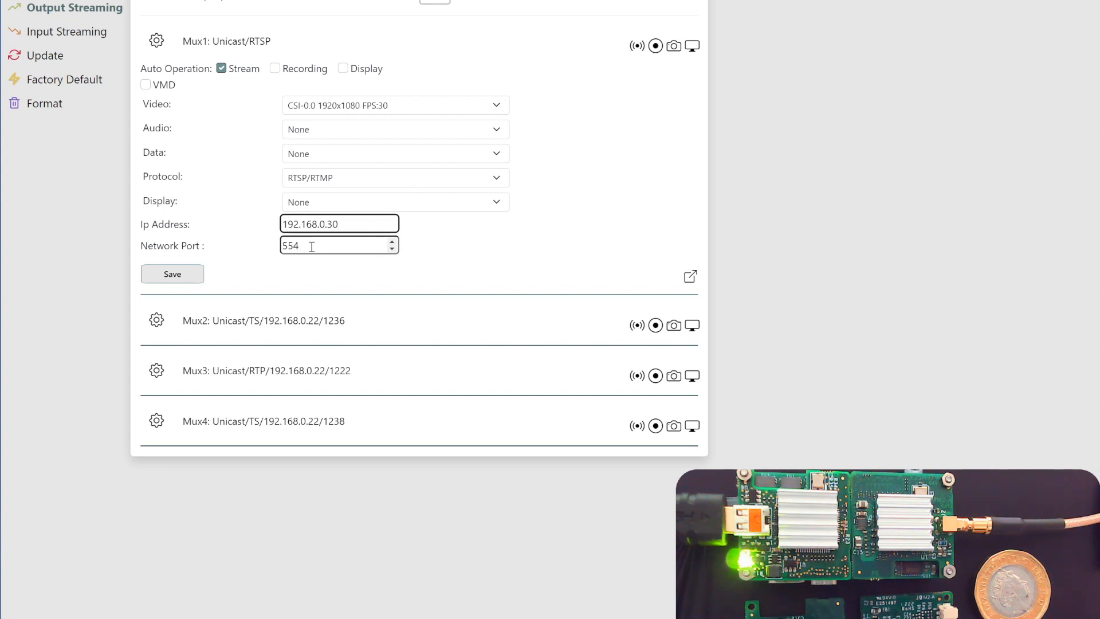
mouse_move(360, 254)
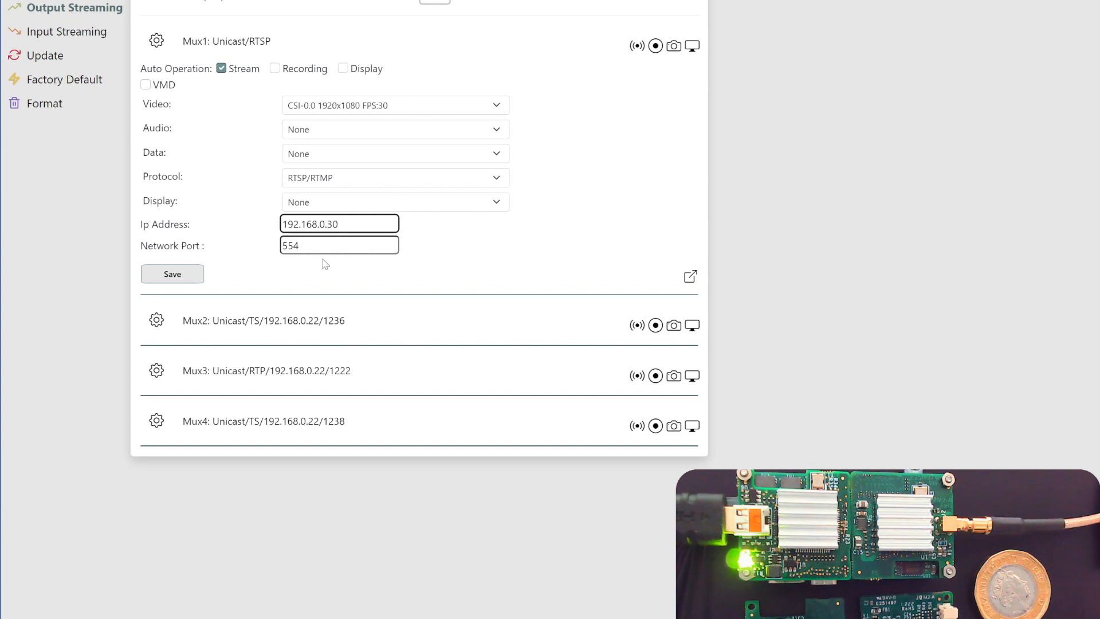
mouse_move(454, 93)
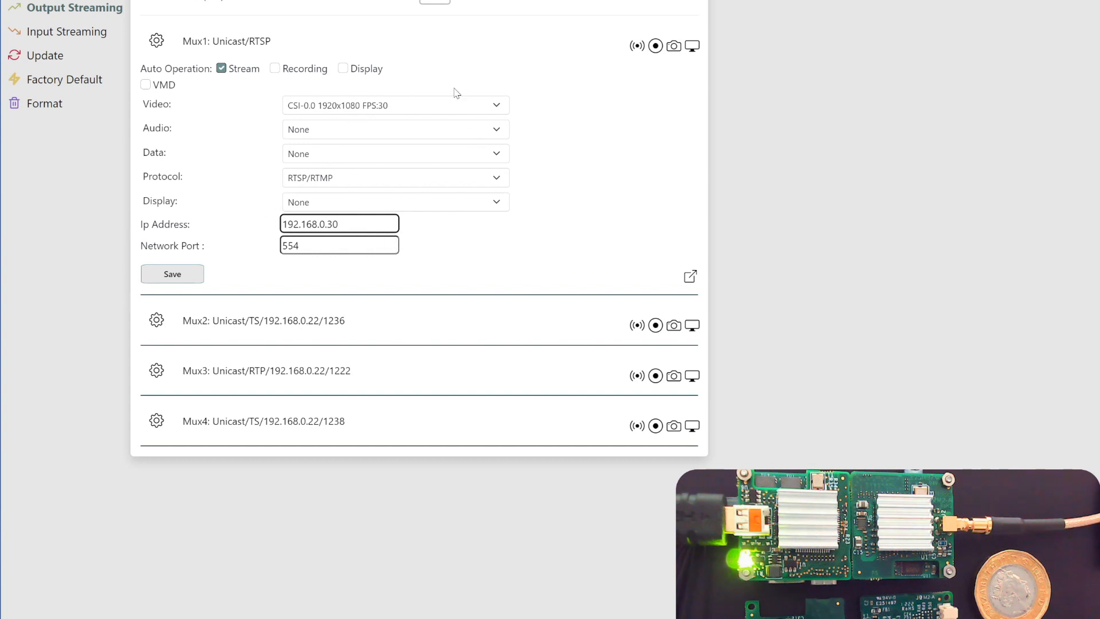
Toggle Mux1's Stream checkbox off and on, then start its RTSP stream to 192.168.0.30:554.
click(339, 223)
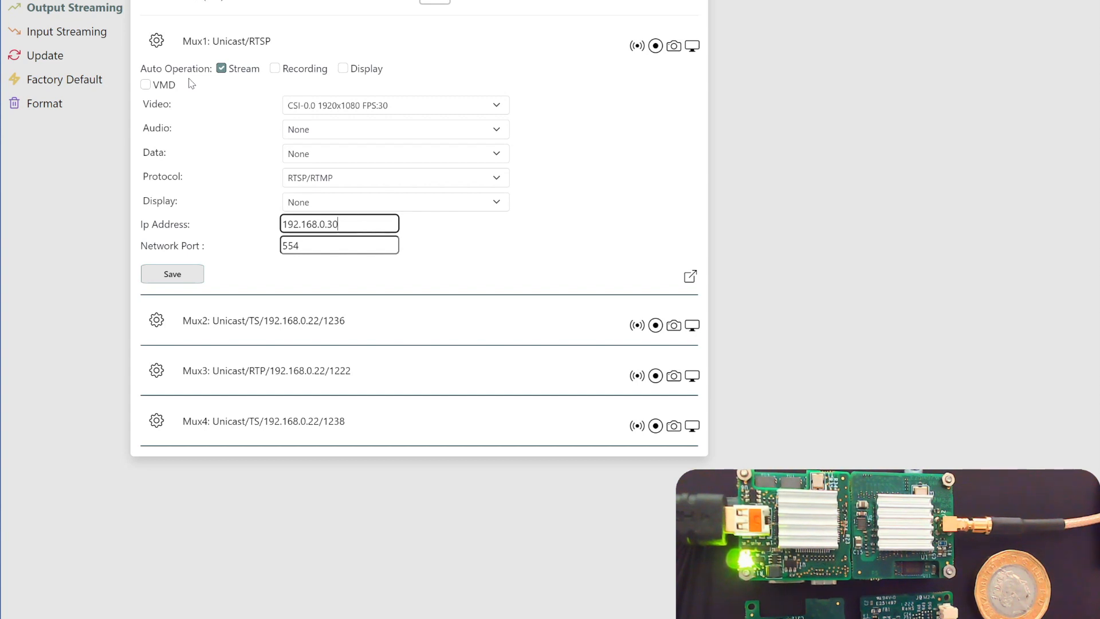
mouse_move(361, 70)
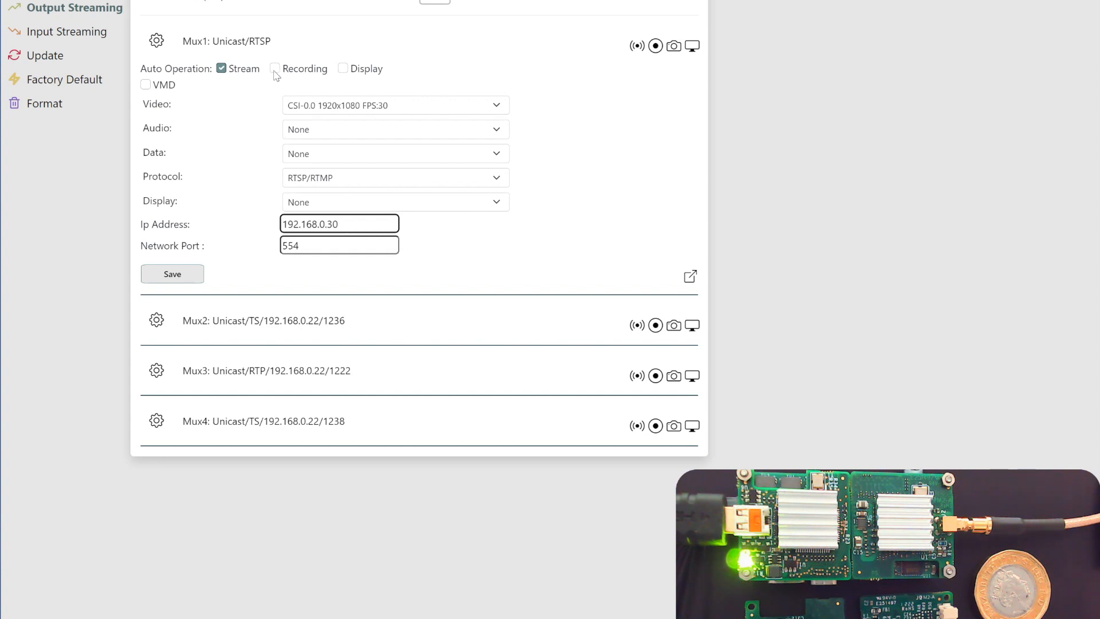
click(222, 68)
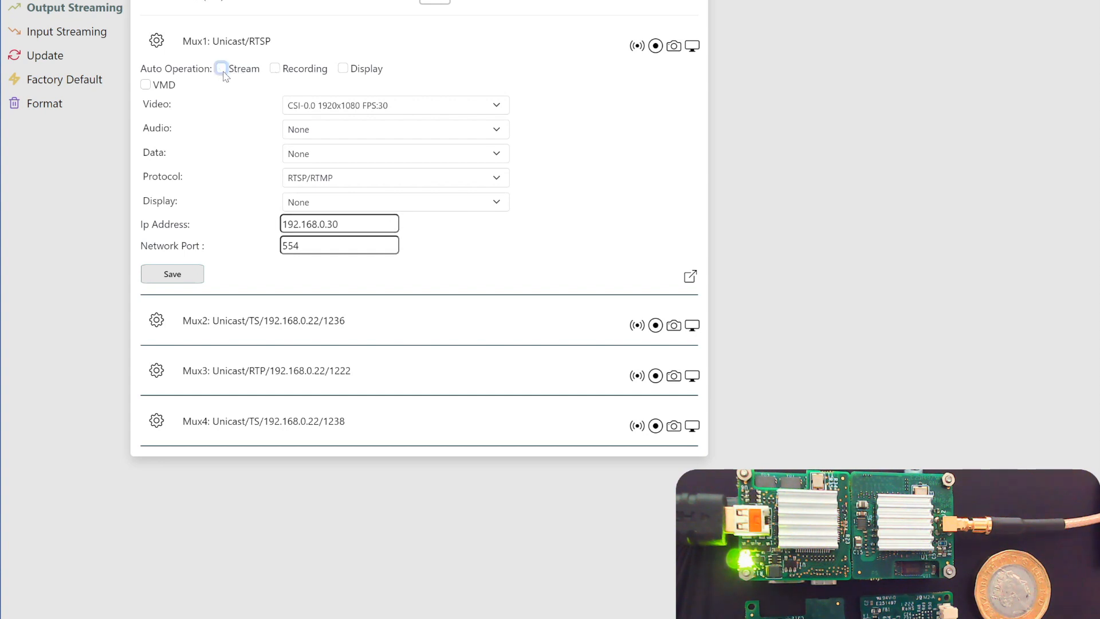
click(221, 68)
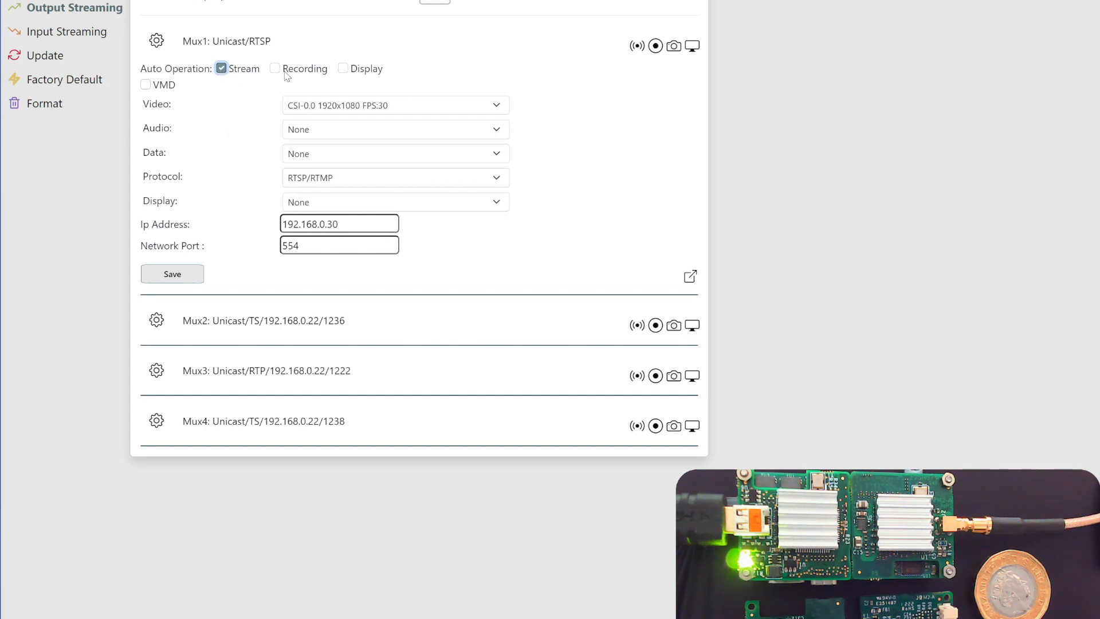
mouse_move(637, 47)
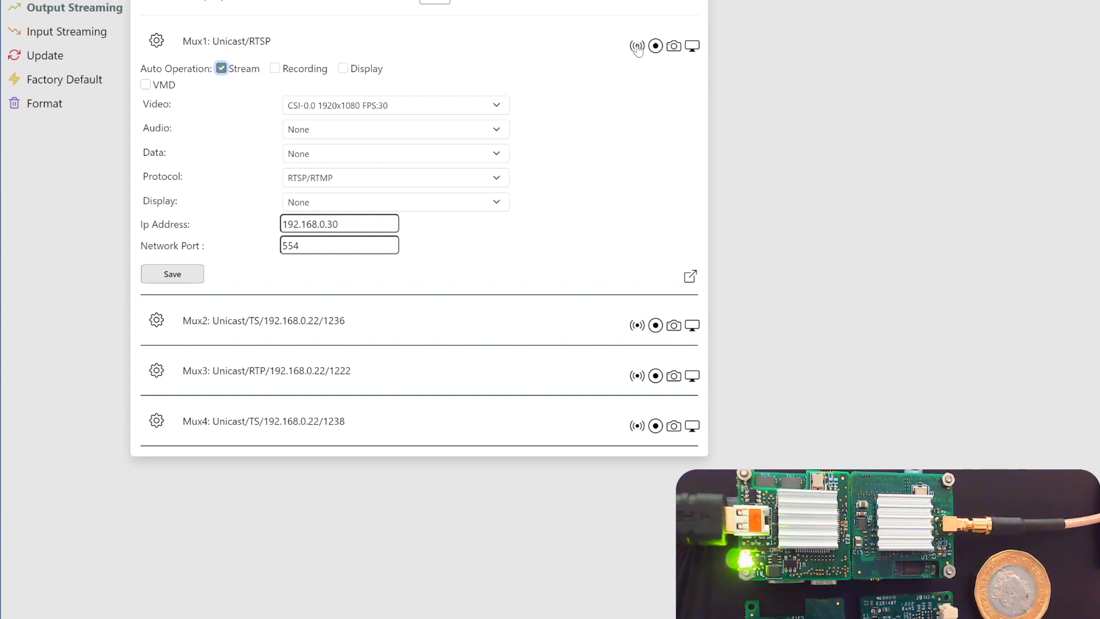
mouse_move(637, 46)
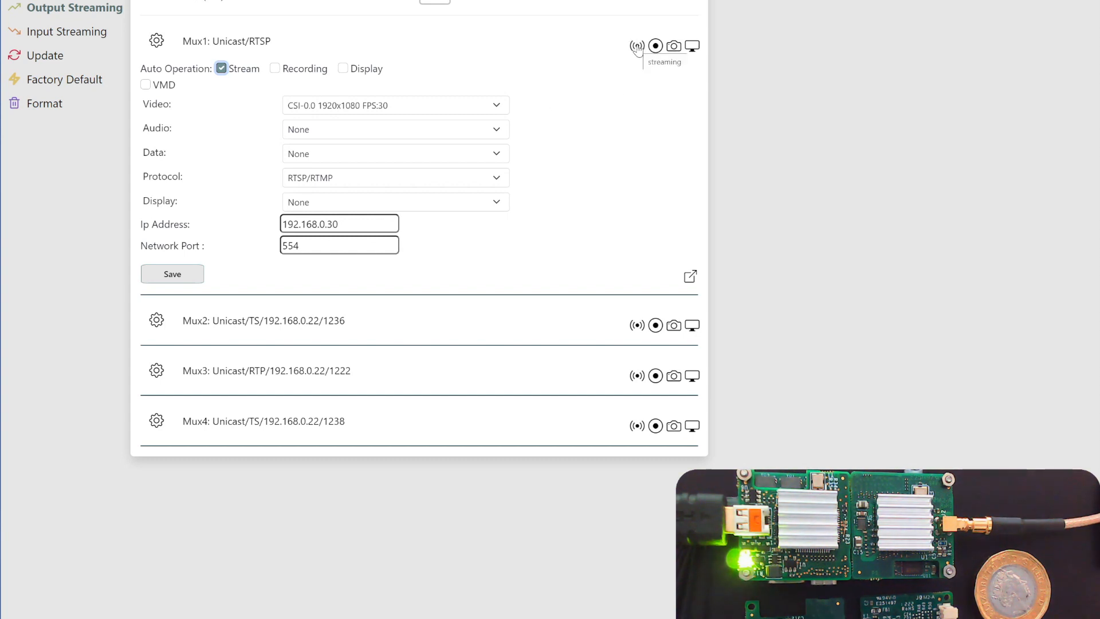
click(637, 46)
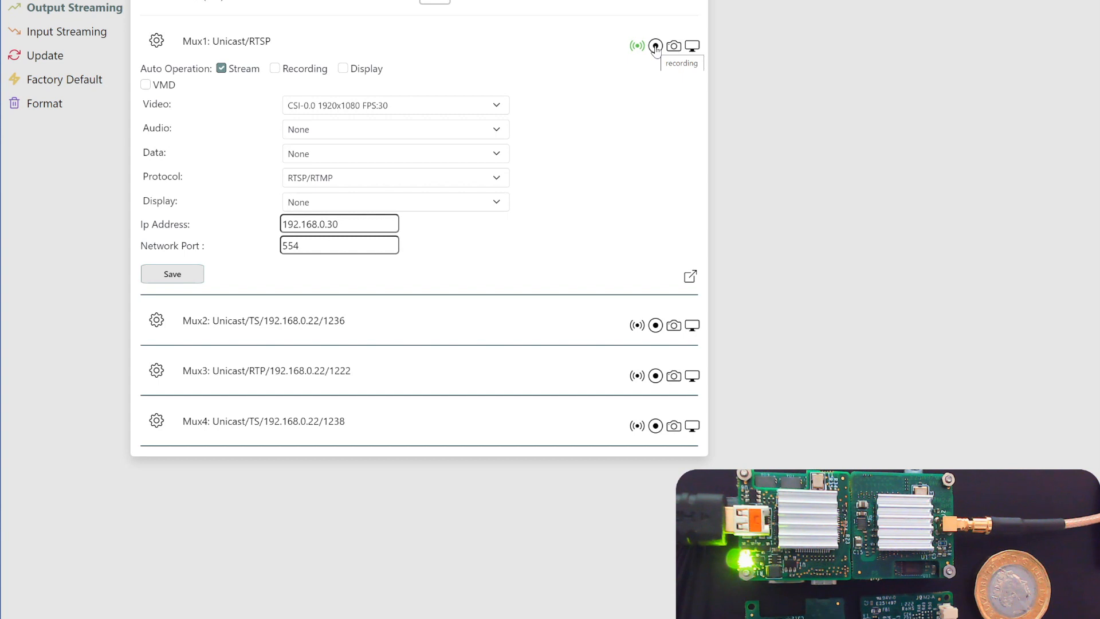
mouse_move(644, 88)
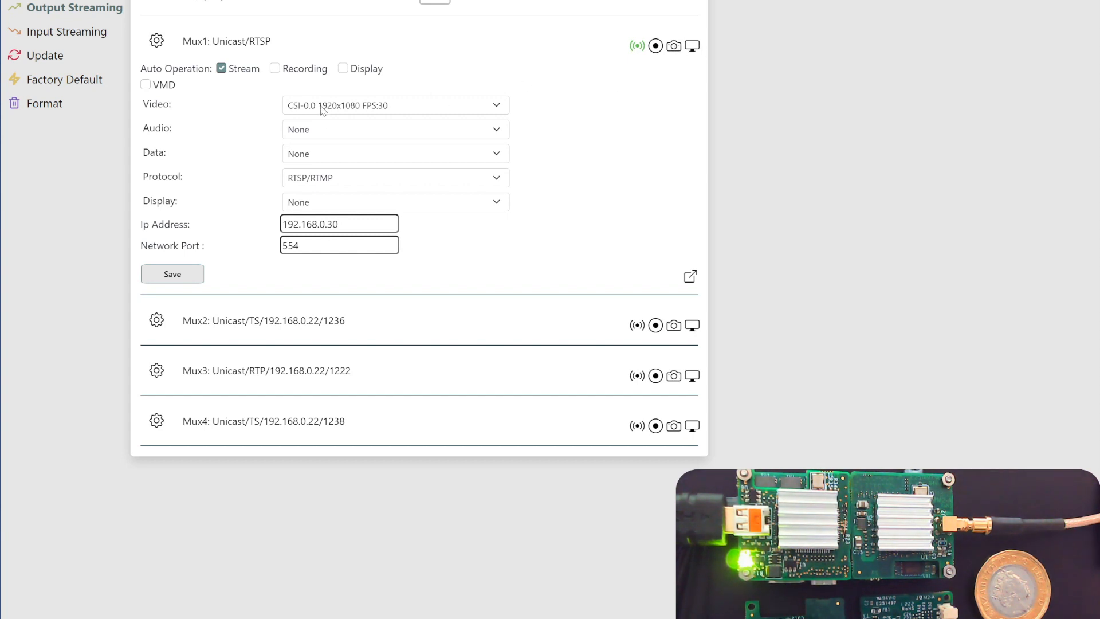
mouse_move(547, 186)
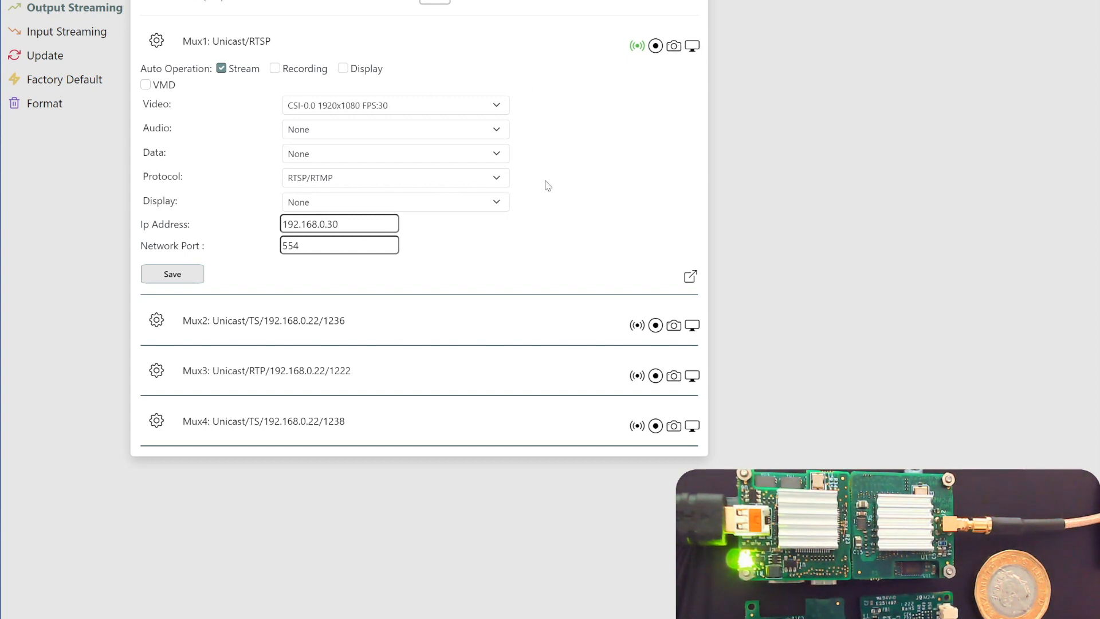
mouse_move(349, 162)
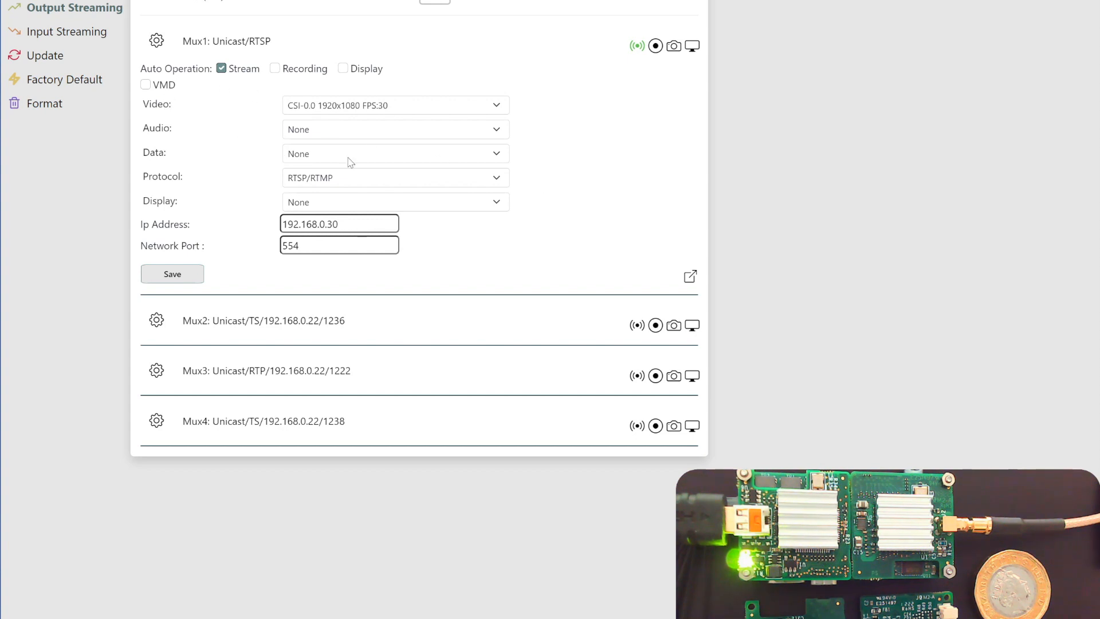
mouse_move(691, 276)
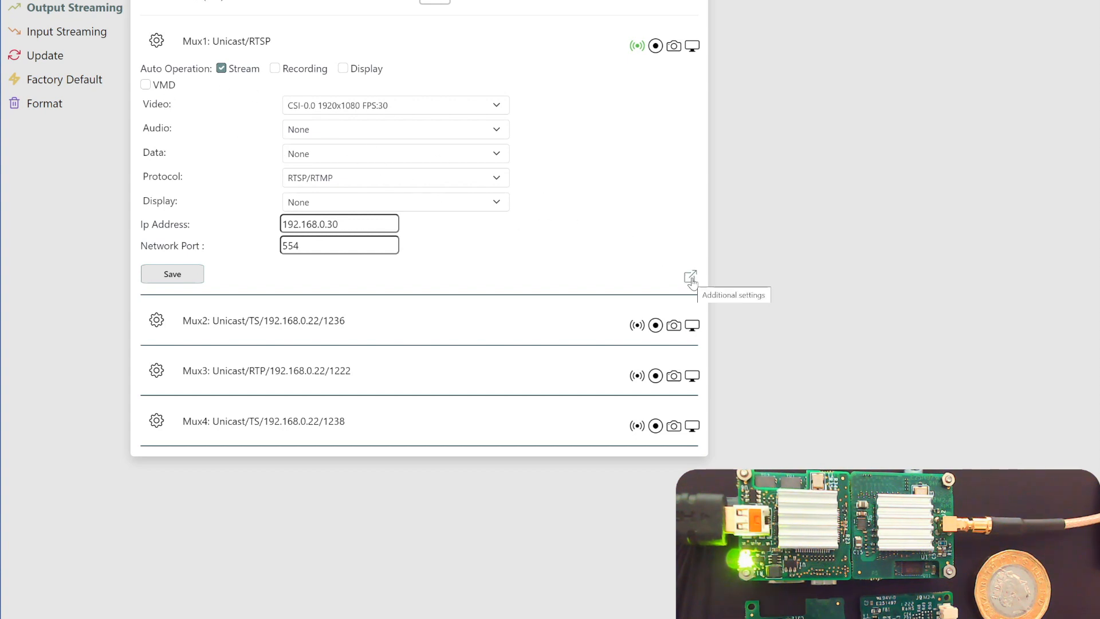
mouse_move(699, 255)
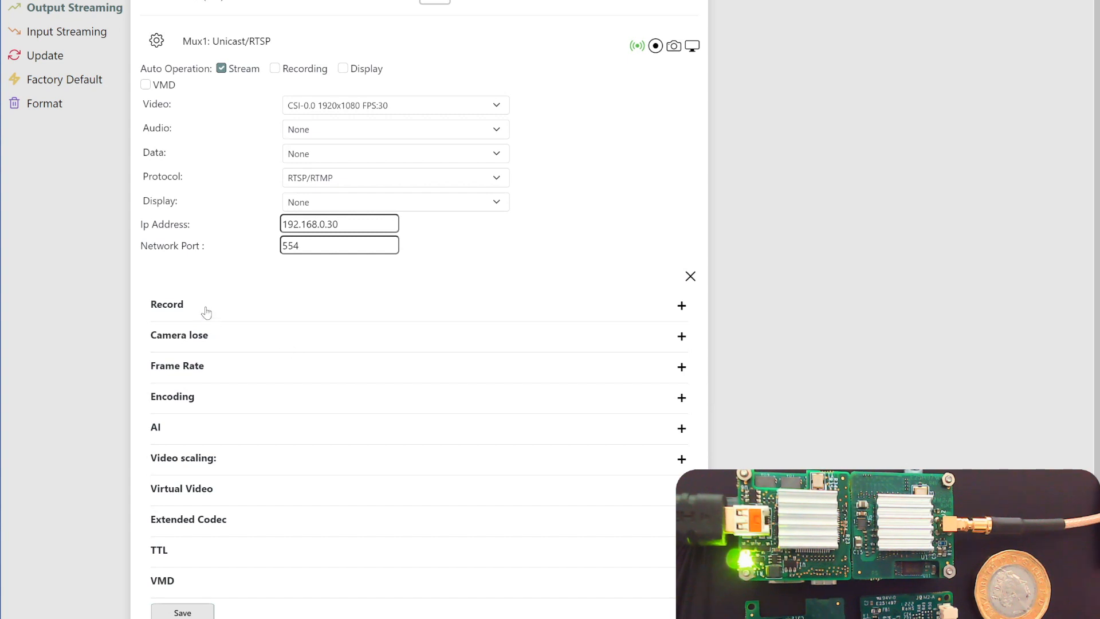
mouse_move(203, 390)
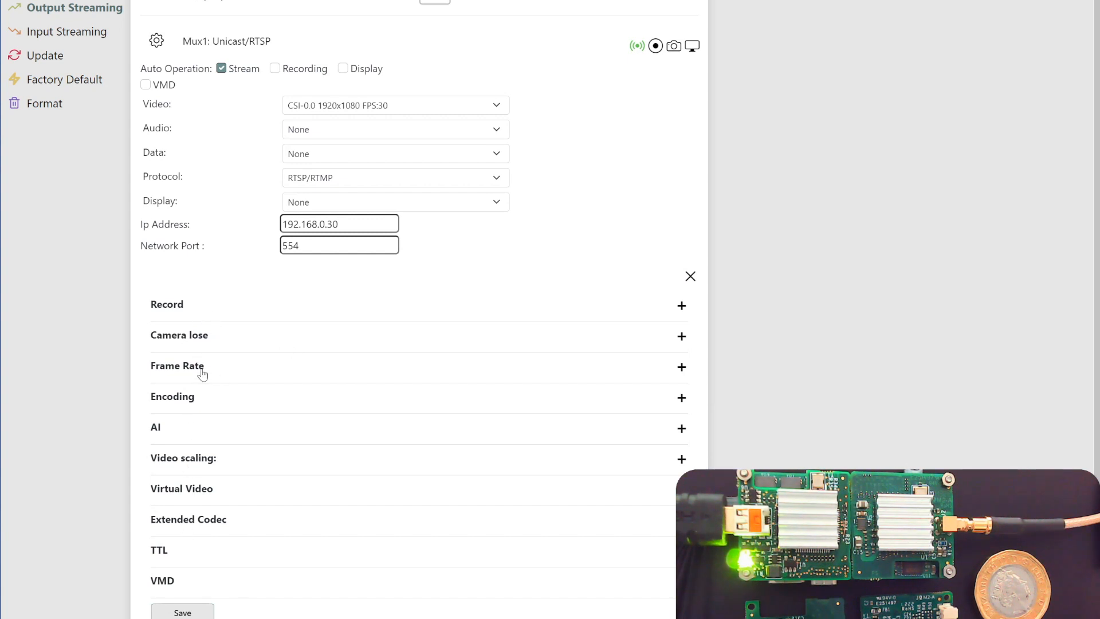
mouse_move(193, 406)
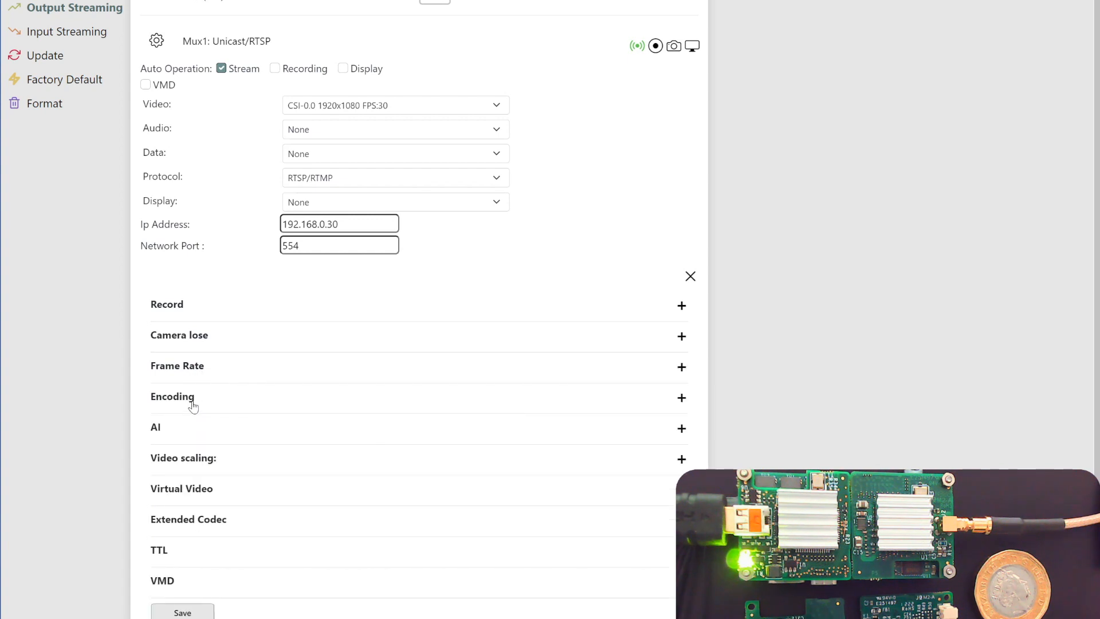
Review Mux1's Encoding settings (CBR, 5000 kbps, GOP 30) and choose HEVC under Extended Codec.
click(172, 396)
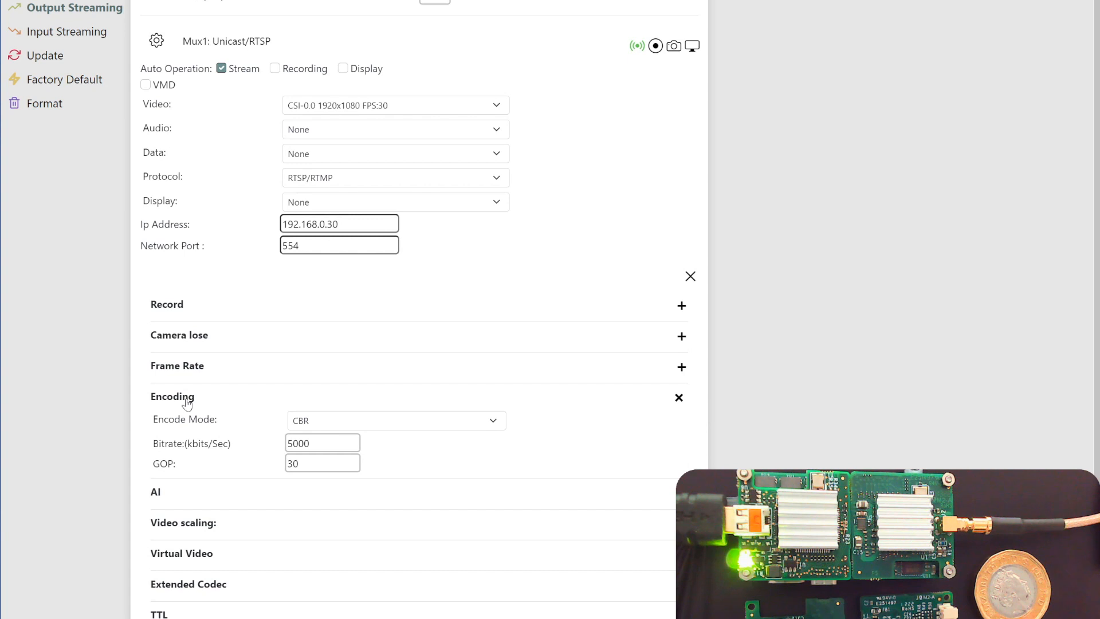
click(678, 398)
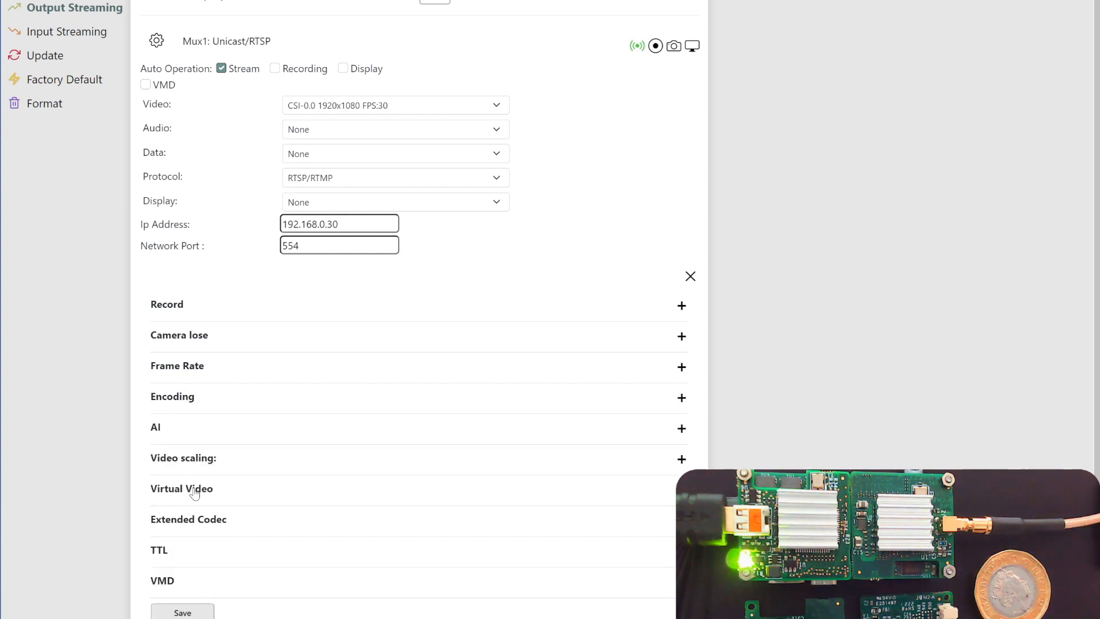
click(182, 488)
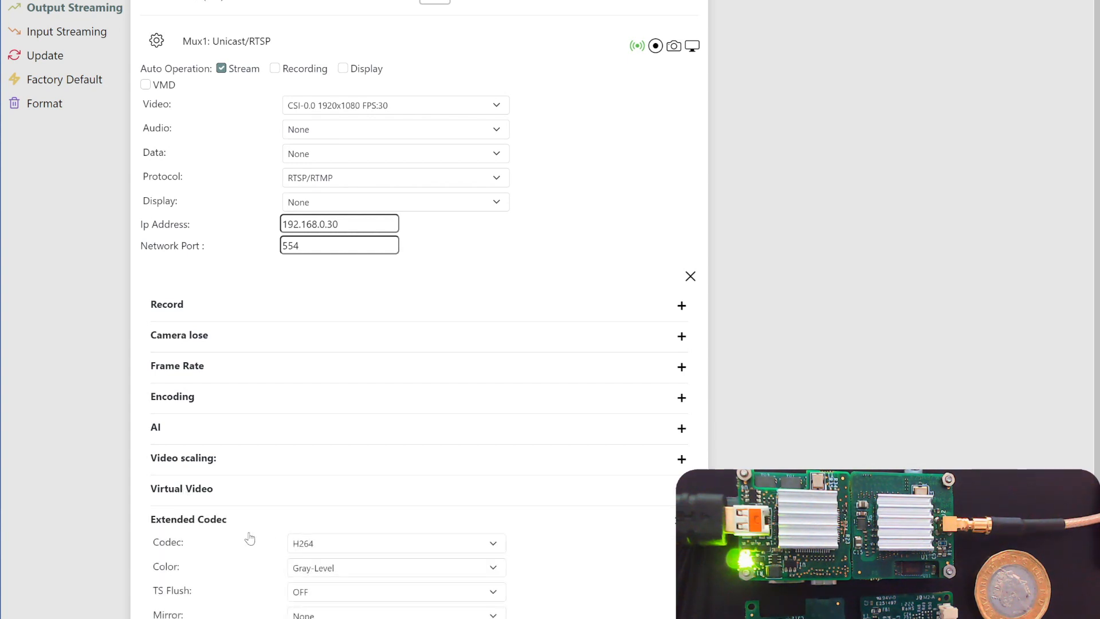
click(394, 542)
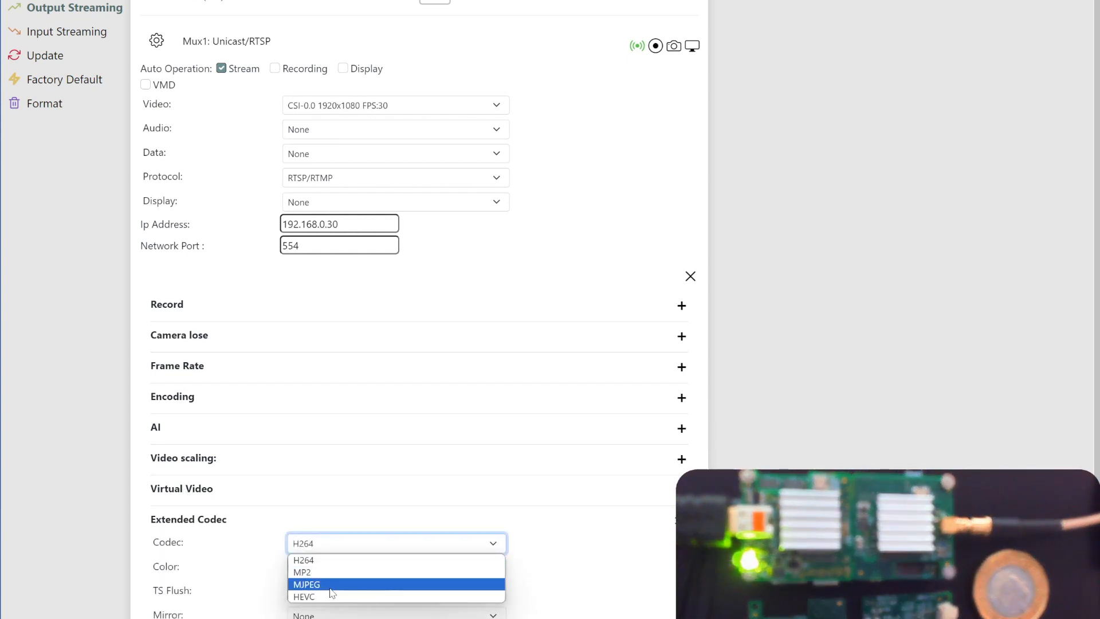
click(304, 596)
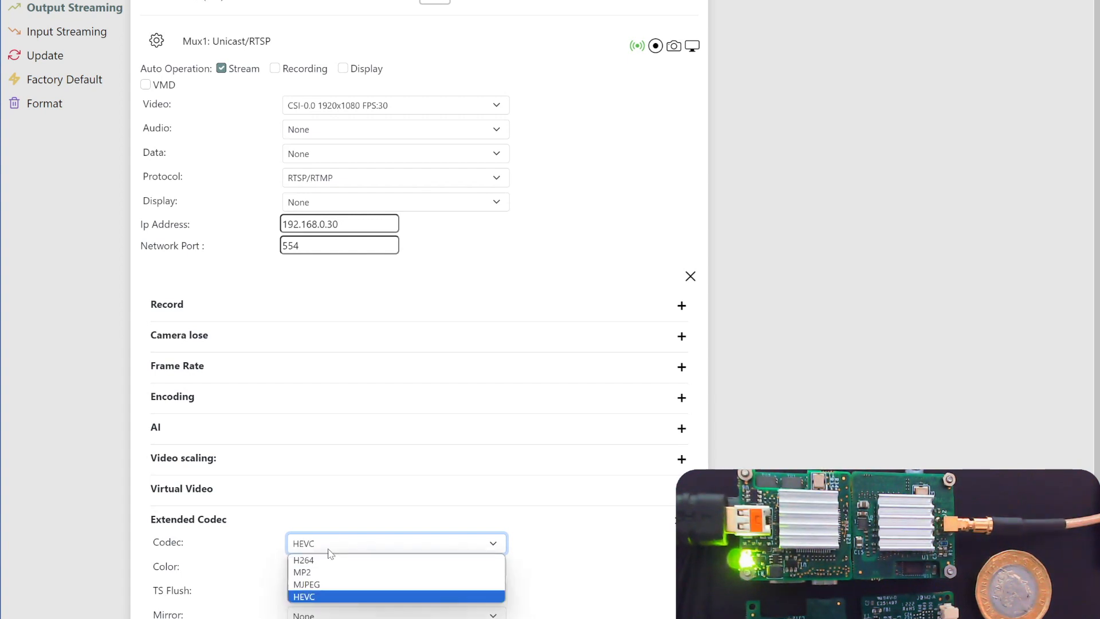
click(303, 560)
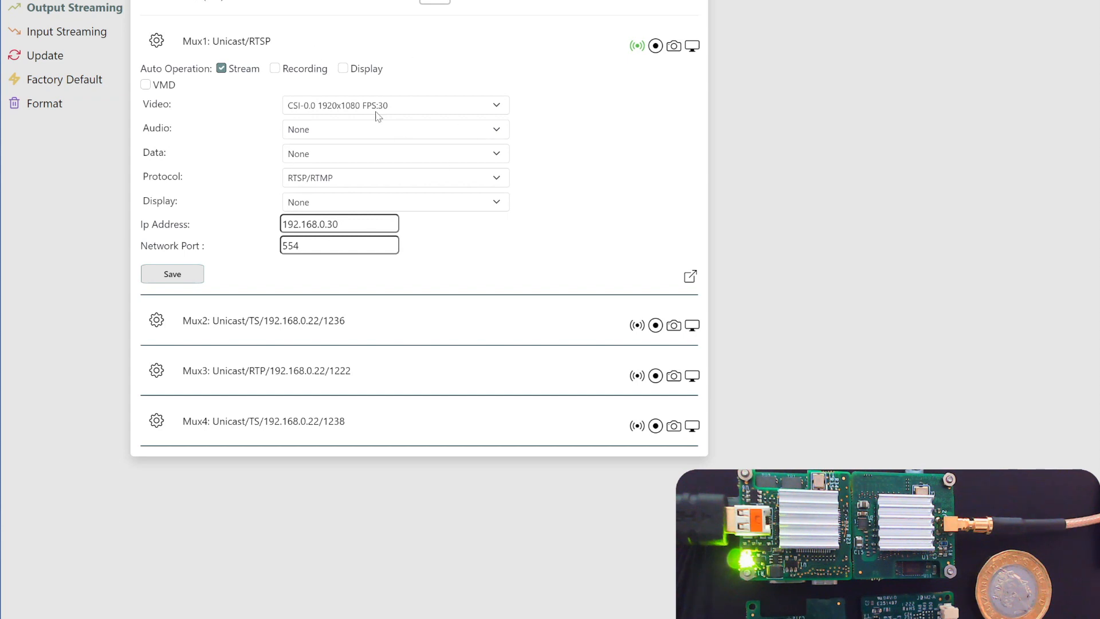
mouse_move(210, 44)
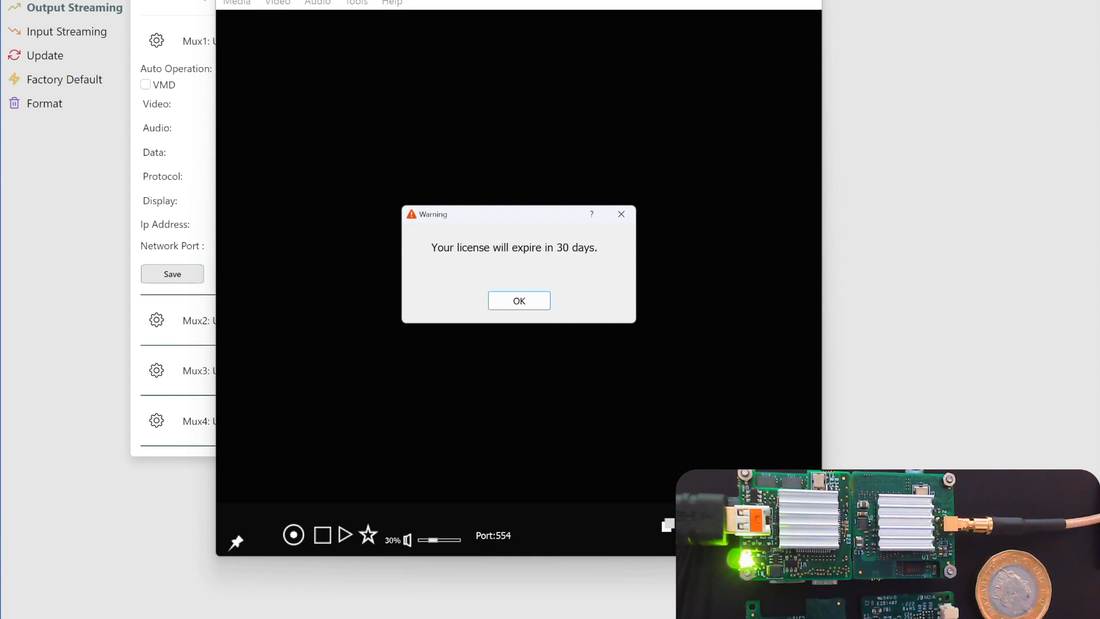
Dismiss Maris Player's license-expires-in-30-days warning with OK.
click(519, 300)
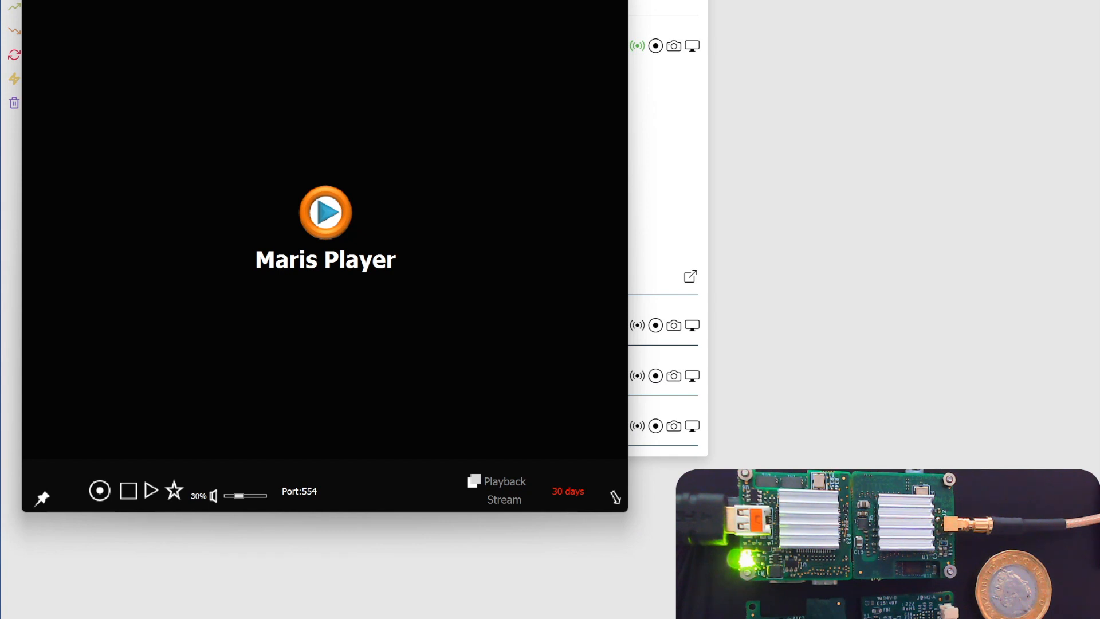
mouse_move(168, 433)
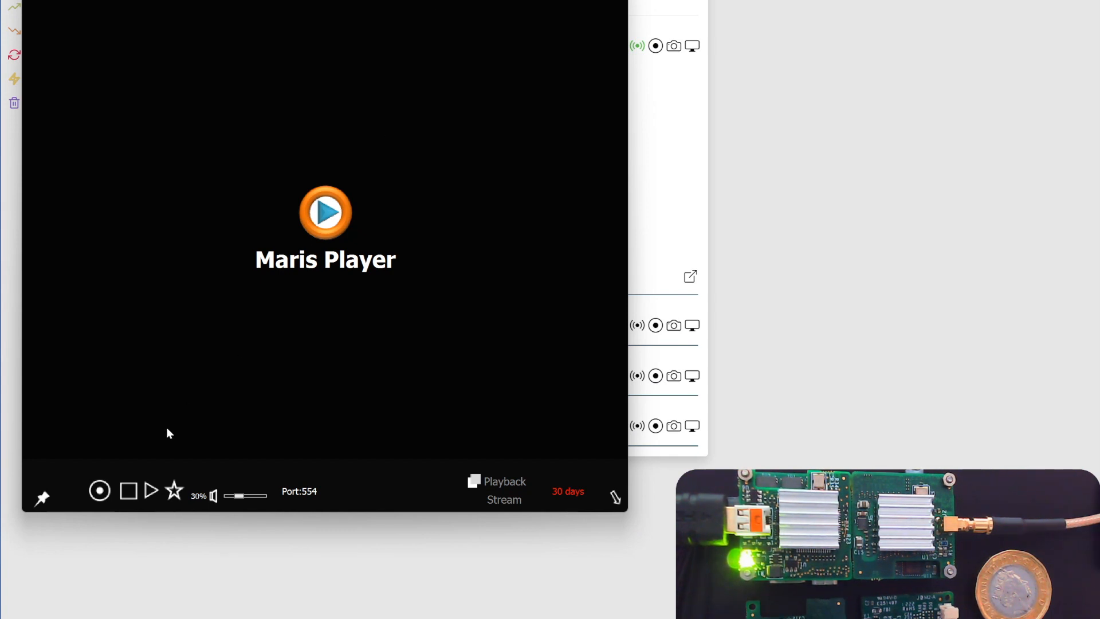
mouse_move(168, 313)
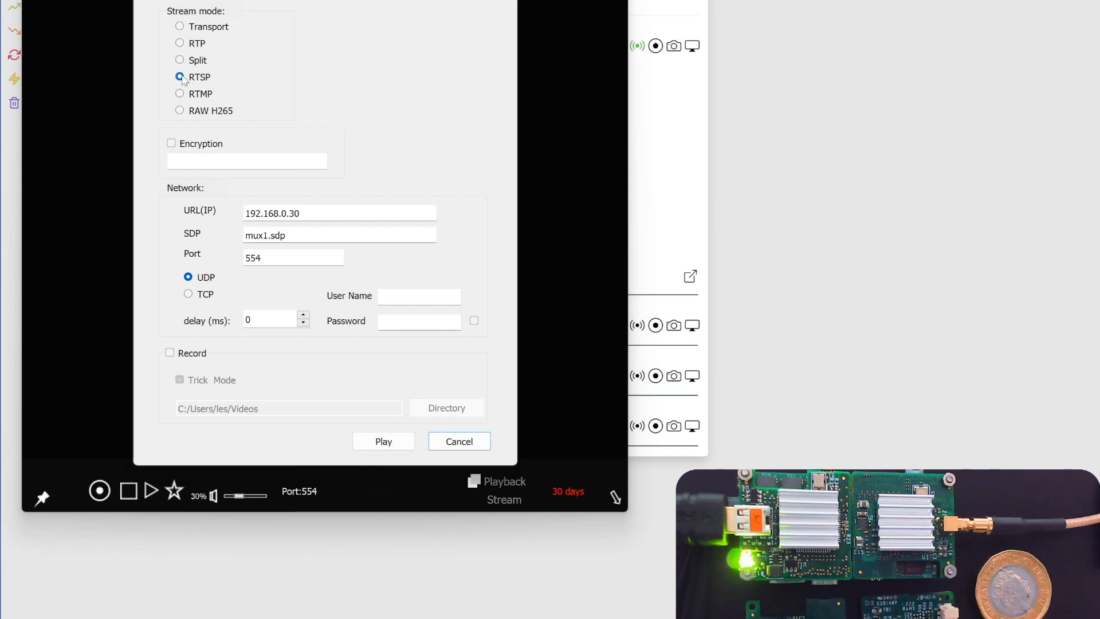
Play the RTSP network stream from 192.168.0.30, port 554, mux1.sdp.
click(179, 76)
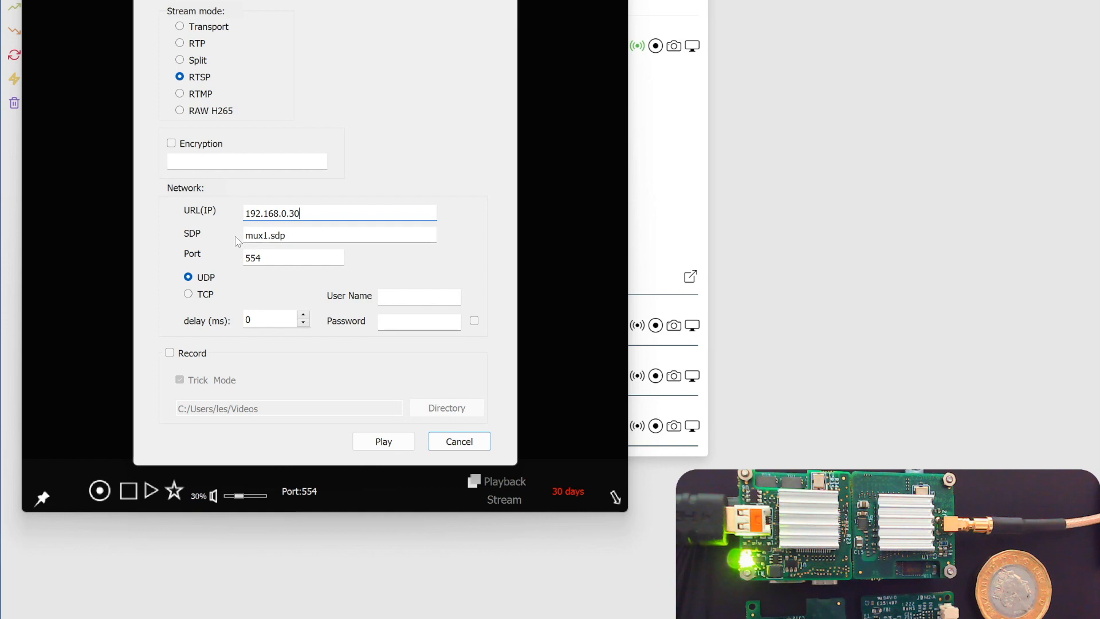
click(338, 234)
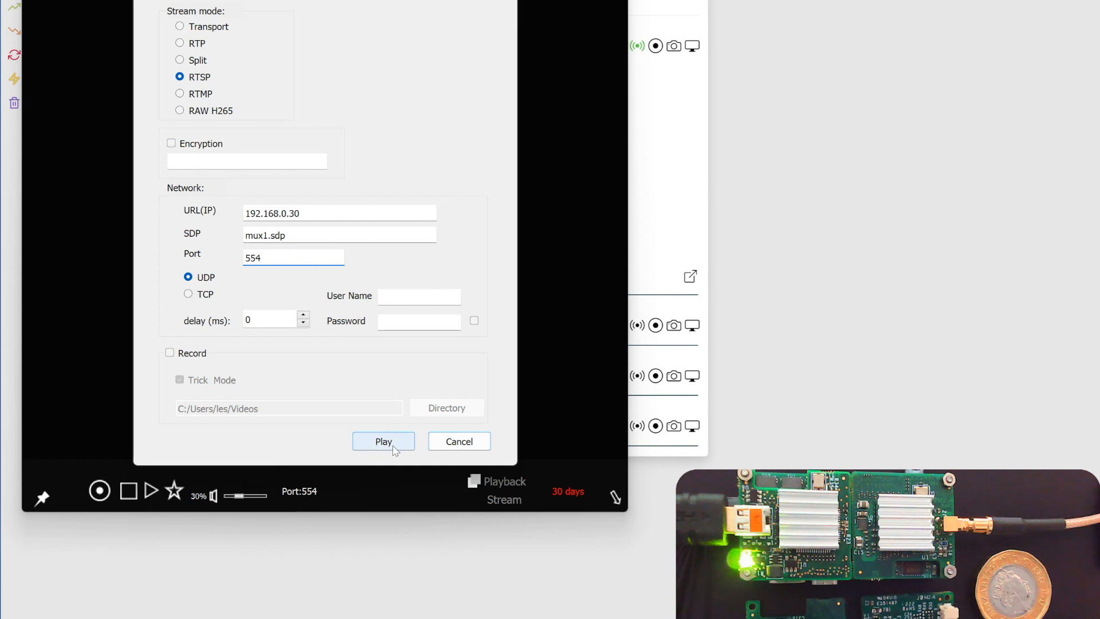
click(384, 441)
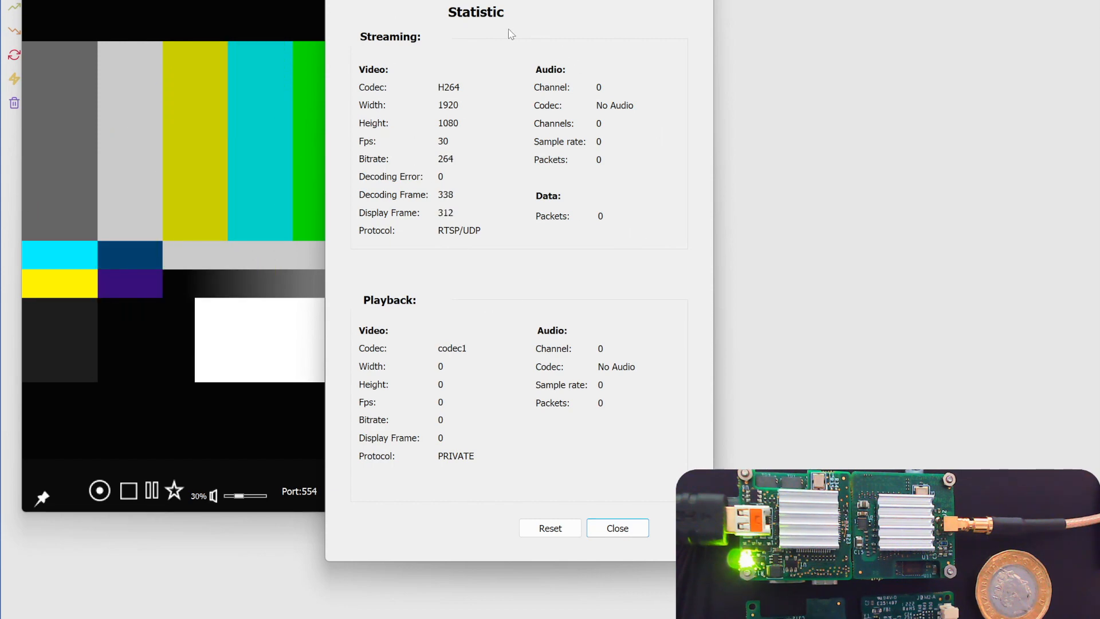
mouse_move(610, 5)
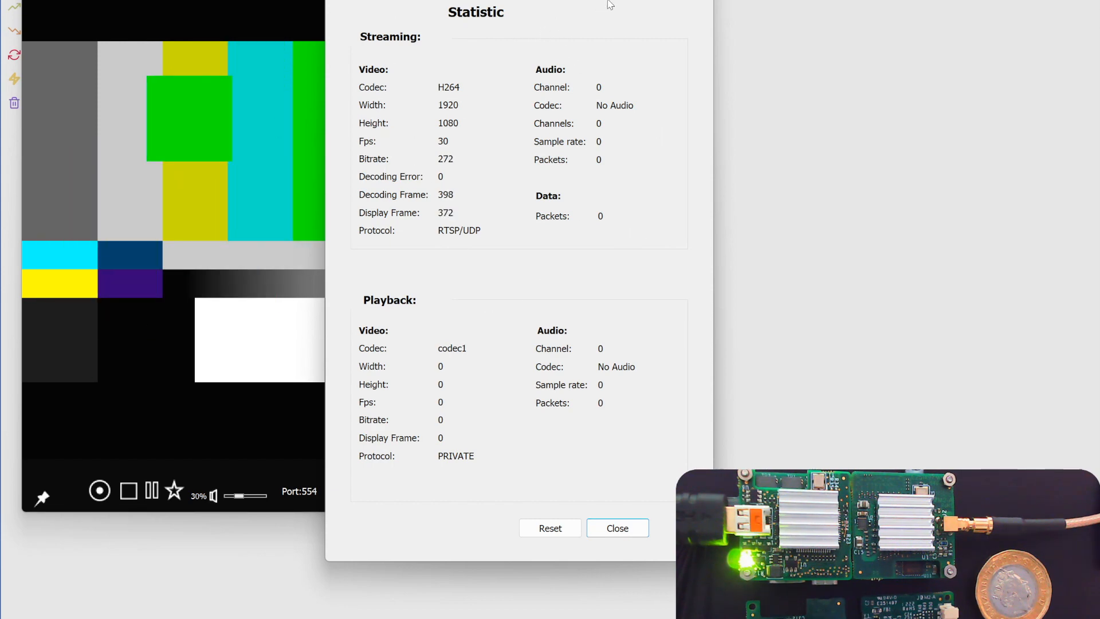
Check the stream statistics (H264, 1920x1080, 30 fps, RTSP/UDP) and close the window.
click(616, 528)
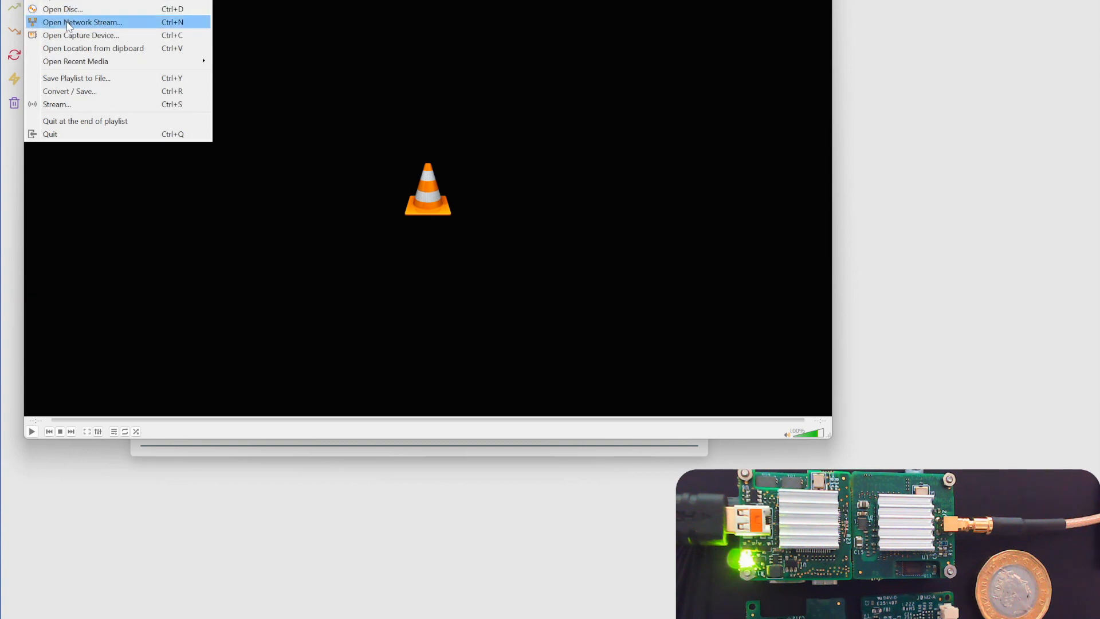
Play rtsp://192.168.0.30:554/mux1.sdp as a network stream in VLC.
click(81, 22)
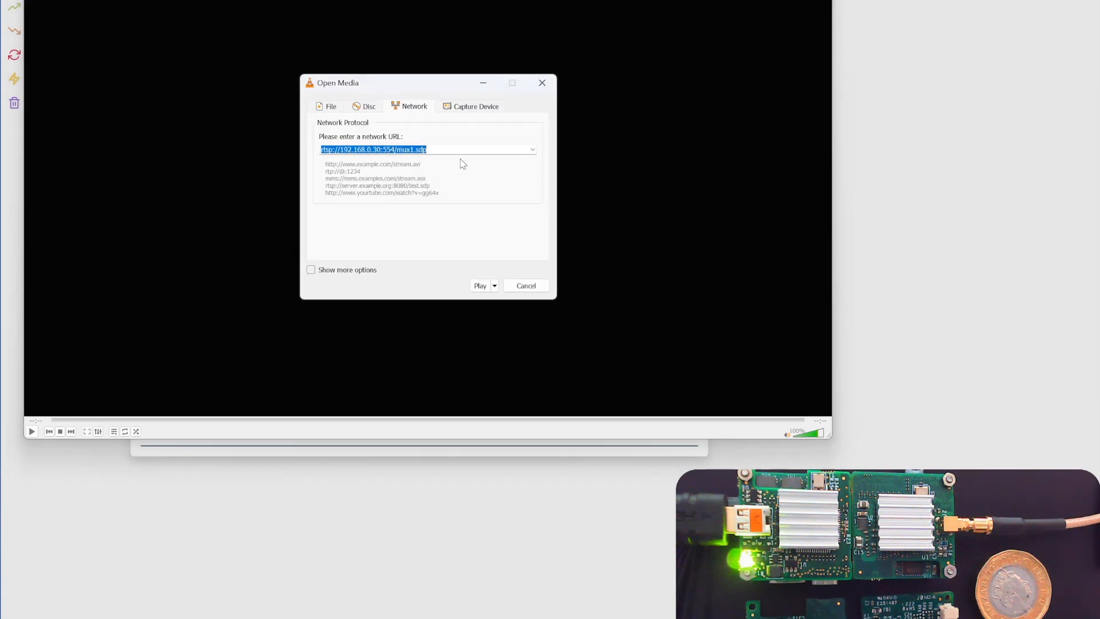
click(371, 149)
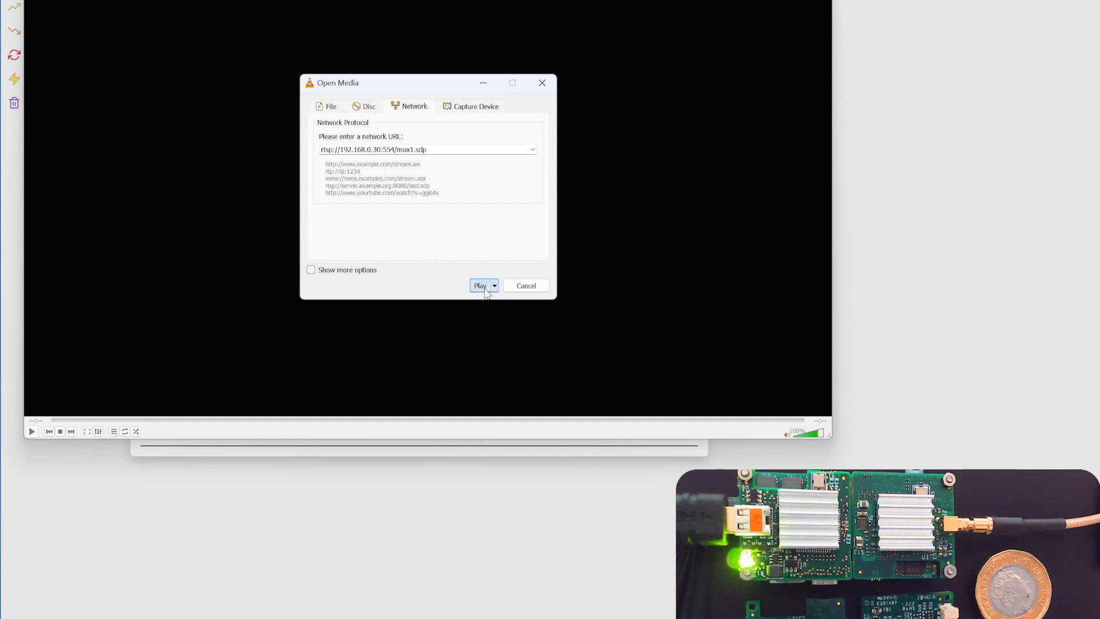
click(481, 285)
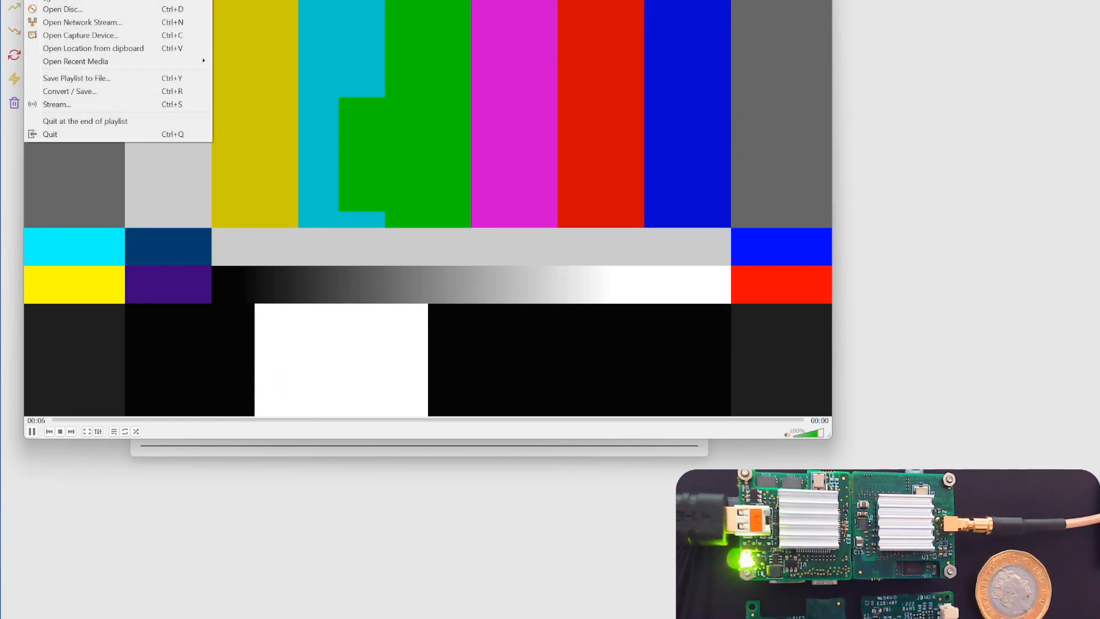
Reopen the network stream dialog, reveal more options such as caching, then cancel.
click(81, 21)
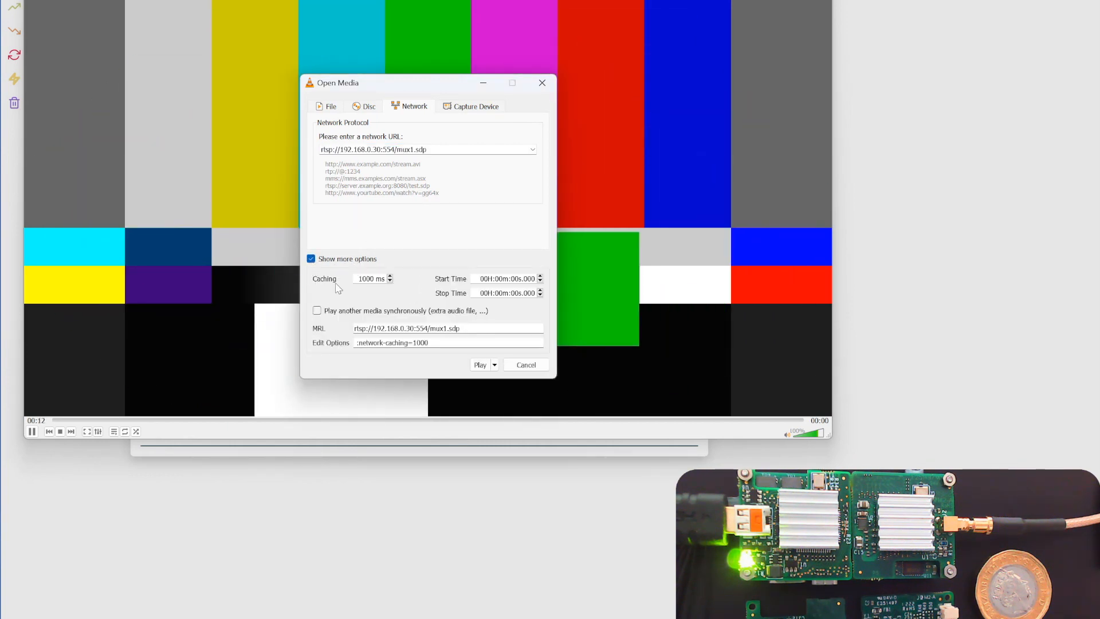
click(390, 281)
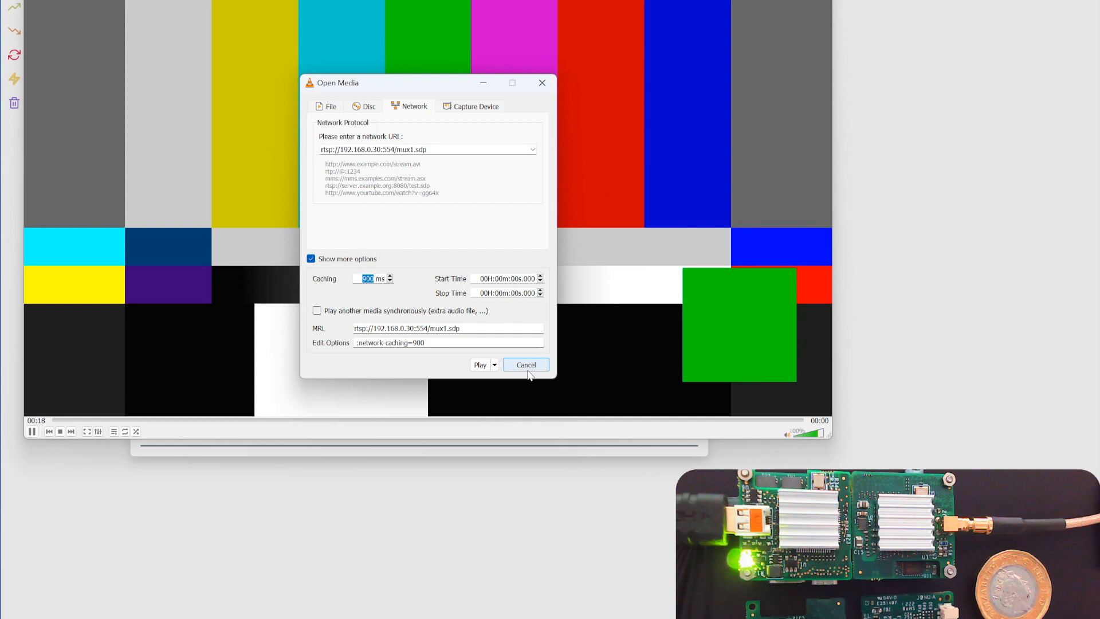
click(525, 364)
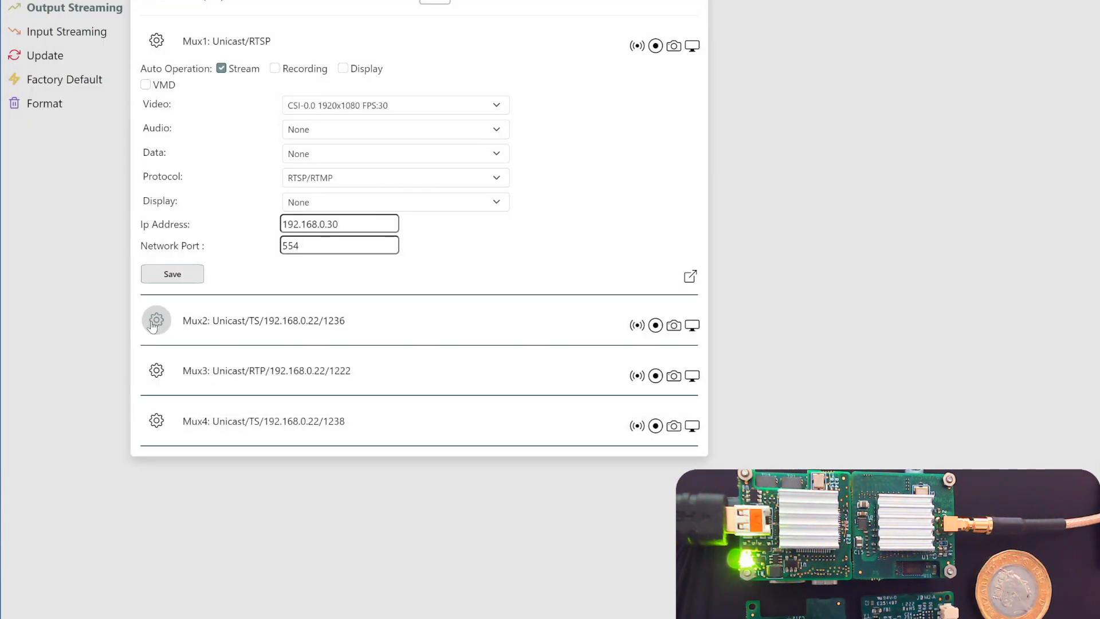
Expand Mux2, collapse Mux1, check destination 192.168.0.22:1236, and start Mux2 streaming.
click(156, 321)
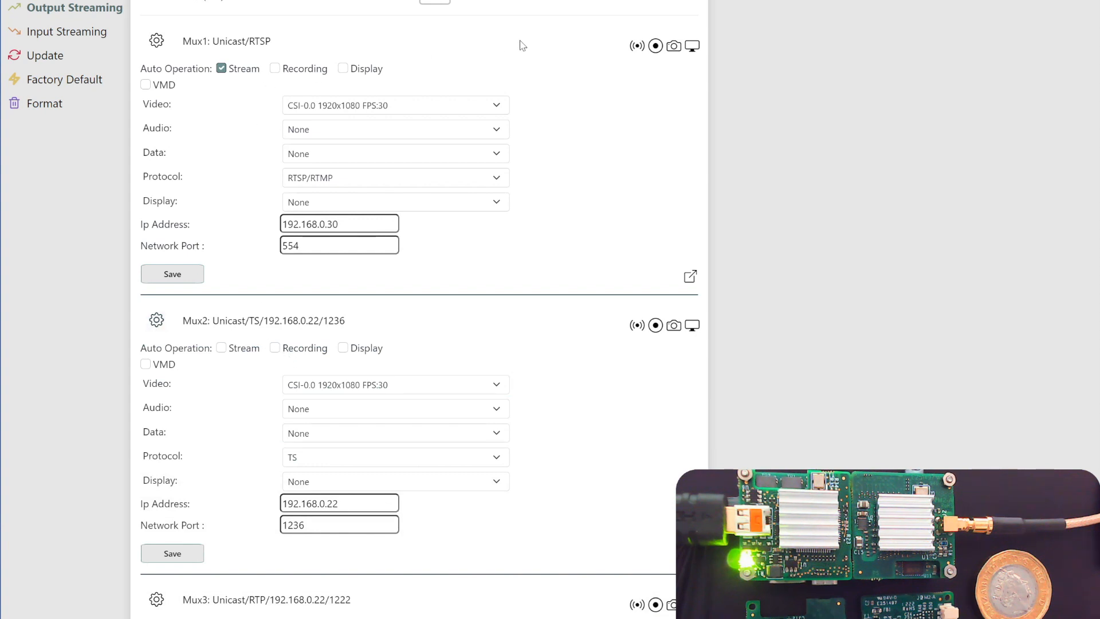
mouse_move(195, 46)
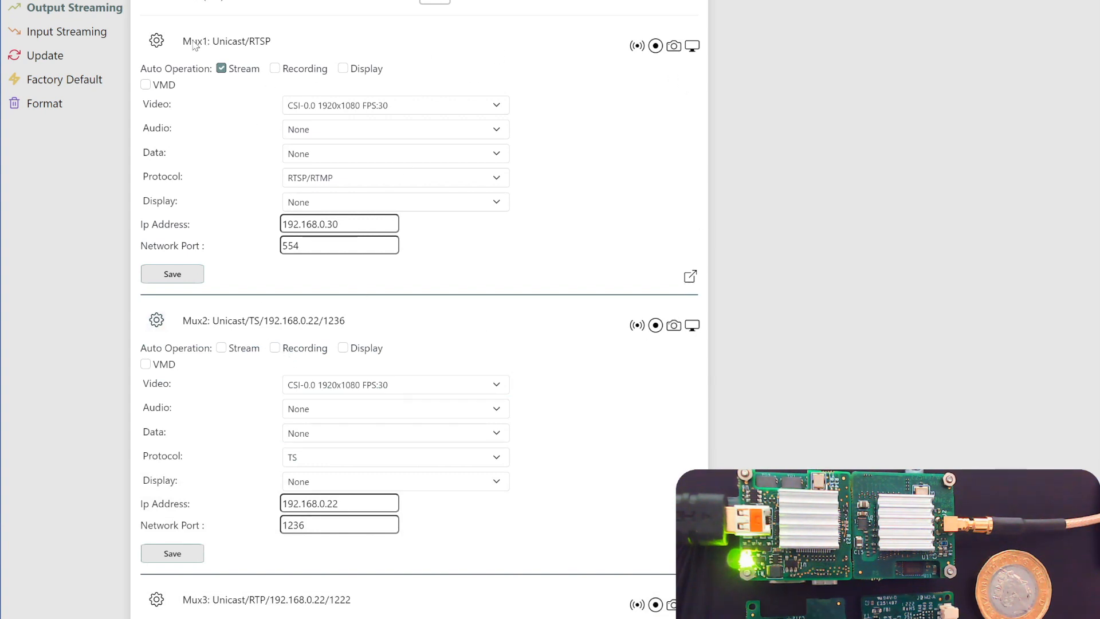
click(156, 40)
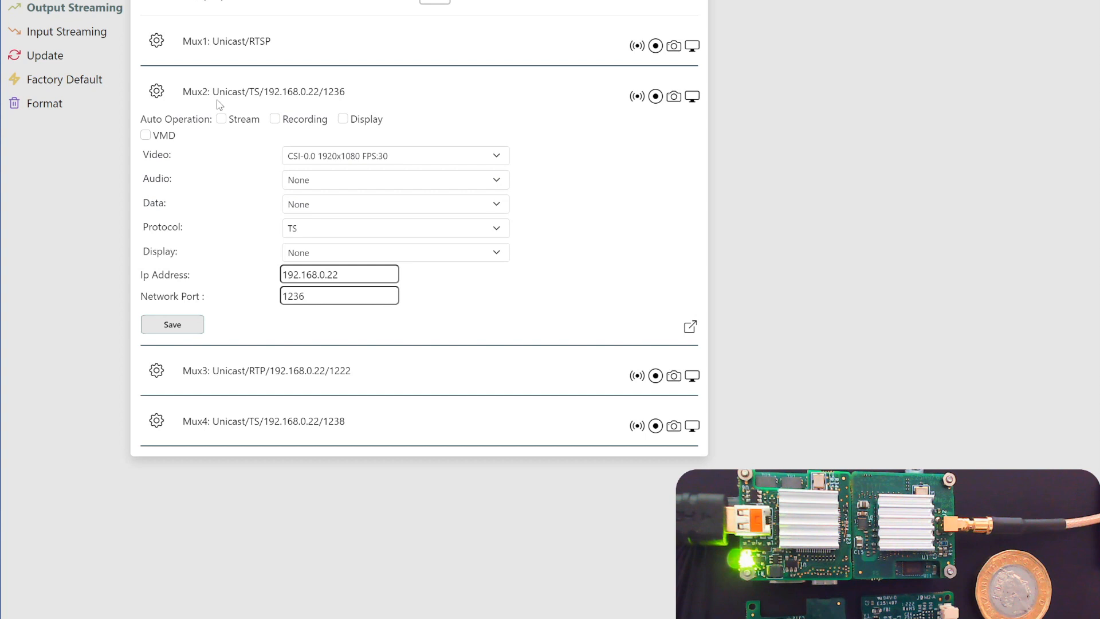
mouse_move(221, 109)
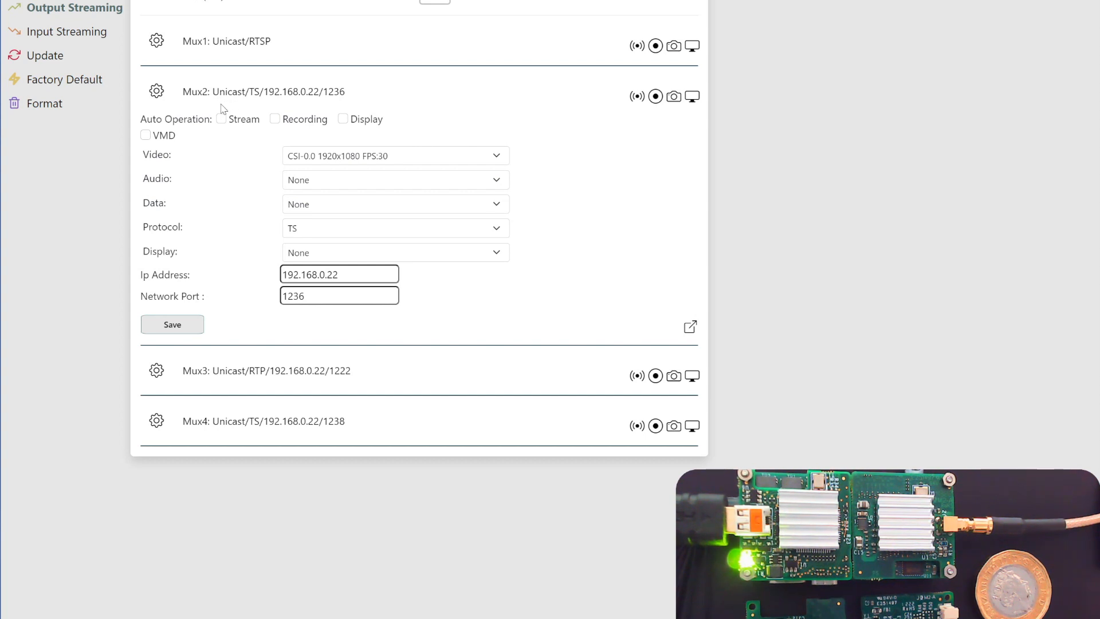
mouse_move(284, 96)
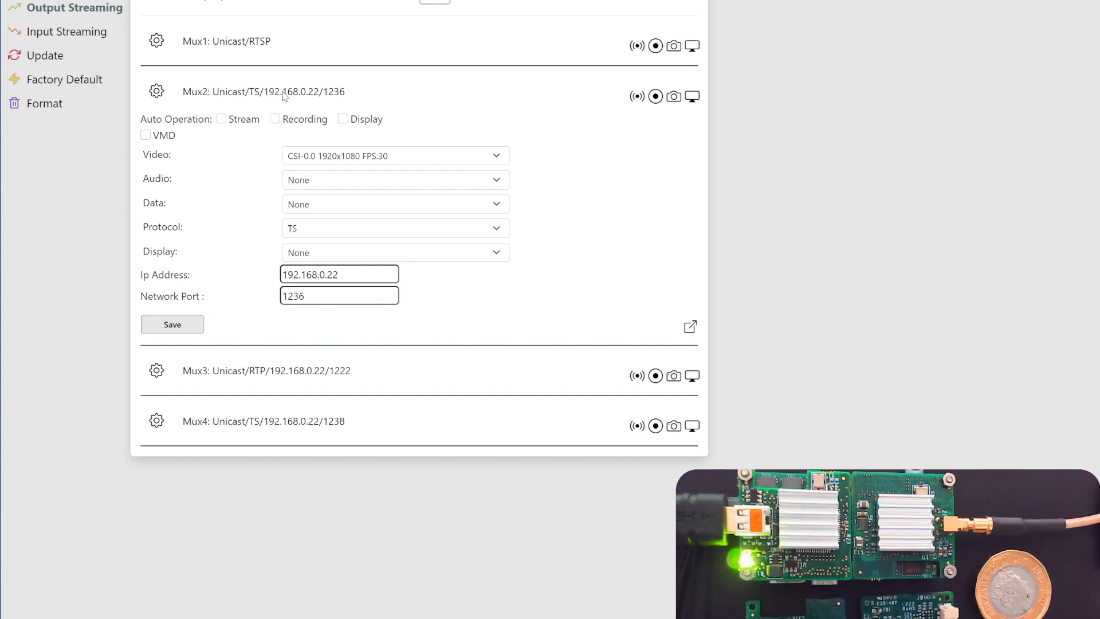
mouse_move(344, 232)
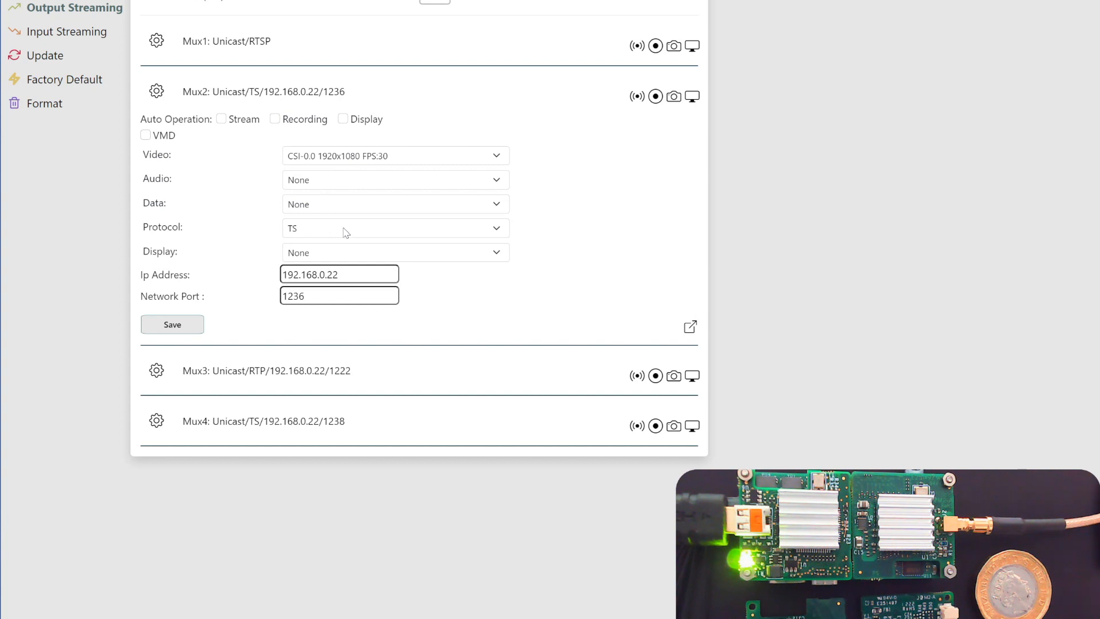
click(394, 227)
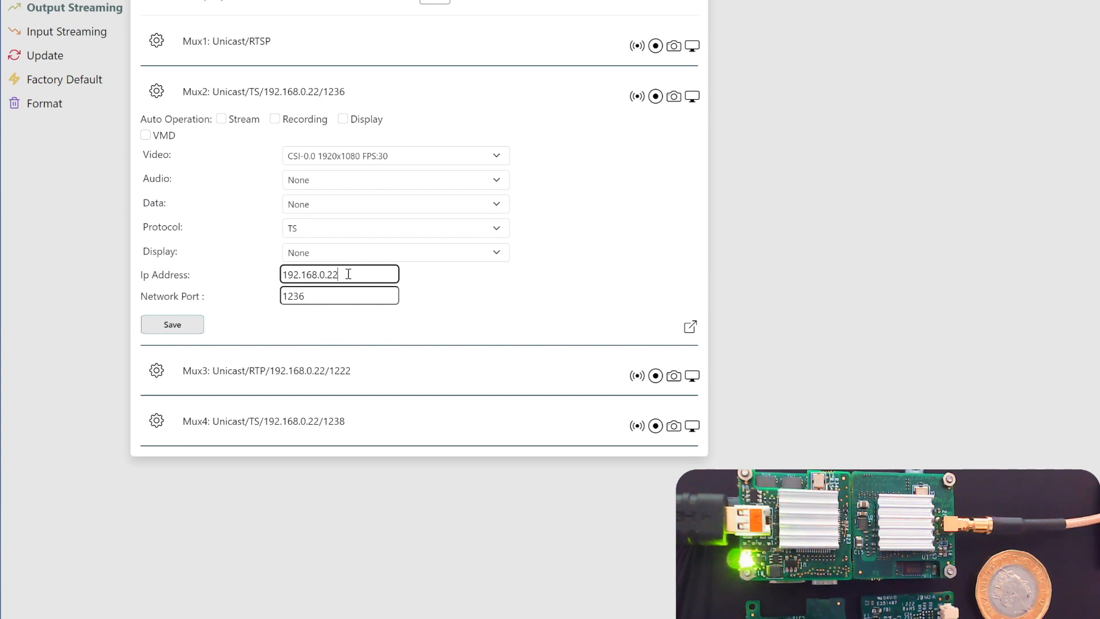
click(338, 295)
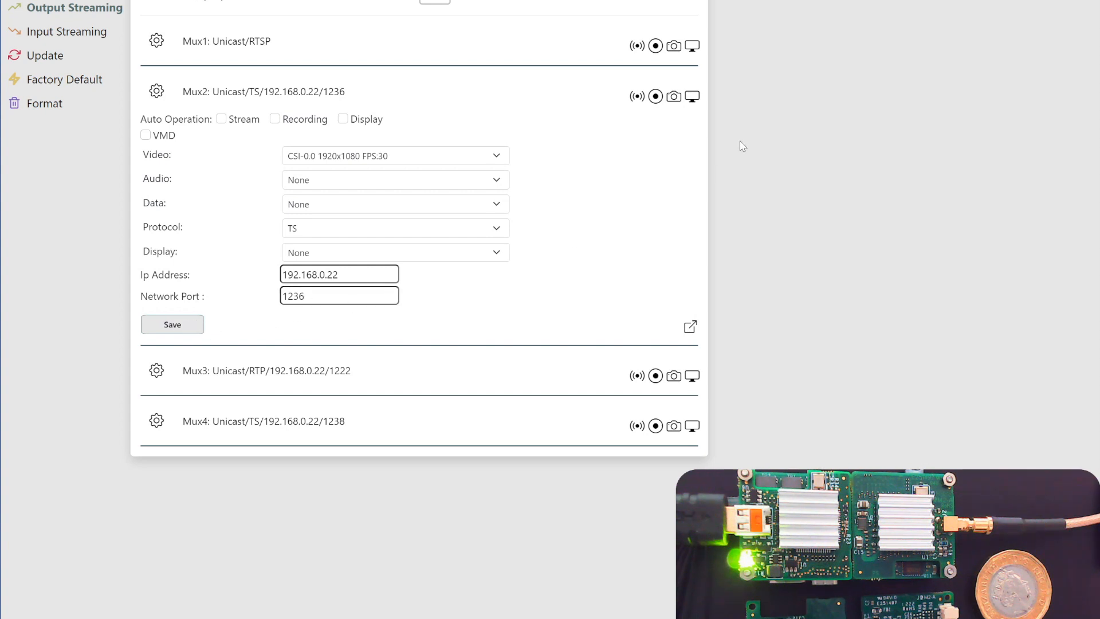
mouse_move(636, 96)
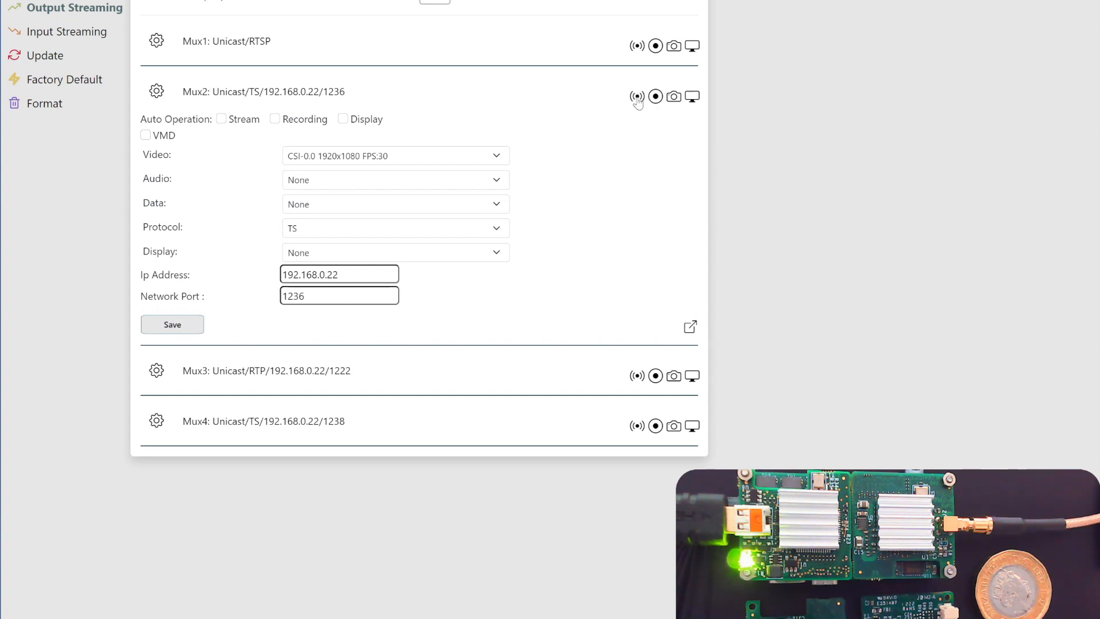
click(637, 97)
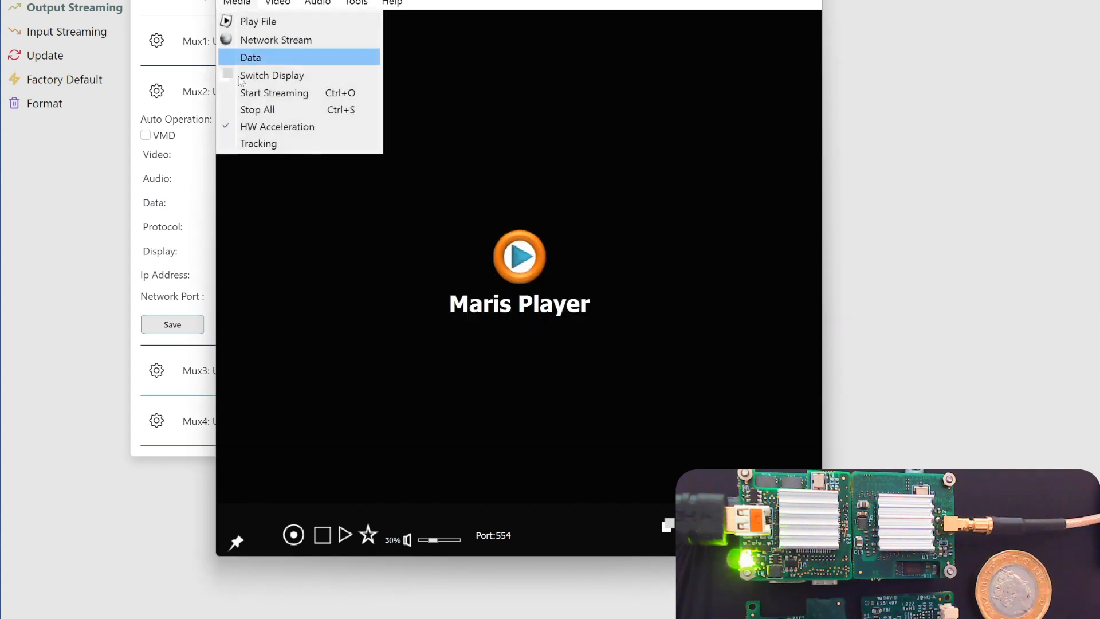
Switch Maris Player's network stream to Transport mode on port 1236 and play it.
click(276, 40)
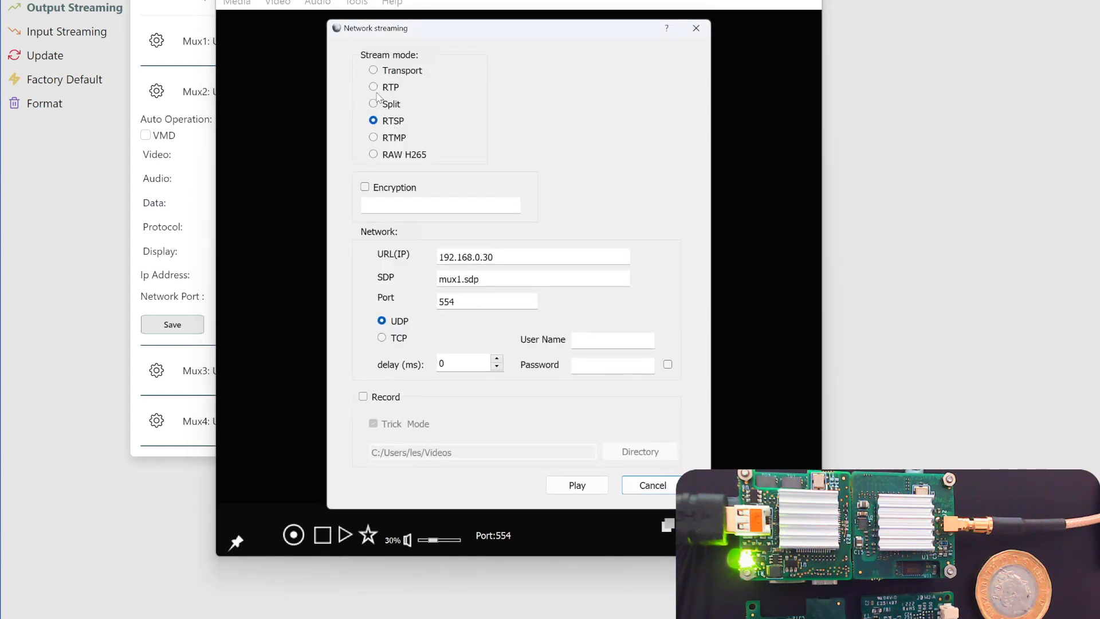
click(373, 70)
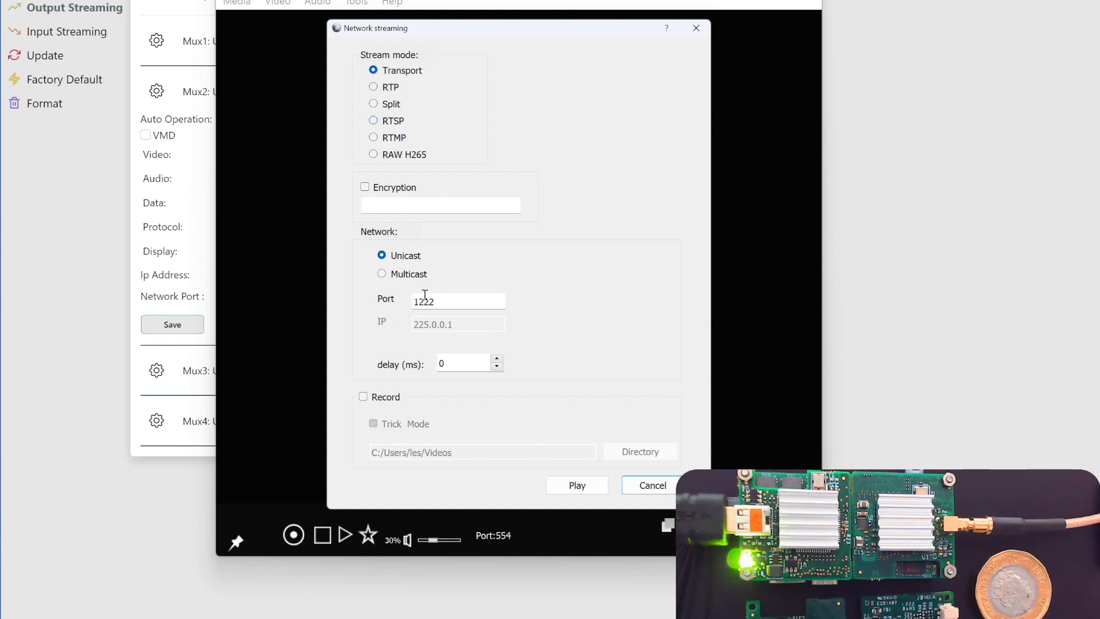
click(457, 301)
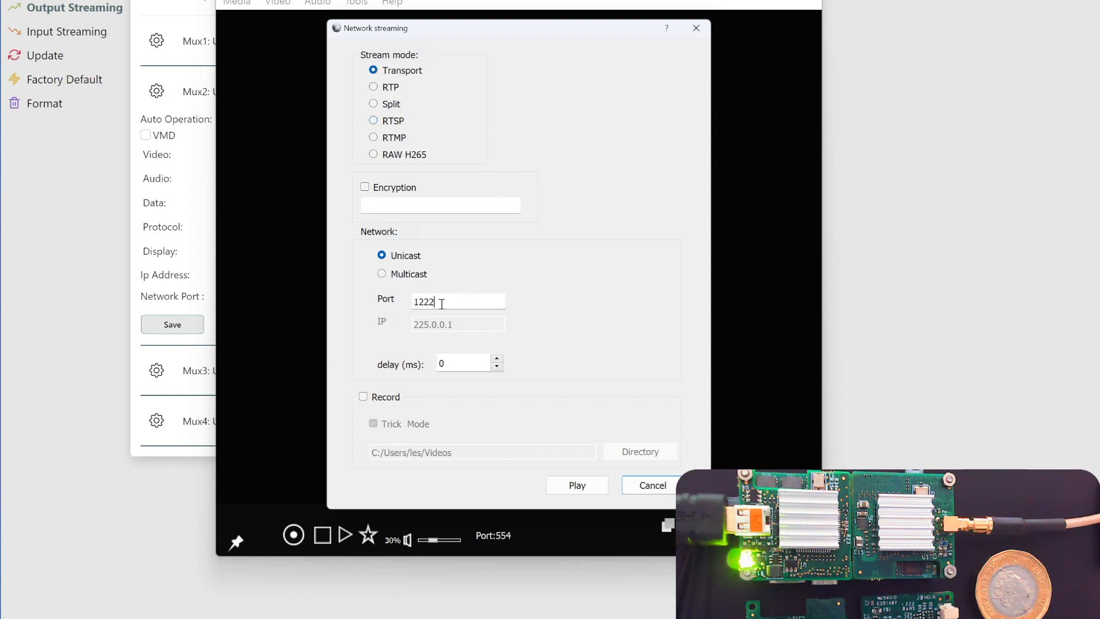
key(Backspace)
text(36)
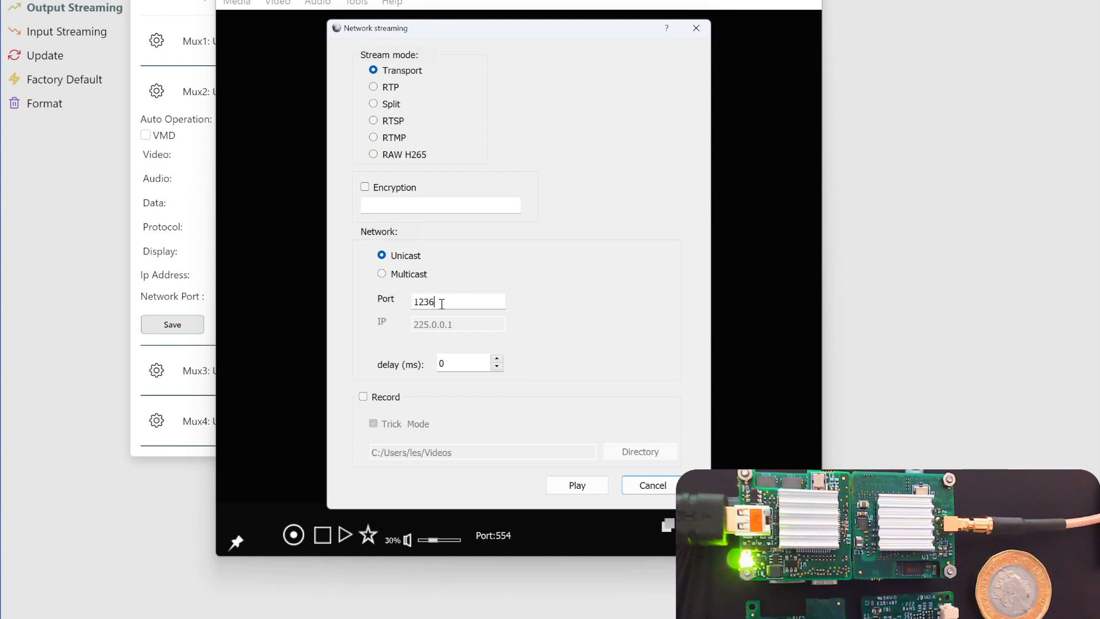
right_click(441, 302)
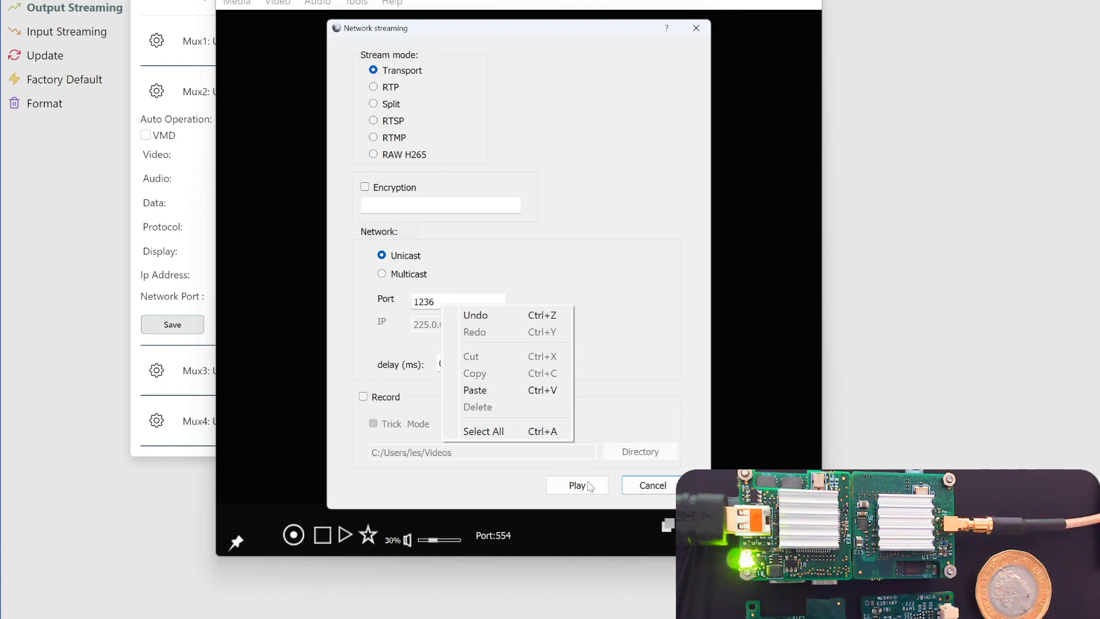
click(578, 484)
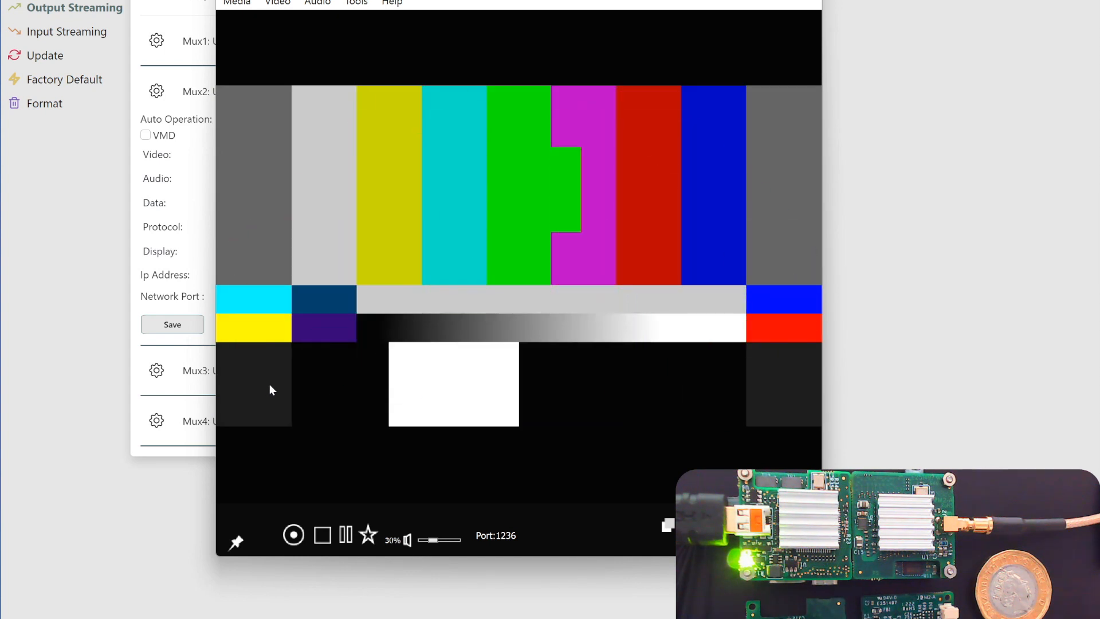
Play Mux2's unicast transport stream on port 1236 in Maris Player, then close the player.
click(236, 2)
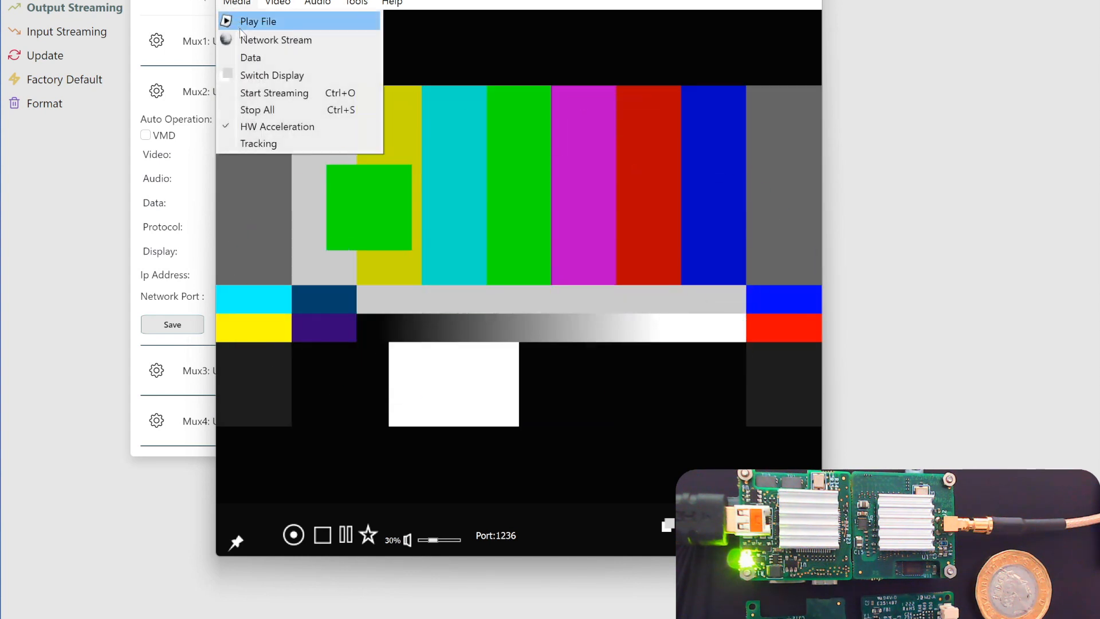
click(275, 39)
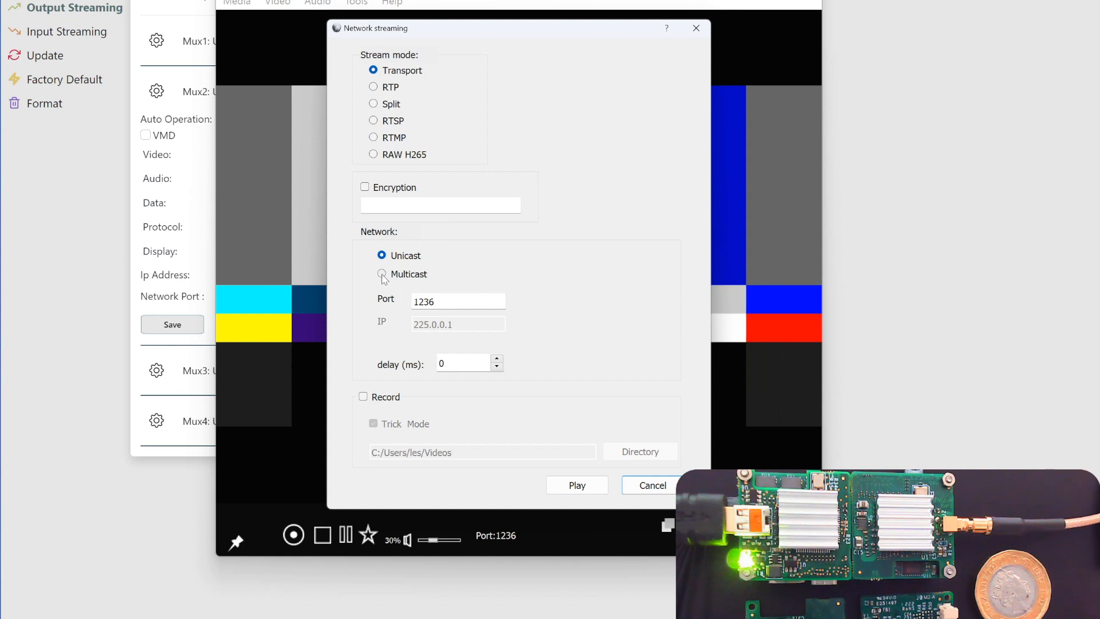
click(382, 274)
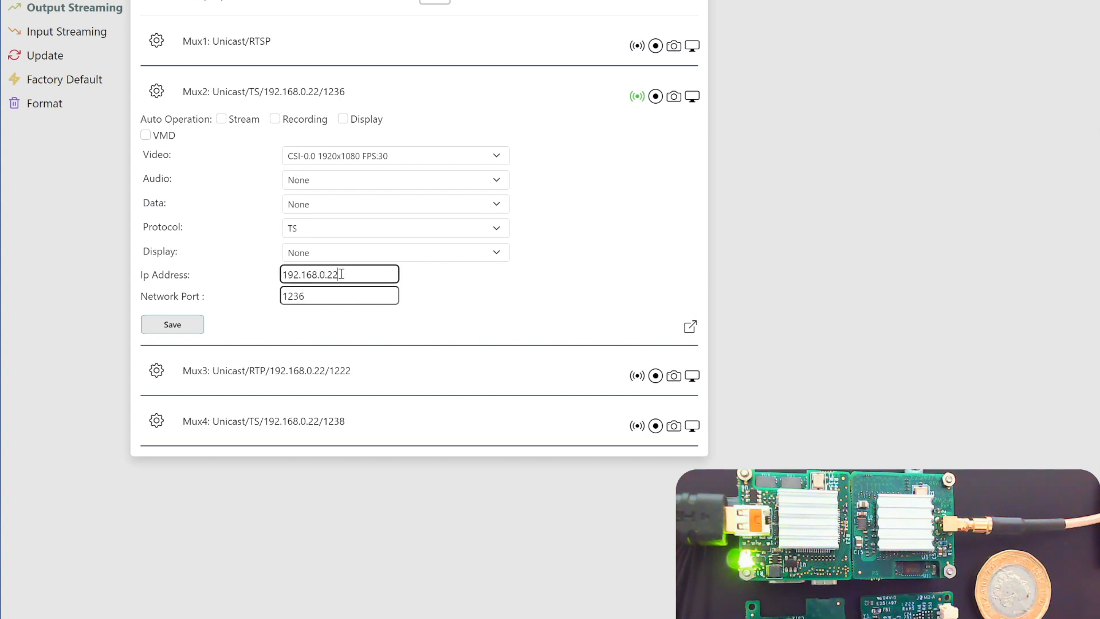
Check that Mux2's network port reads 1236.
click(338, 295)
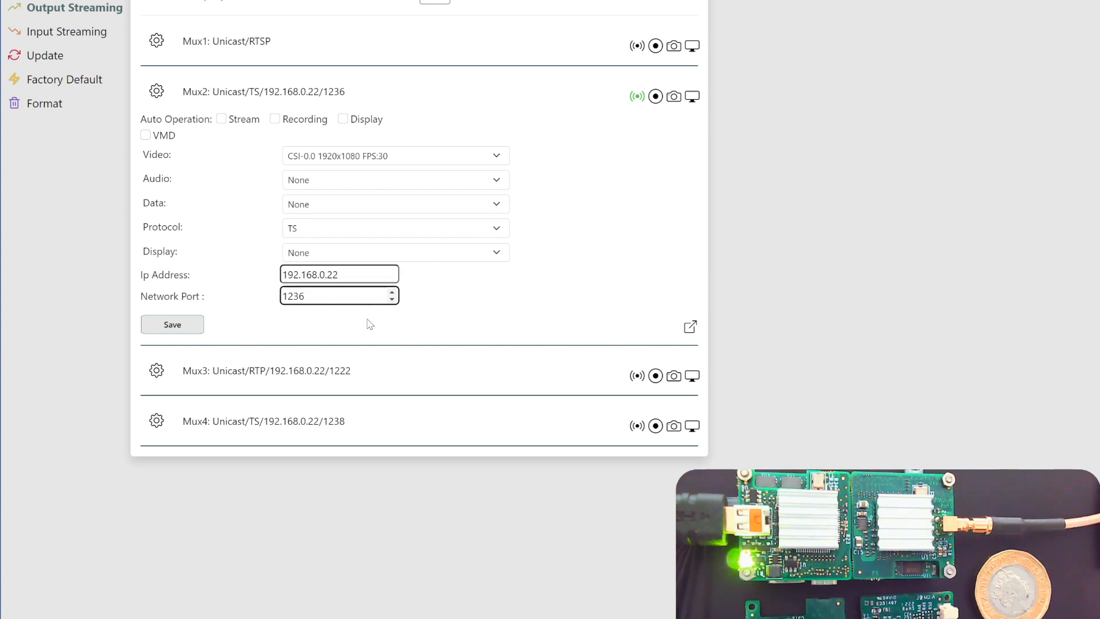
mouse_move(371, 320)
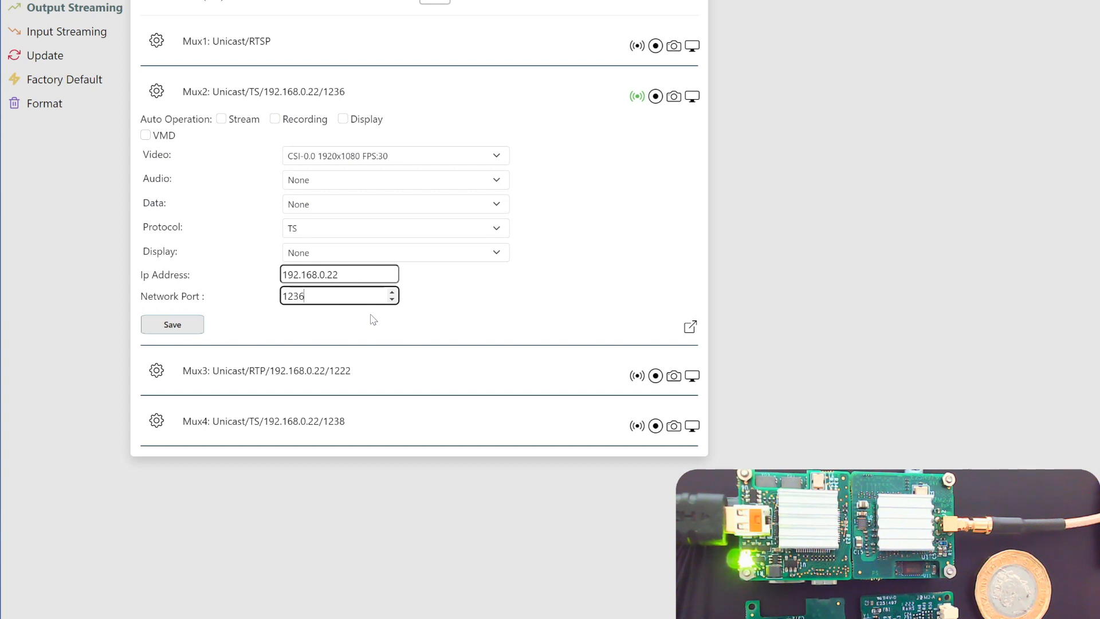
mouse_move(335, 330)
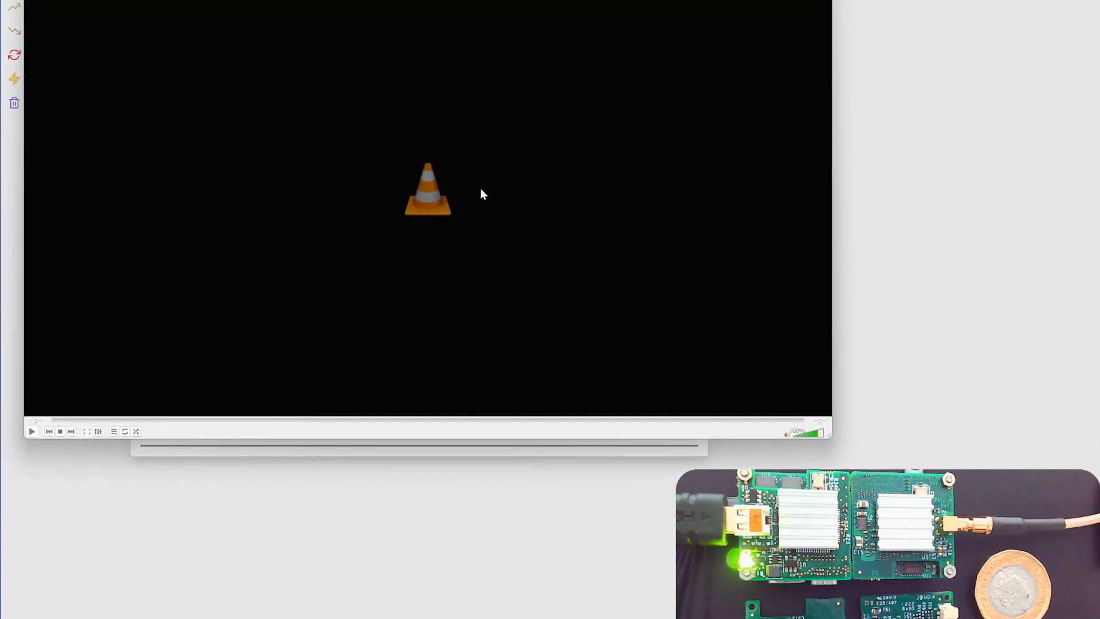
Open udp://@:1236 from the network stream URL history in VLC and play it.
click(18, 6)
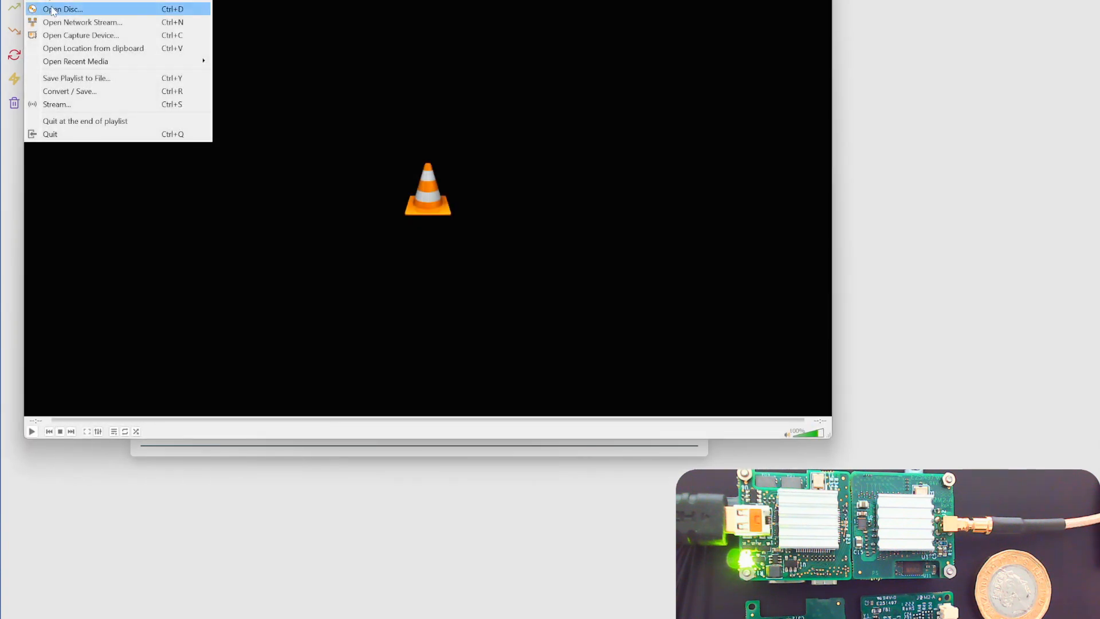
click(81, 22)
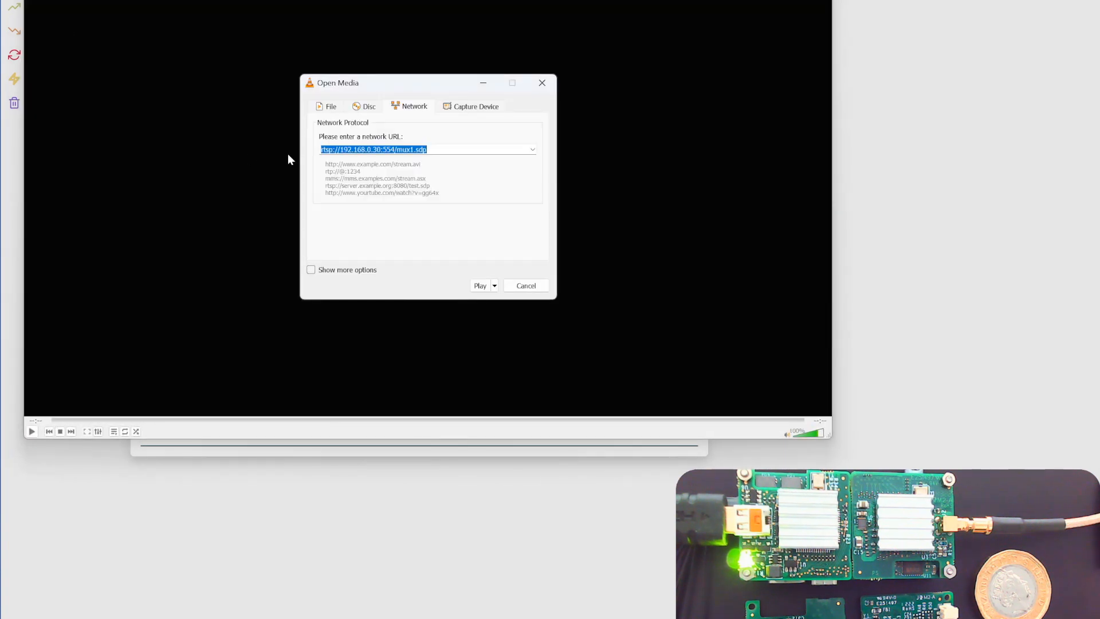
click(532, 150)
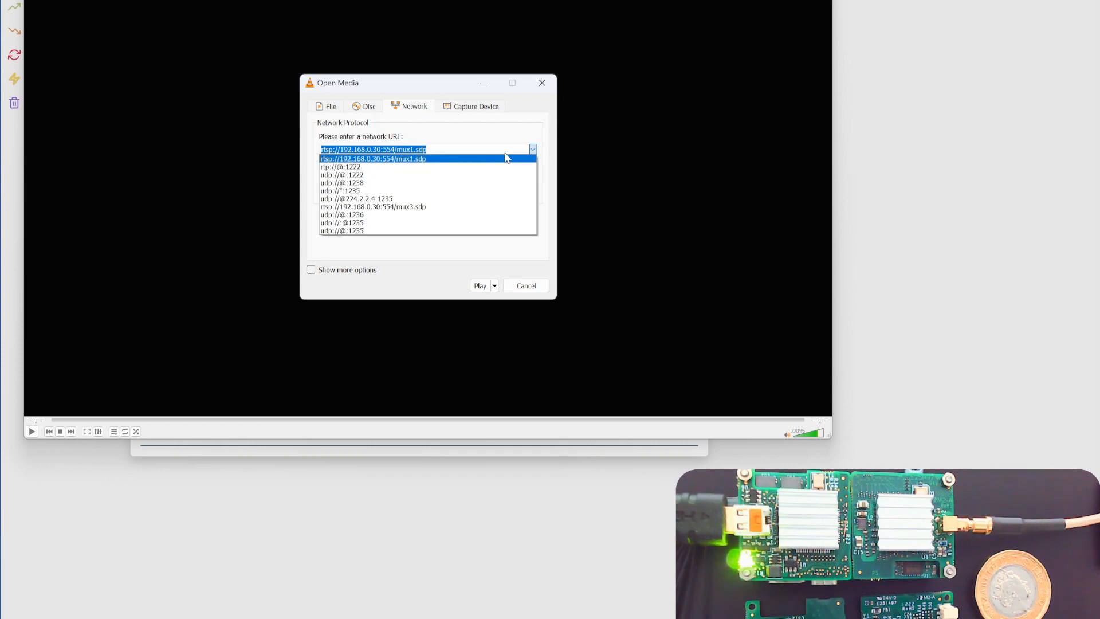
mouse_move(384, 174)
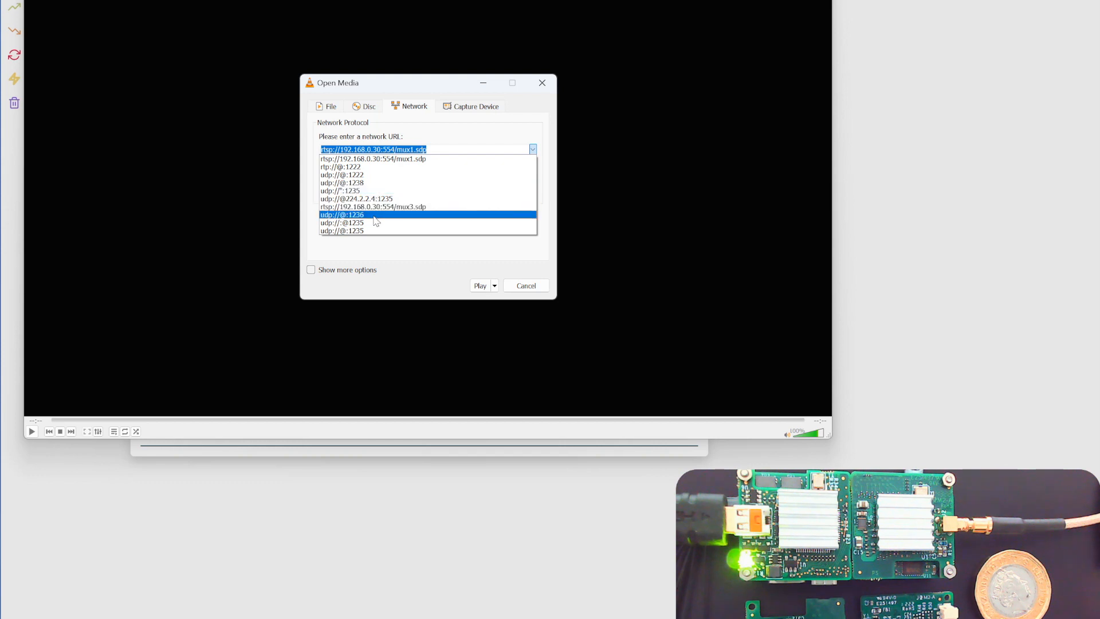
click(341, 215)
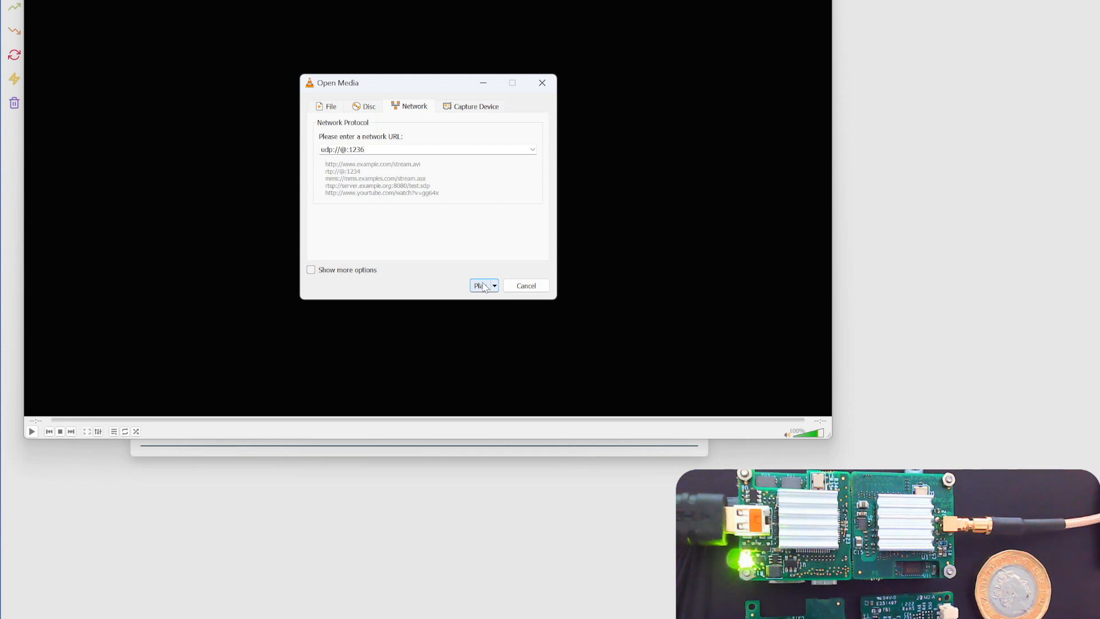
click(480, 285)
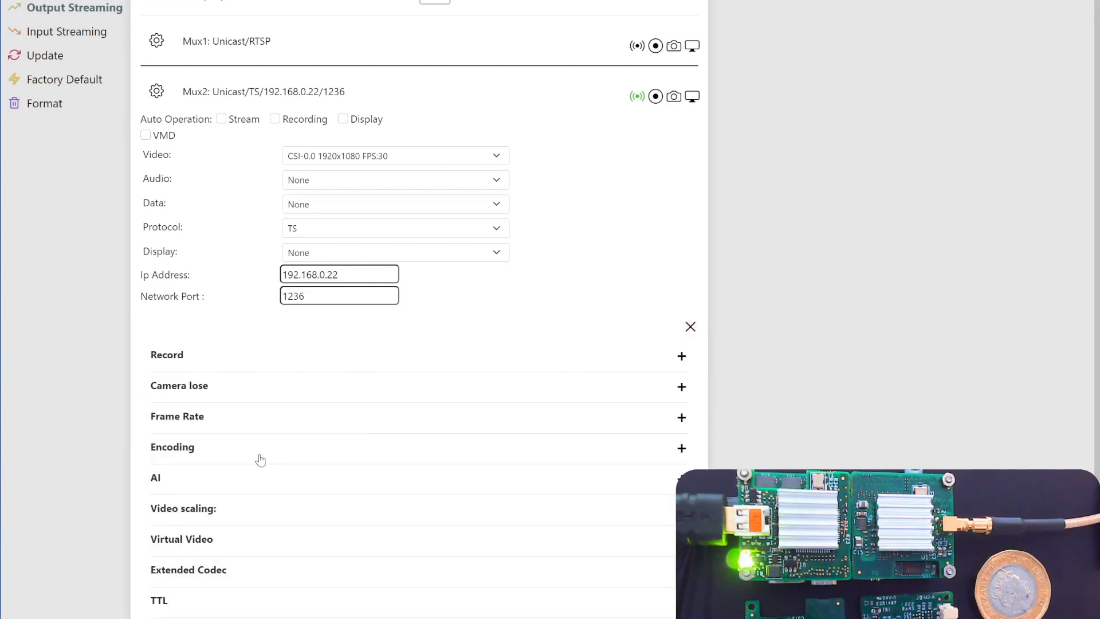
mouse_move(241, 433)
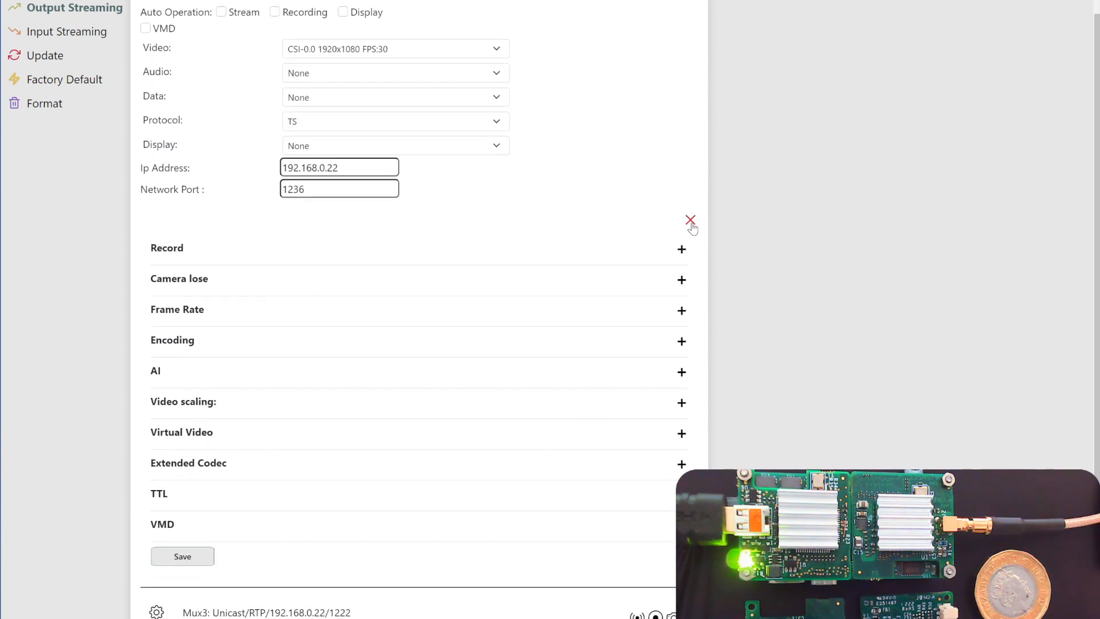
Collapse Mux2's Record/Encoding advanced settings to show all four muxes.
click(691, 220)
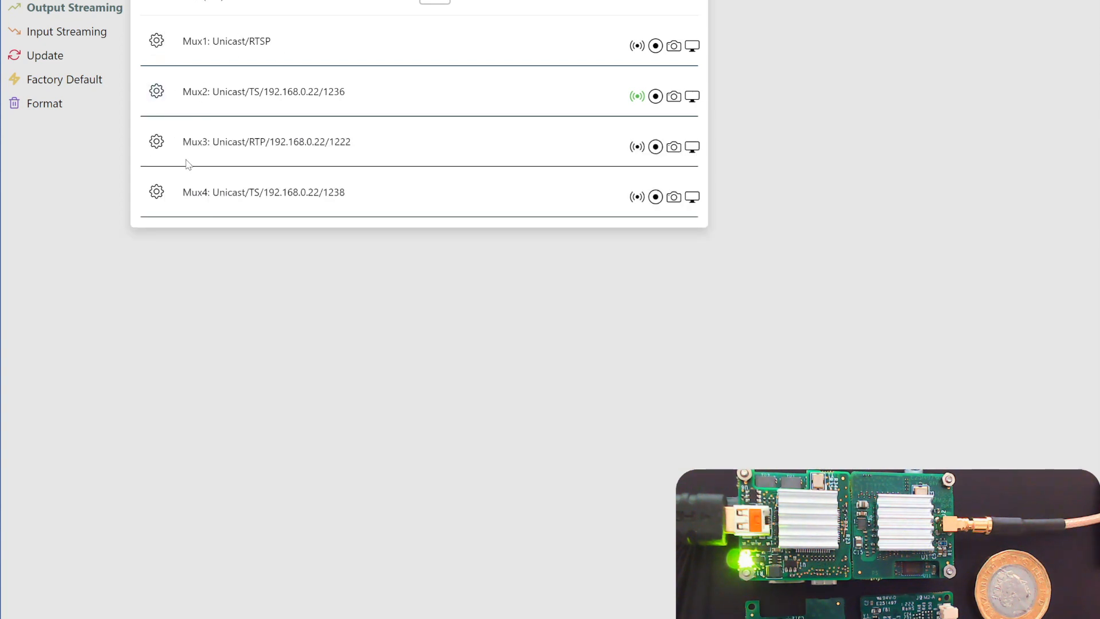
mouse_move(213, 126)
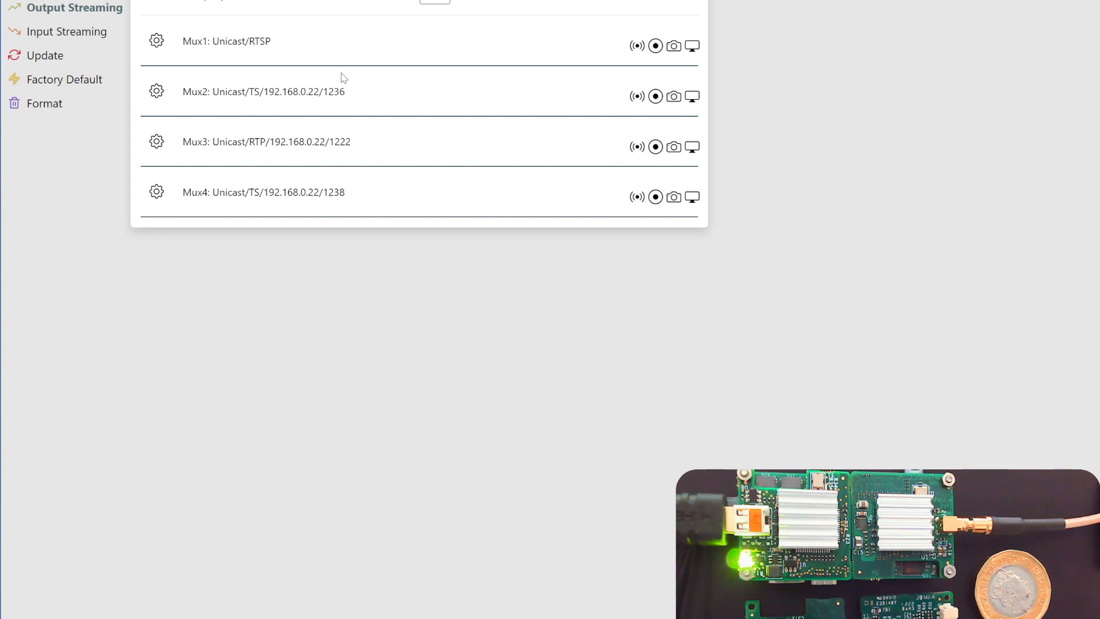
mouse_move(109, 103)
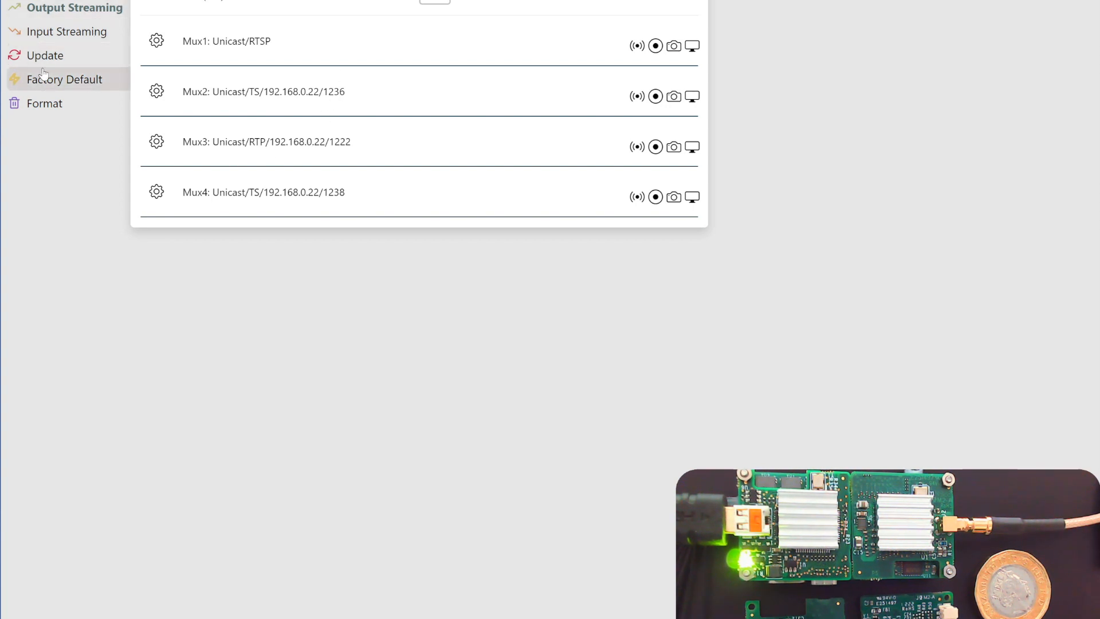
mouse_move(35, 32)
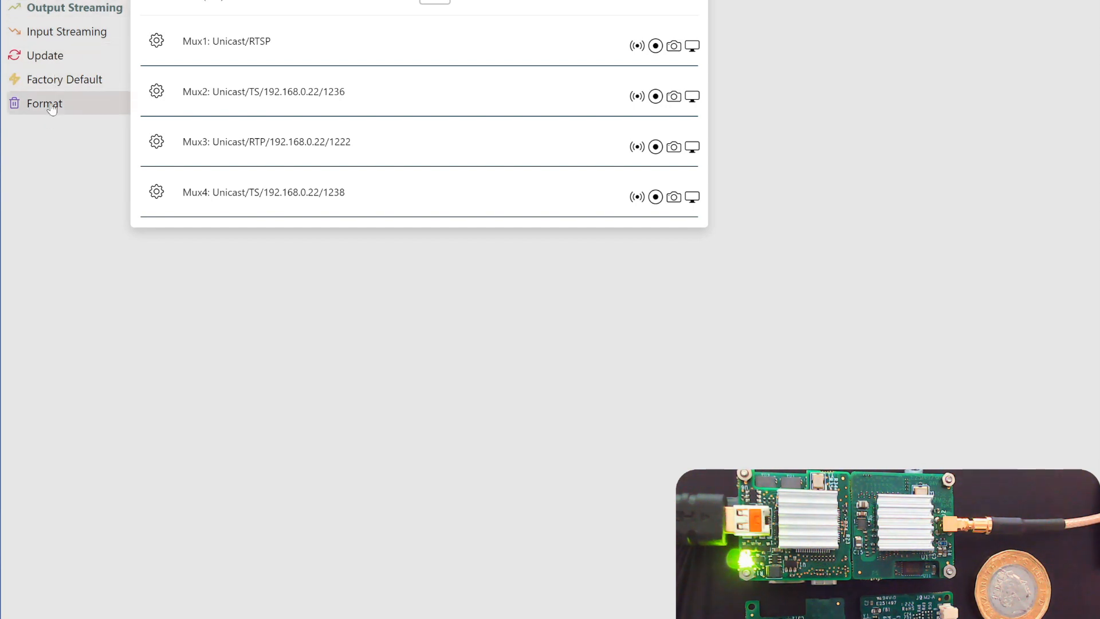
Show the Format page with EXT4 and EXFAT storage options.
click(45, 103)
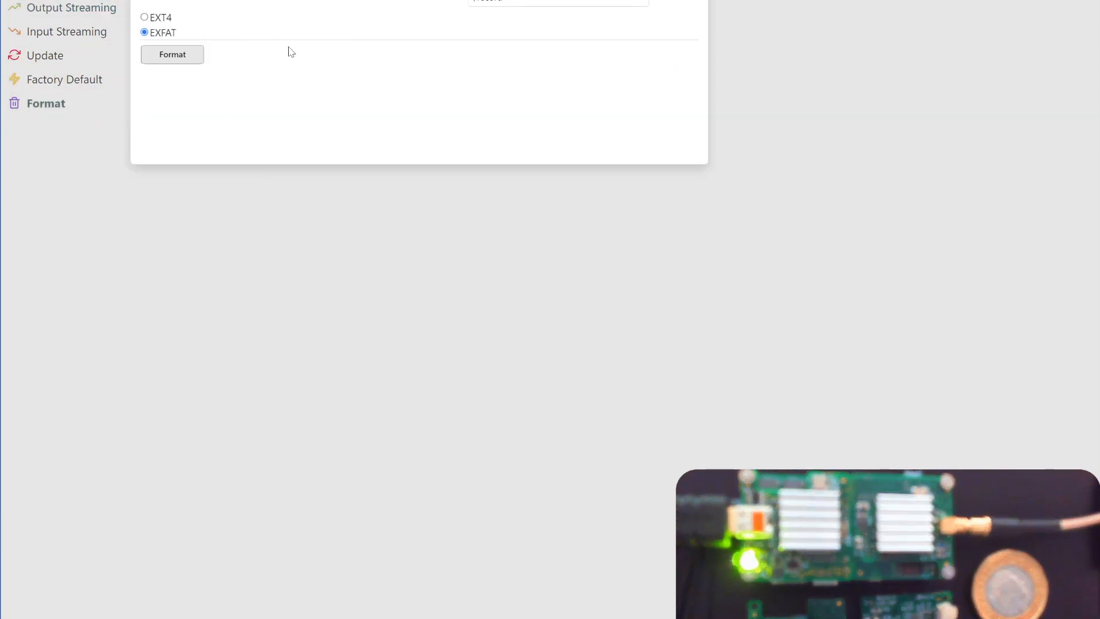
mouse_move(286, 73)
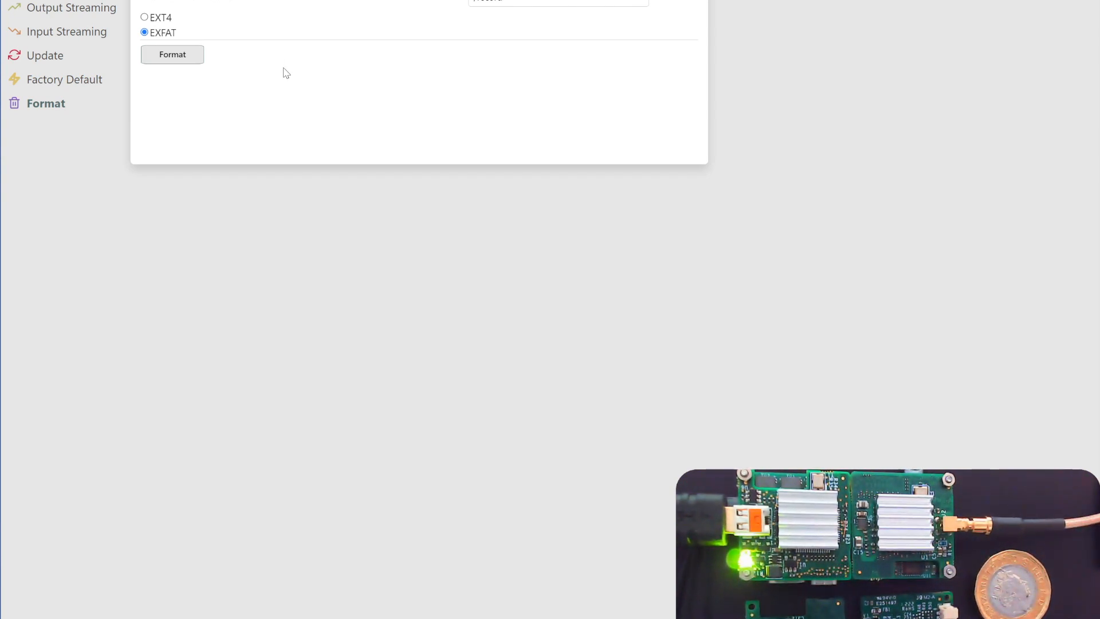
mouse_move(227, 121)
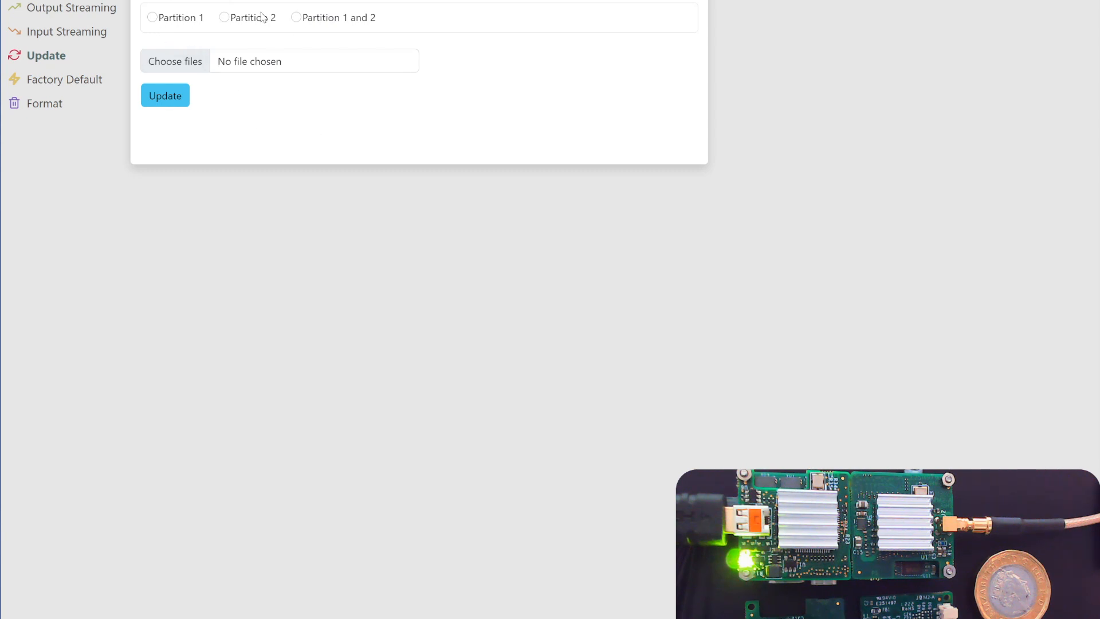
mouse_move(244, 124)
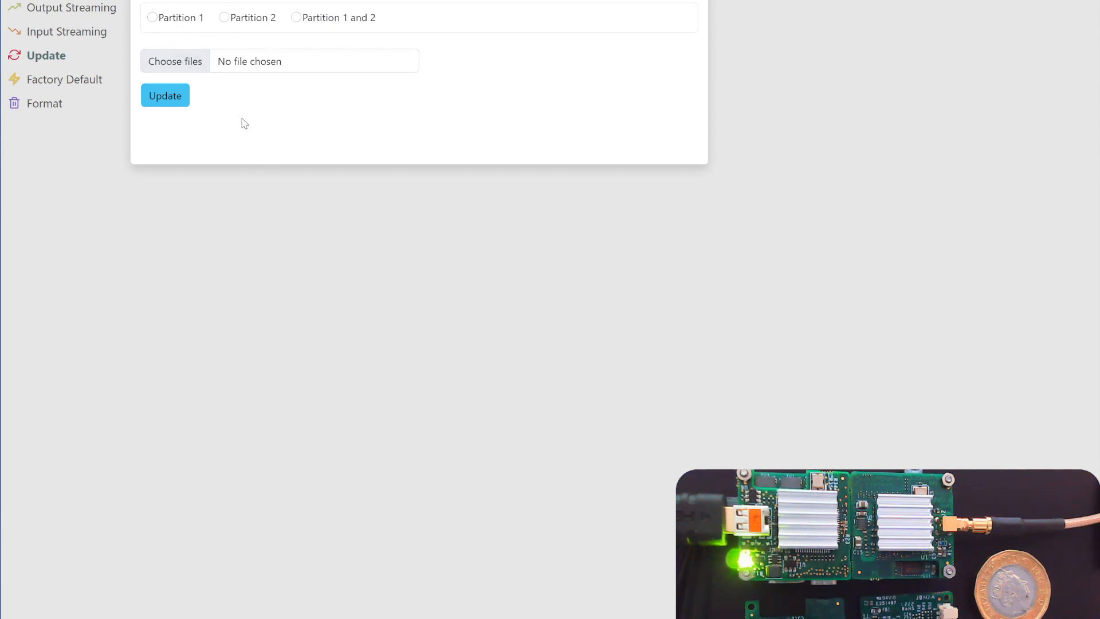
mouse_move(175, 29)
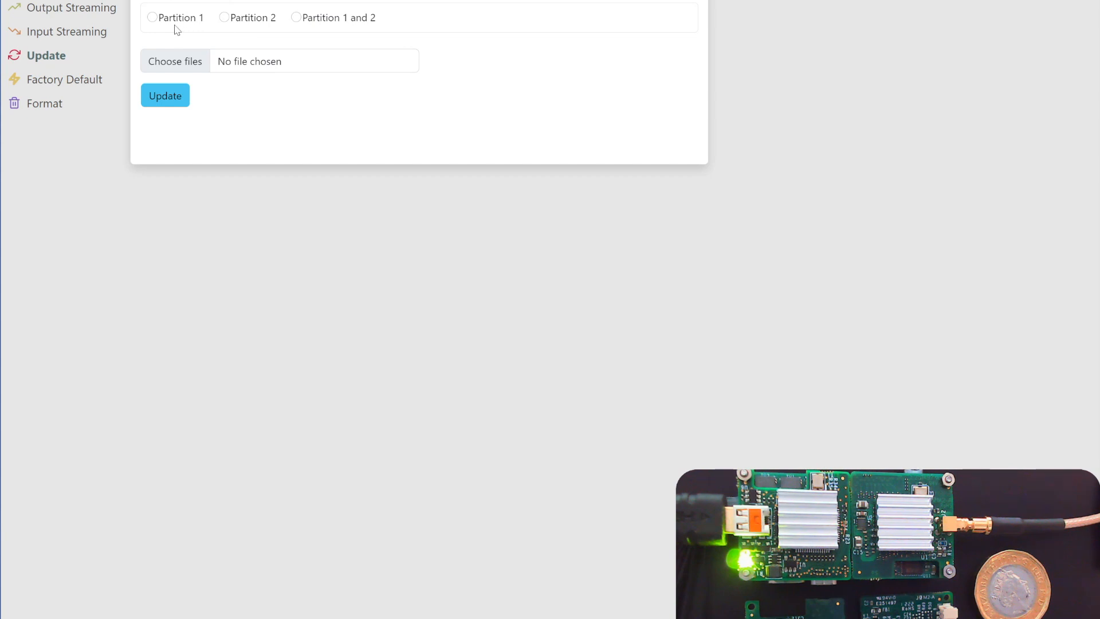
mouse_move(310, 26)
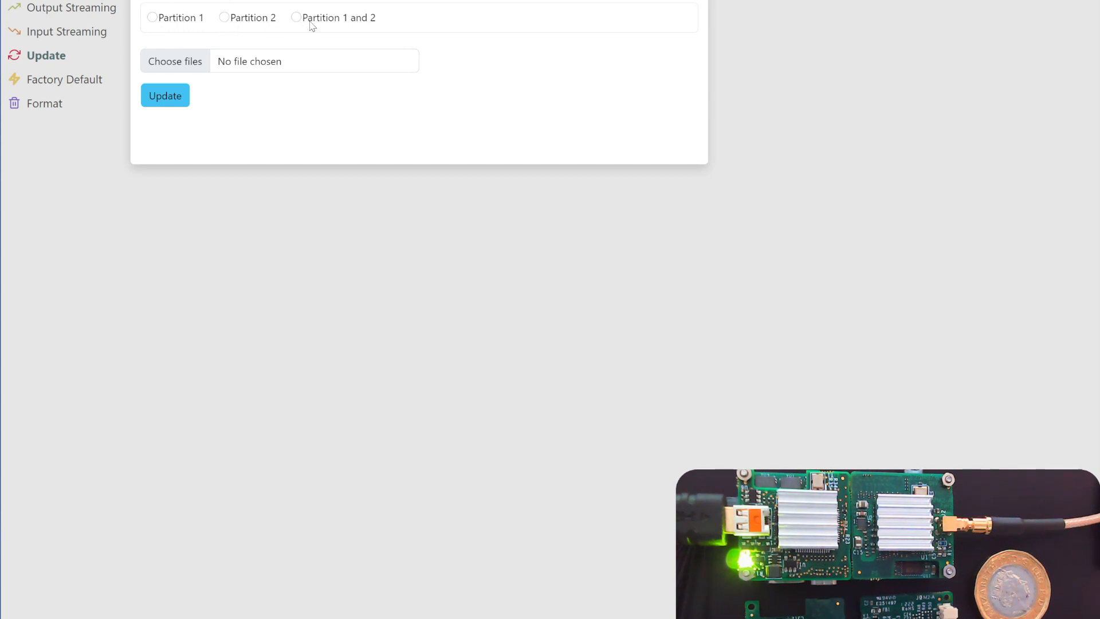
mouse_move(344, 127)
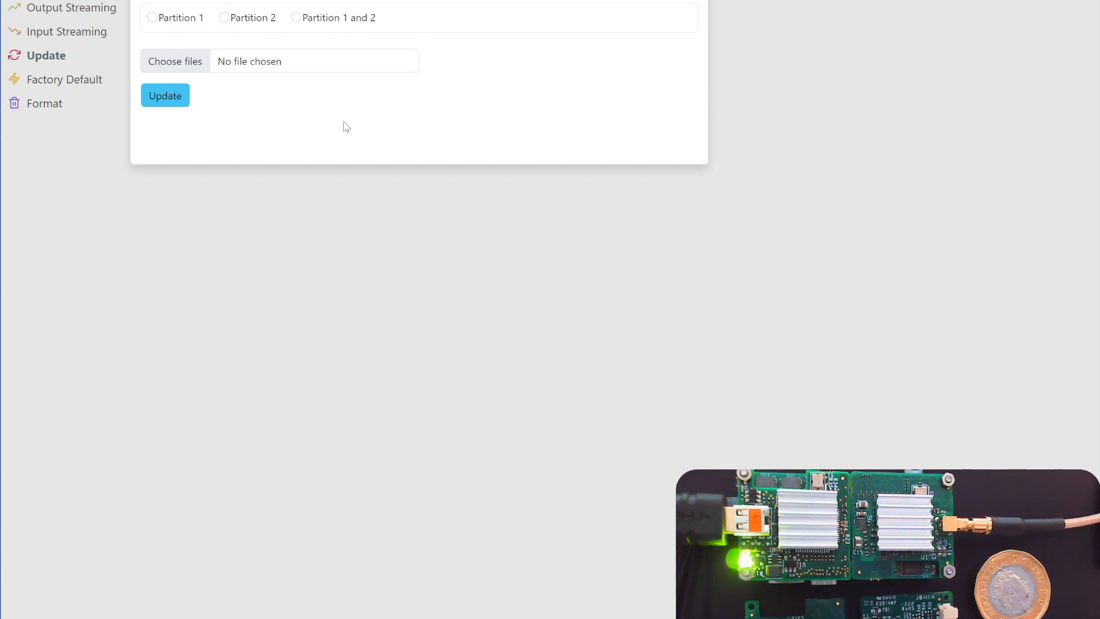
mouse_move(294, 142)
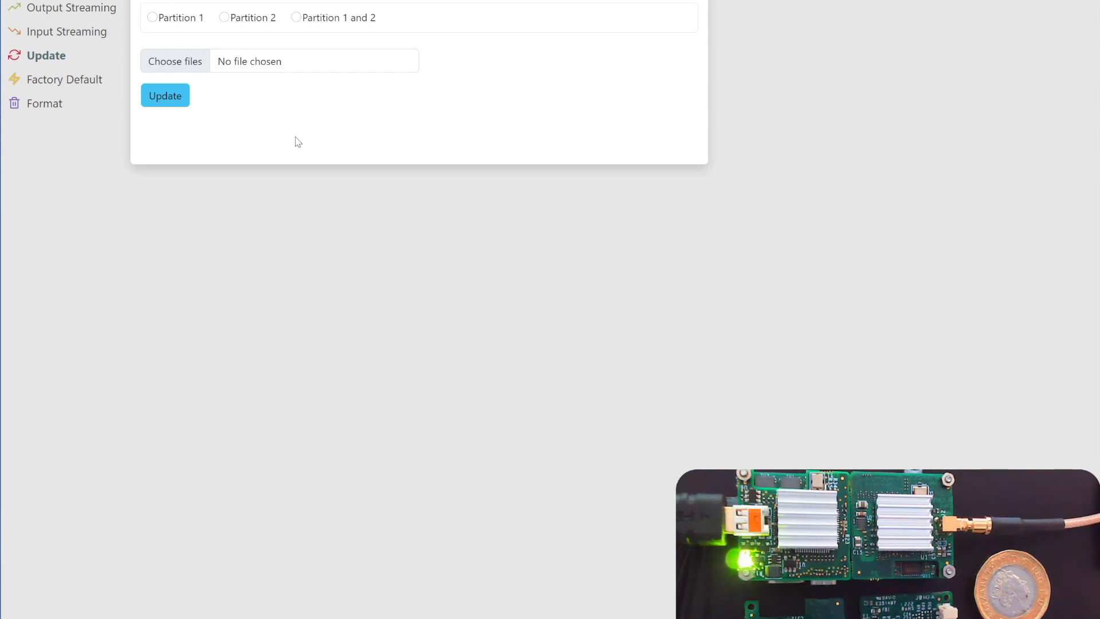
mouse_move(289, 73)
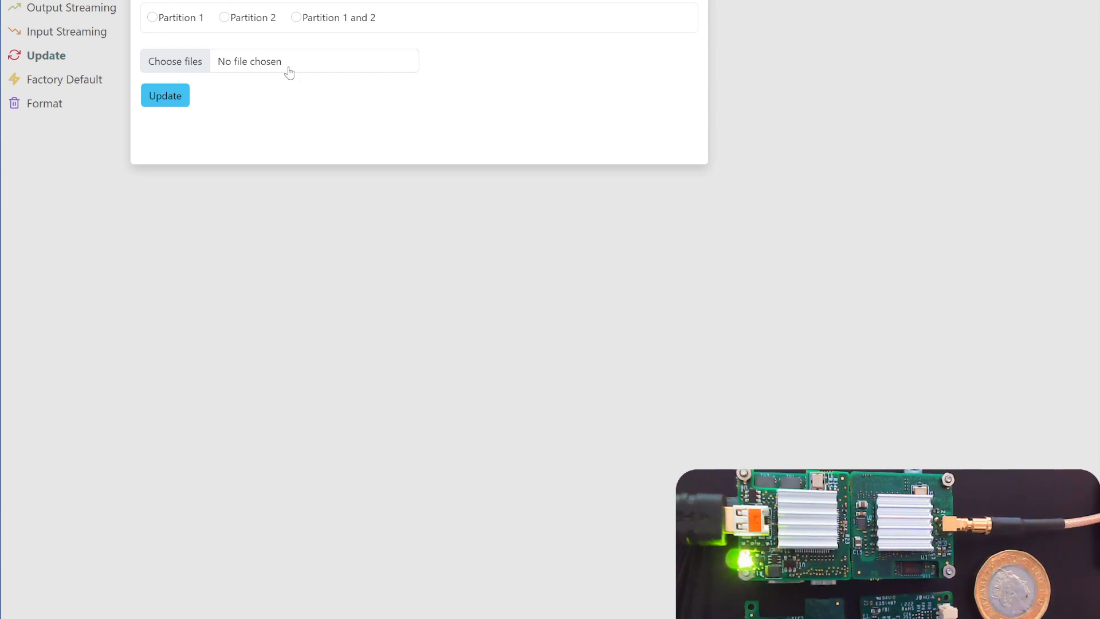
mouse_move(363, 115)
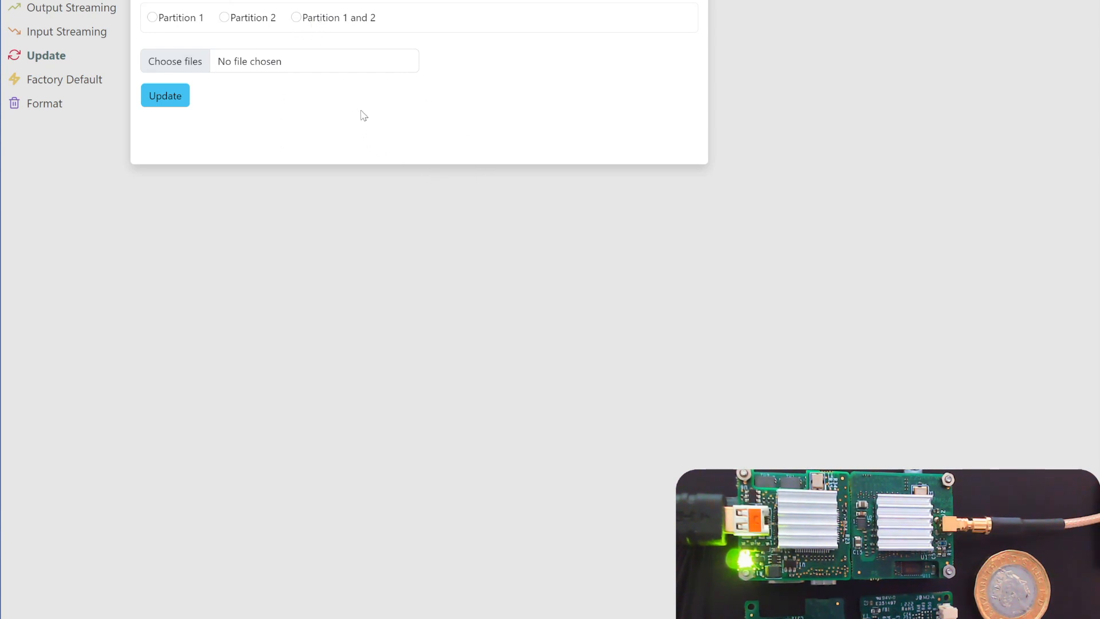
mouse_move(194, 134)
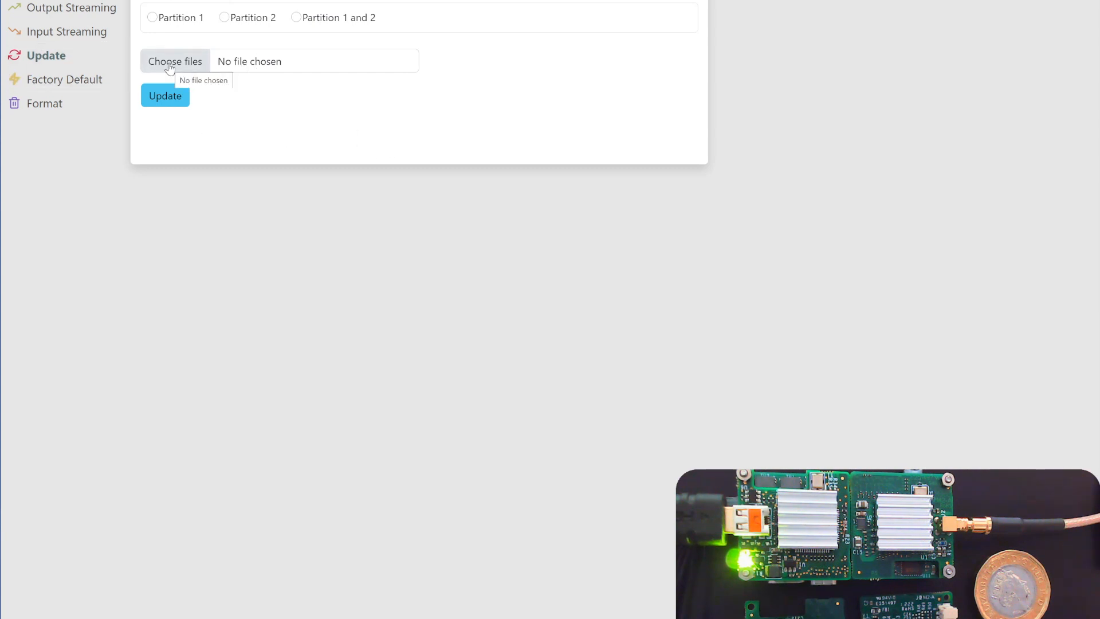
mouse_move(256, 65)
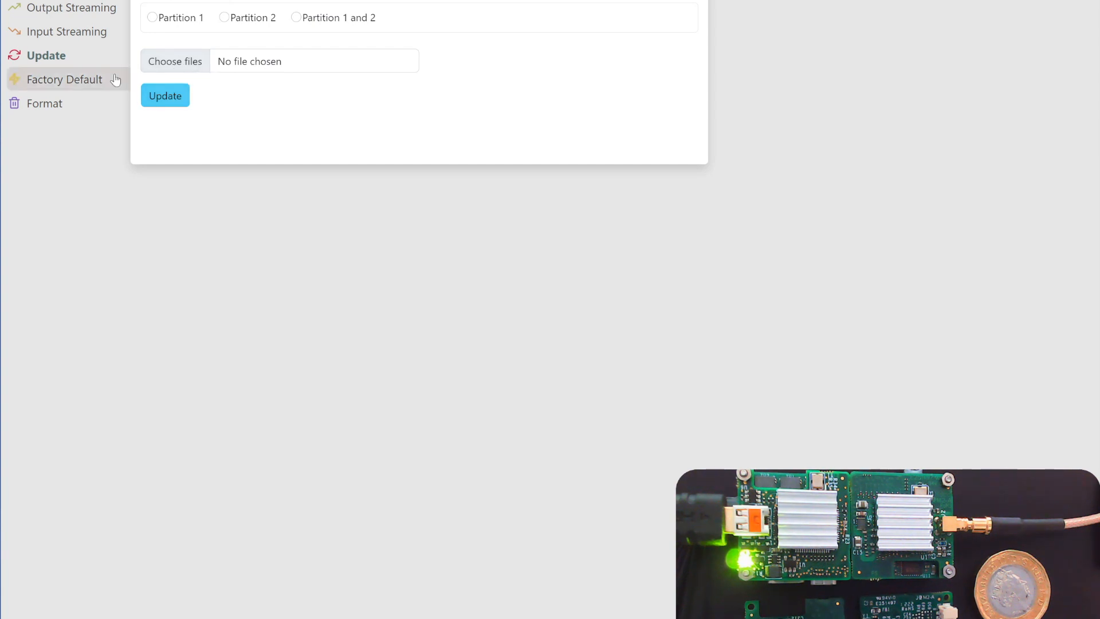
View the input streaming demux list and empty files page, then return to output streaming.
click(68, 32)
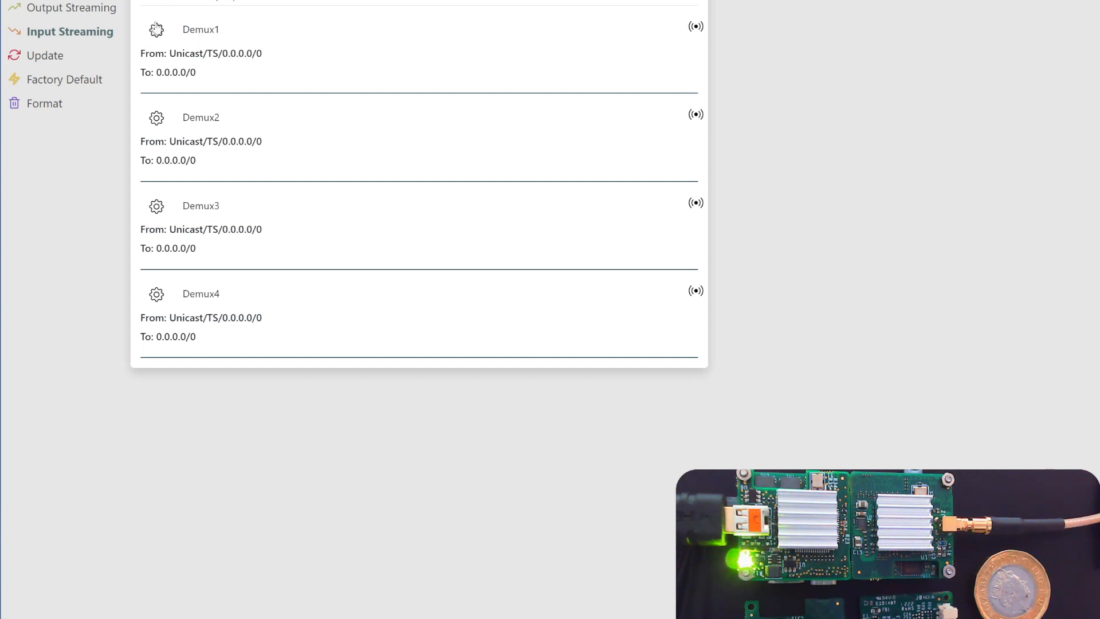
click(73, 7)
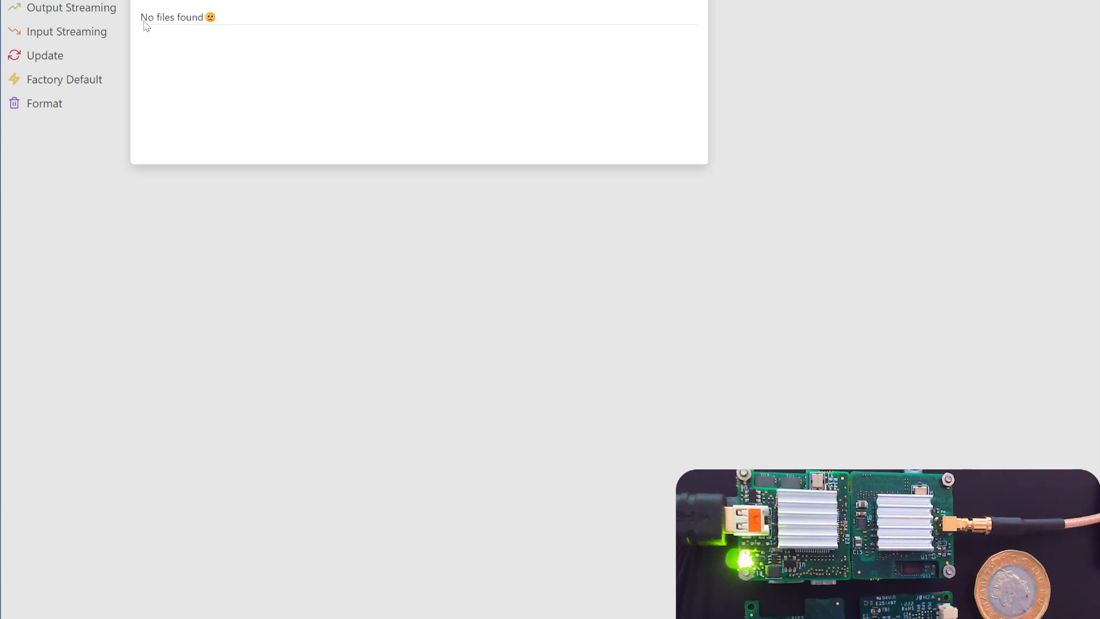
click(75, 7)
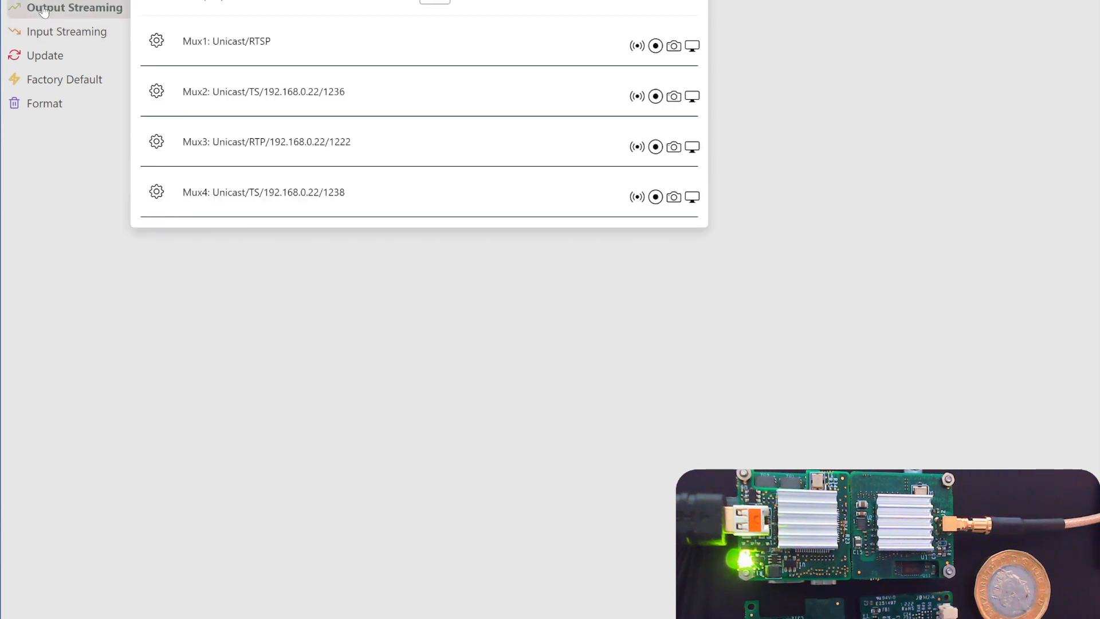